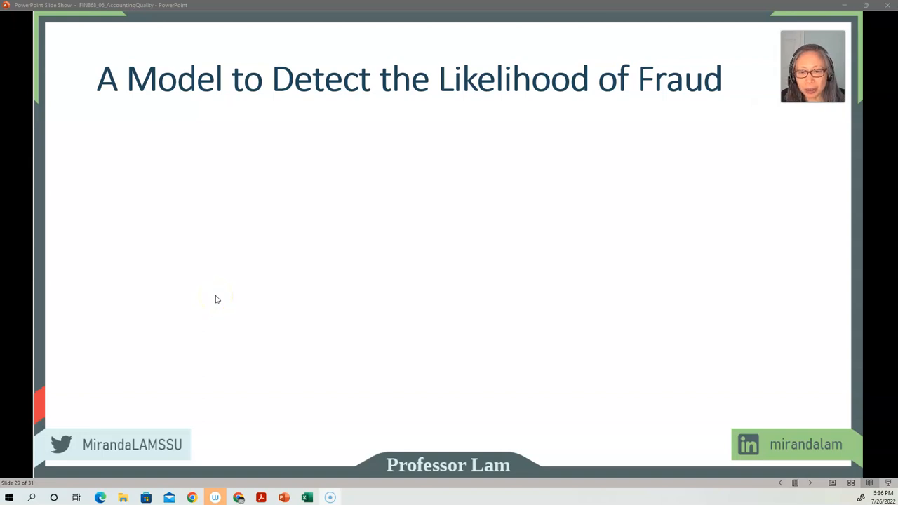
mouse_move(334, 199)
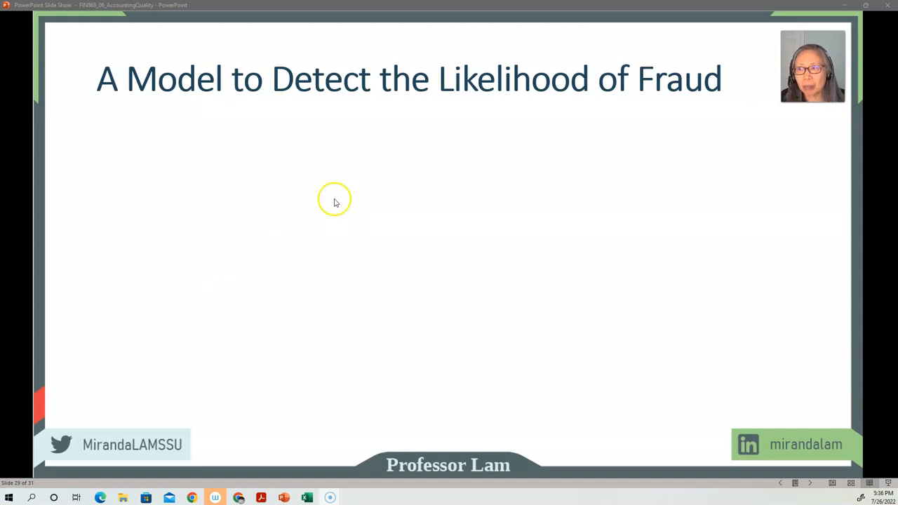
mouse_move(175, 326)
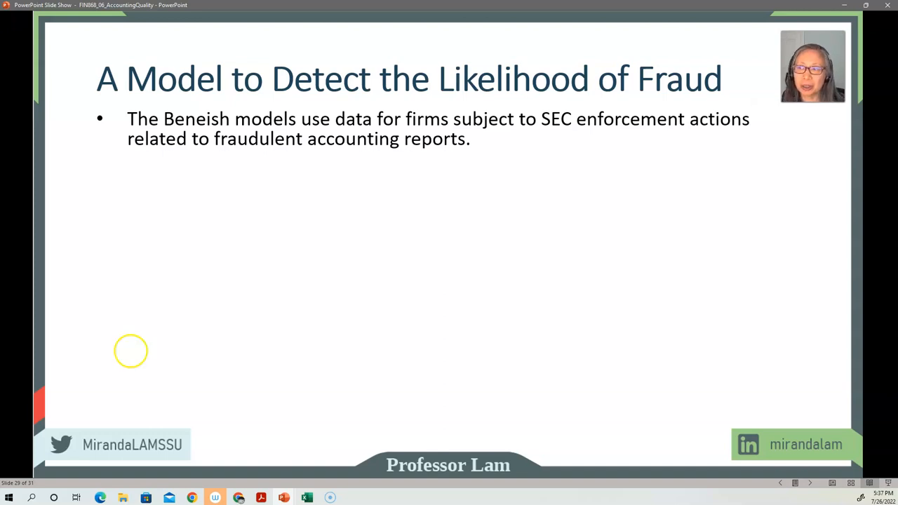
Reveal the bullet stating the 12- and 8-factor models flag likely earnings manipulators.
left_click(335, 306)
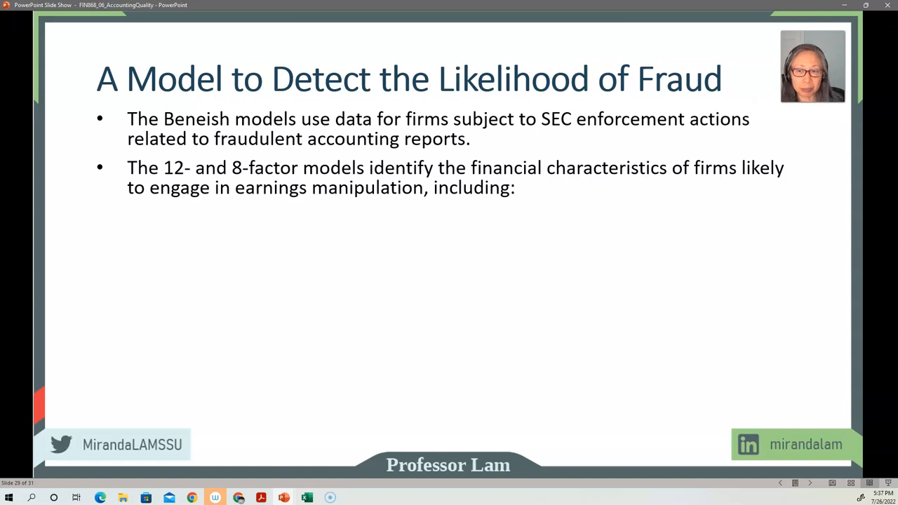
mouse_move(339, 292)
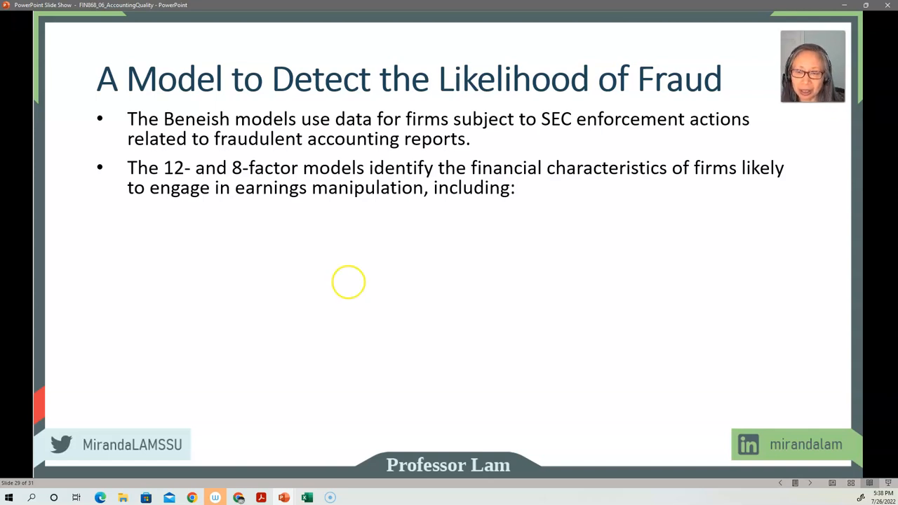
mouse_move(350, 337)
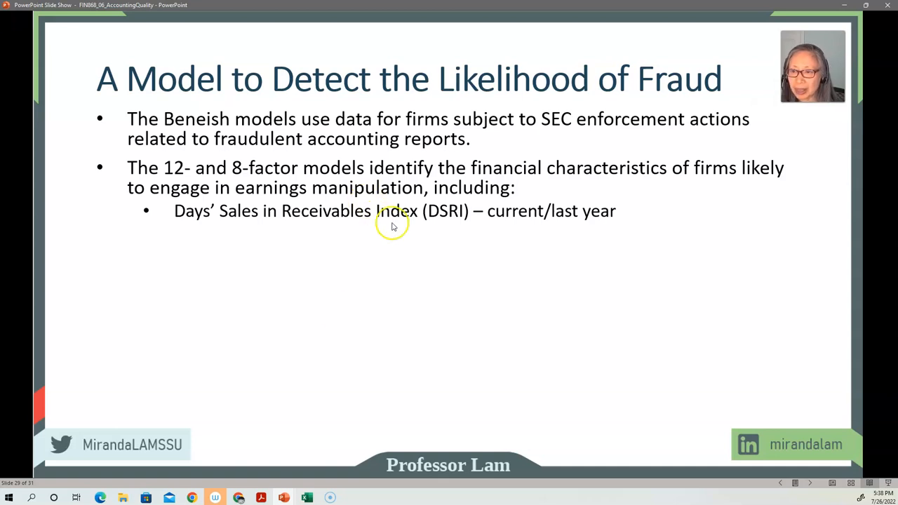
mouse_move(376, 216)
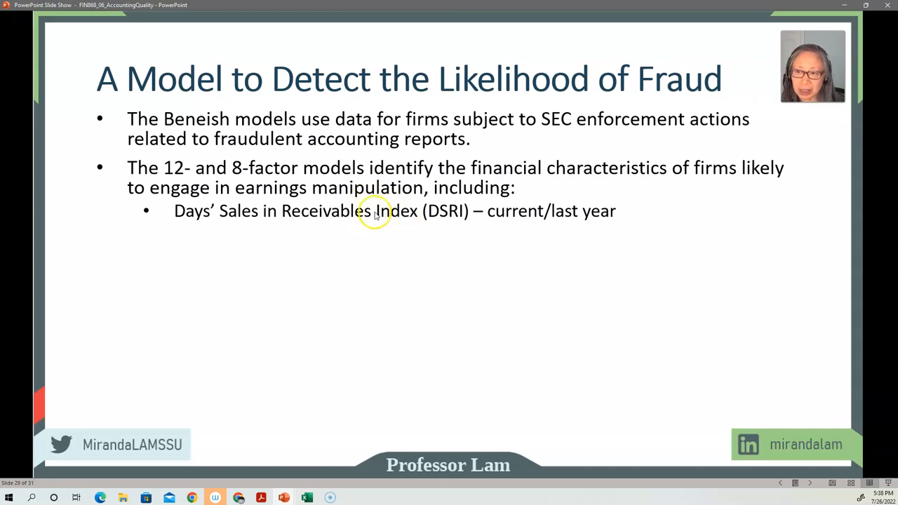
mouse_move(455, 222)
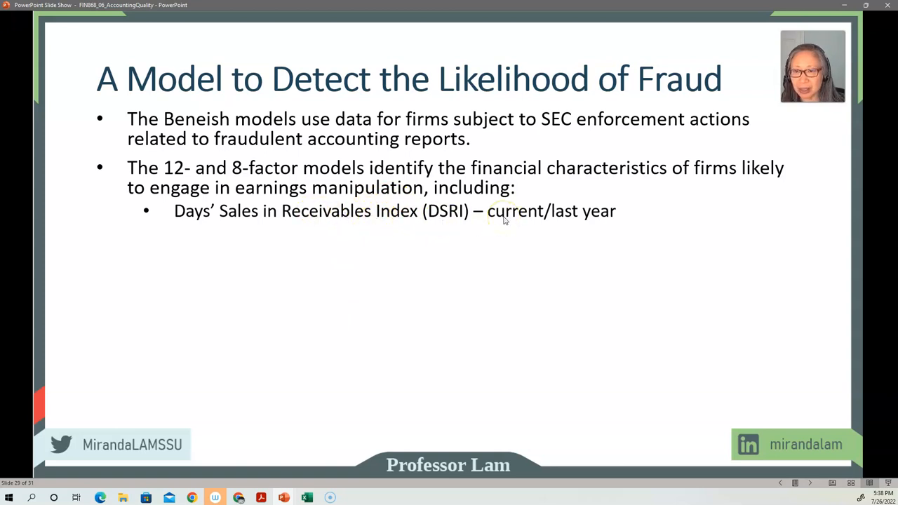
mouse_move(558, 224)
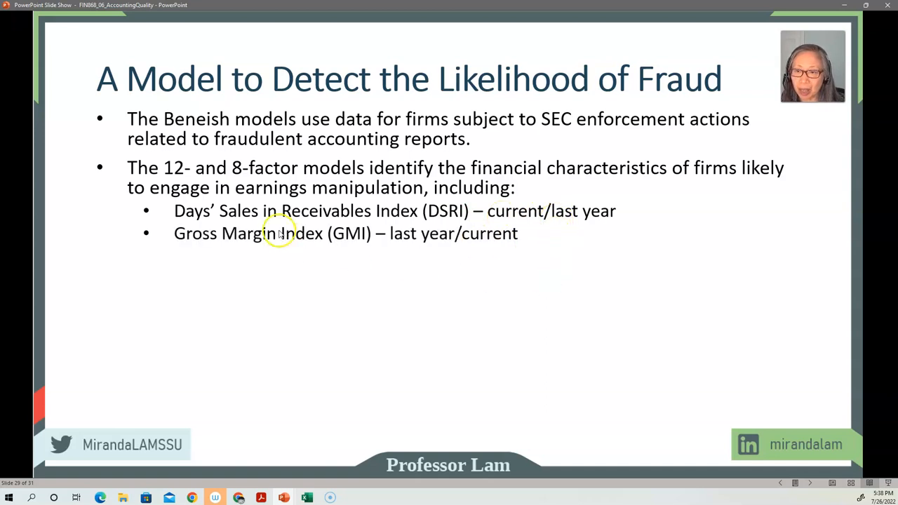
mouse_move(415, 237)
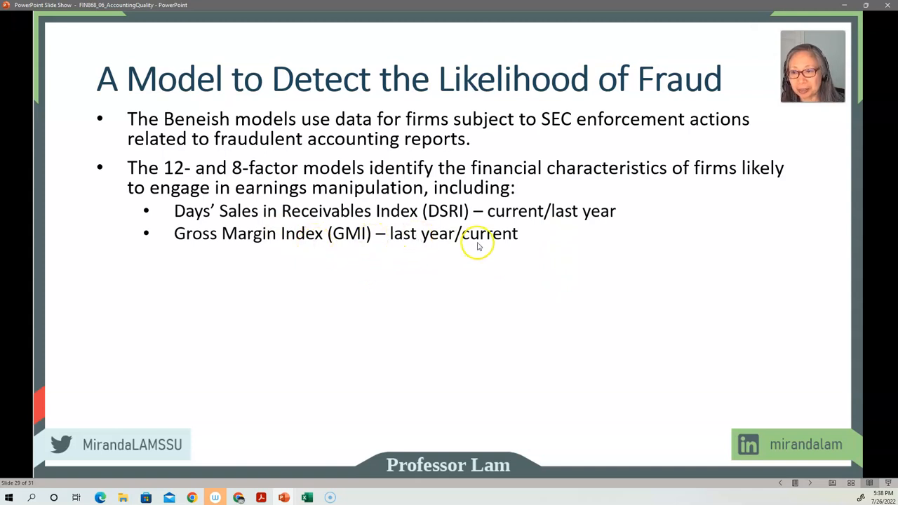
mouse_move(426, 181)
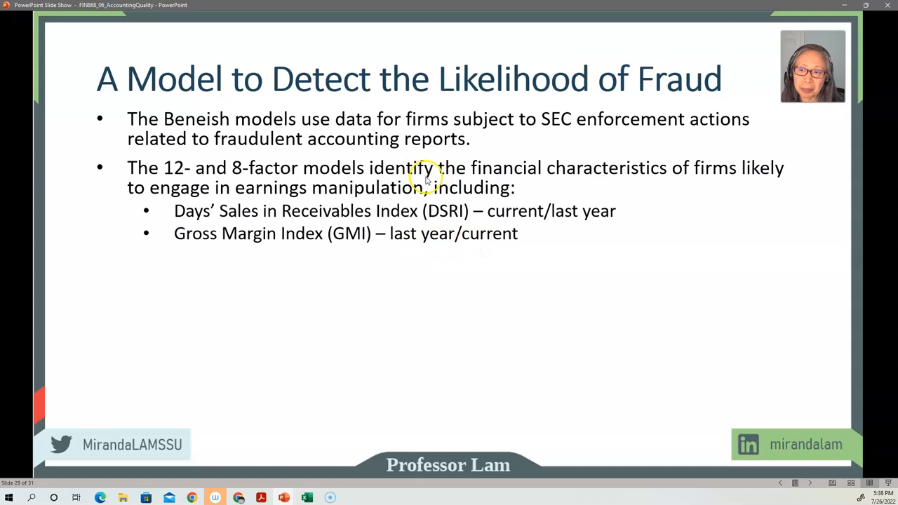
mouse_move(494, 217)
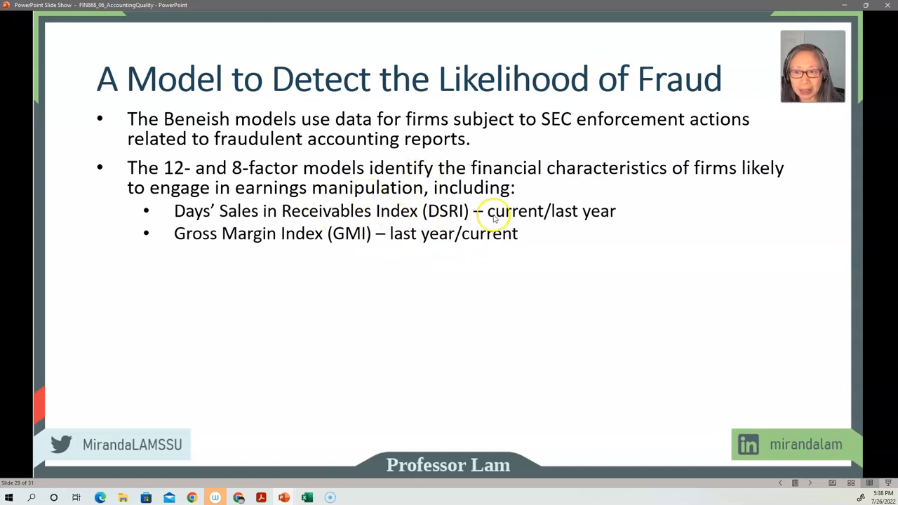
mouse_move(468, 244)
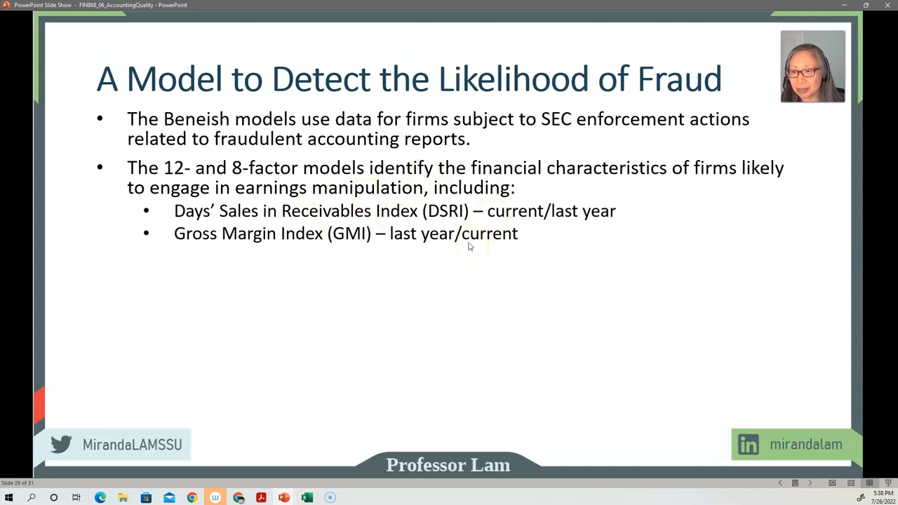
mouse_move(457, 238)
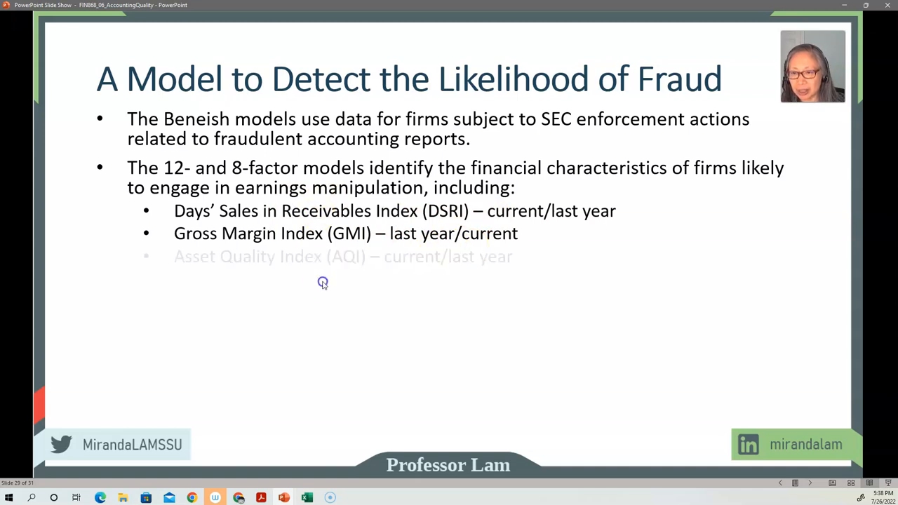
Reveal the Asset Quality Index (current/last year) sub-bullet.
left_click(322, 284)
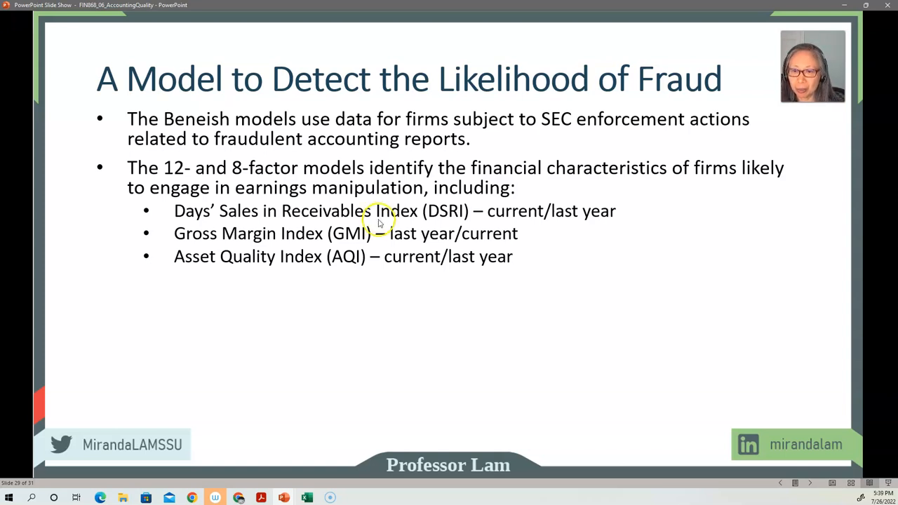
mouse_move(314, 279)
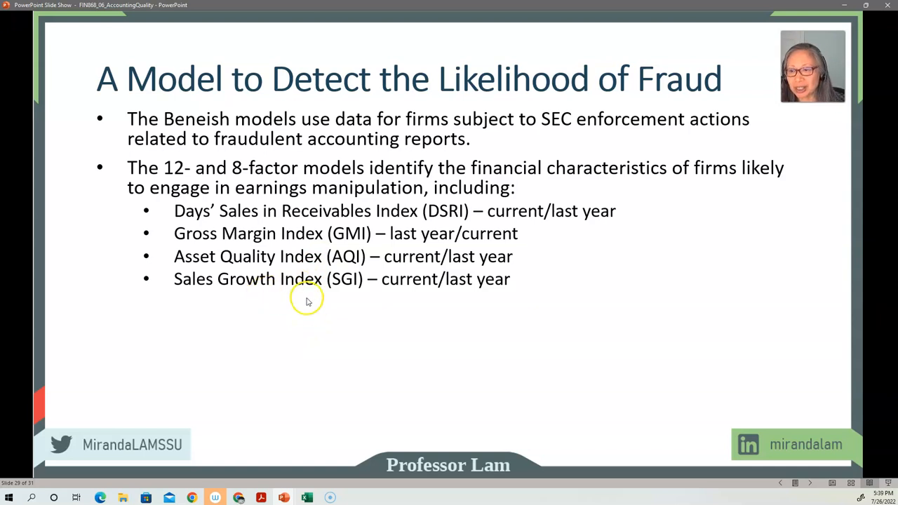
Reveal the Depreciation, Selling and Administrative Expense, and Leverage index sub-bullets.
key("Right")
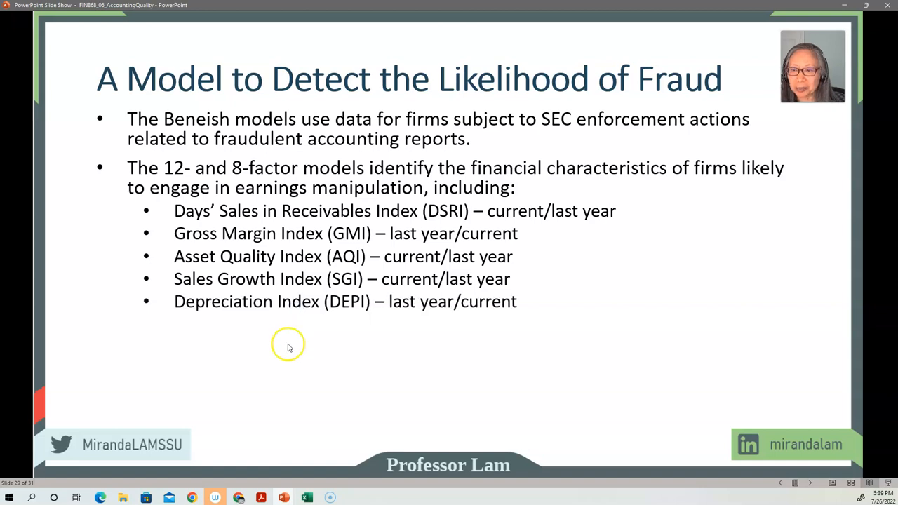
mouse_move(260, 316)
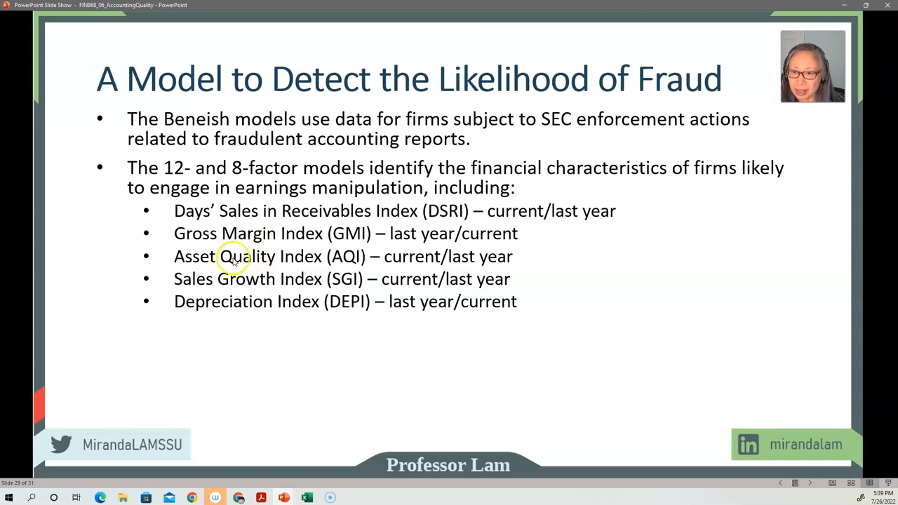
left_click(266, 373)
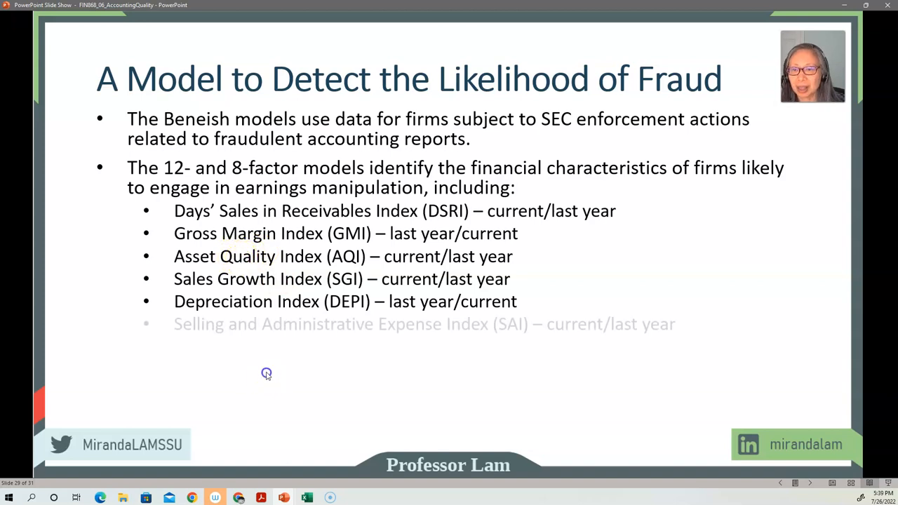
left_click(267, 373)
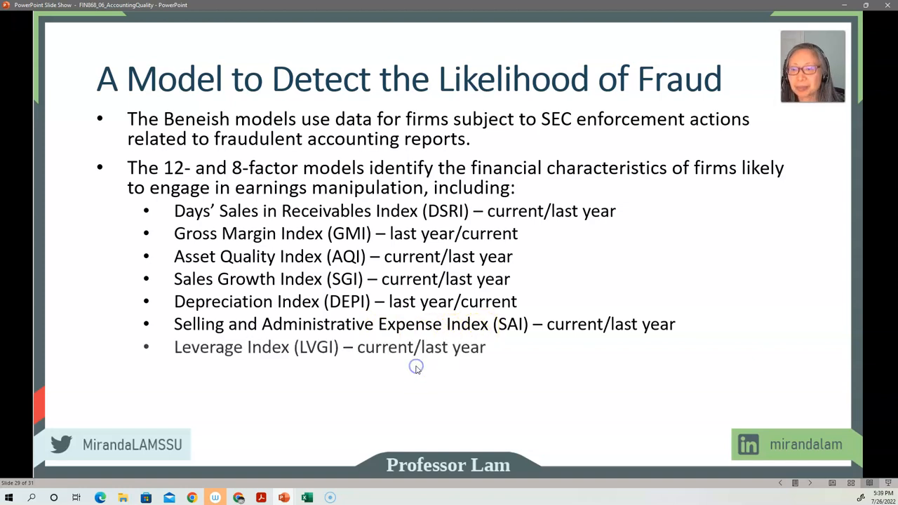
mouse_move(307, 351)
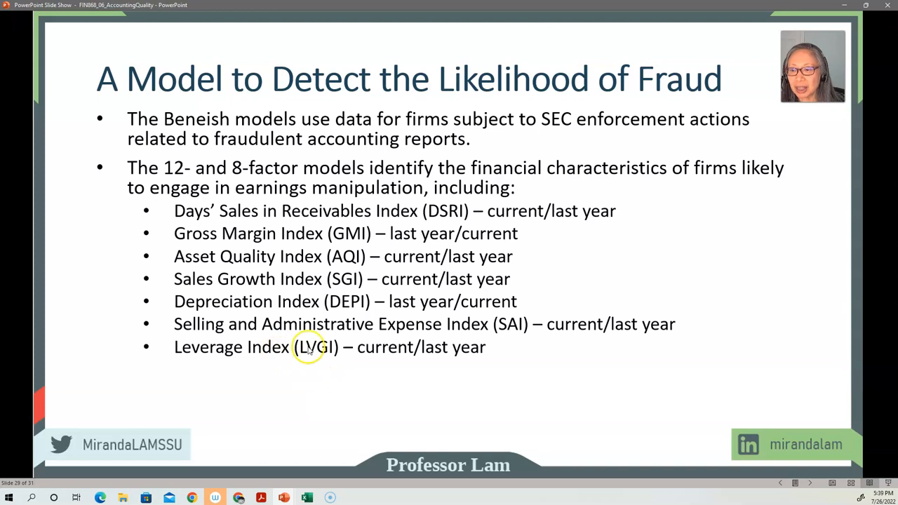
mouse_move(245, 354)
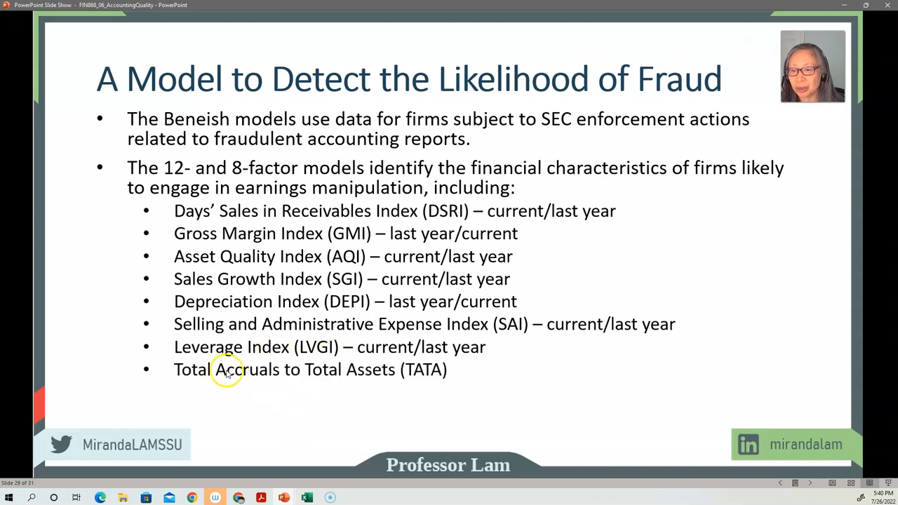
mouse_move(404, 372)
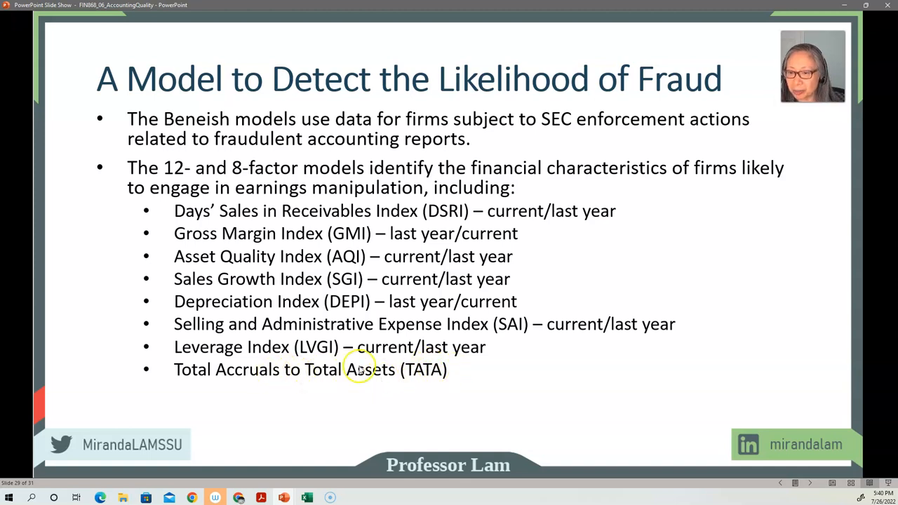
mouse_move(298, 269)
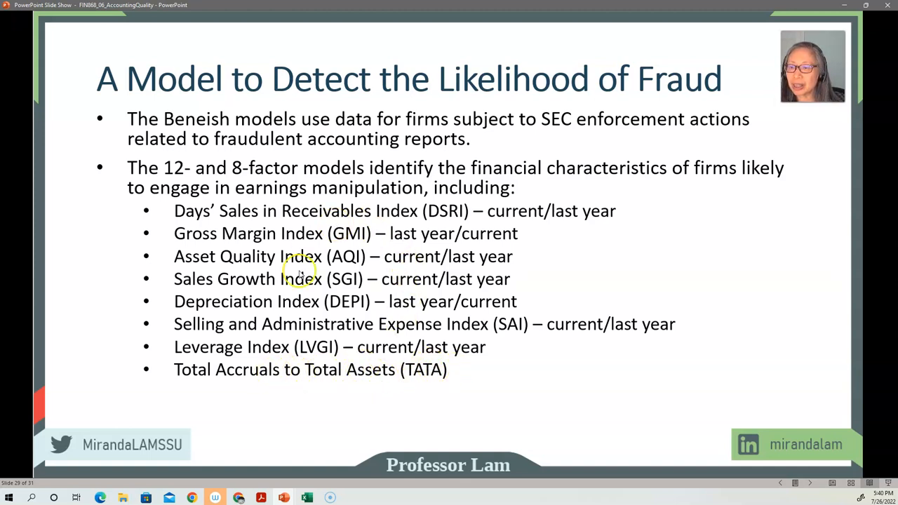
mouse_move(499, 233)
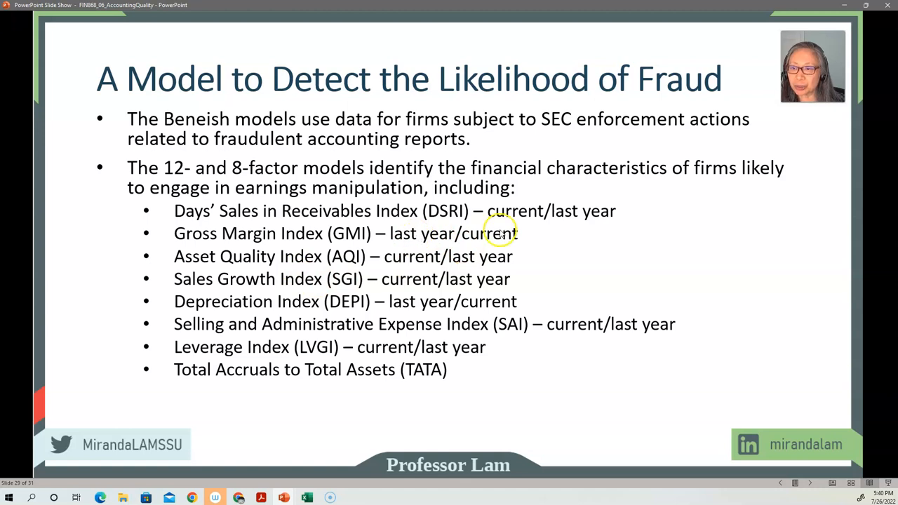
mouse_move(527, 227)
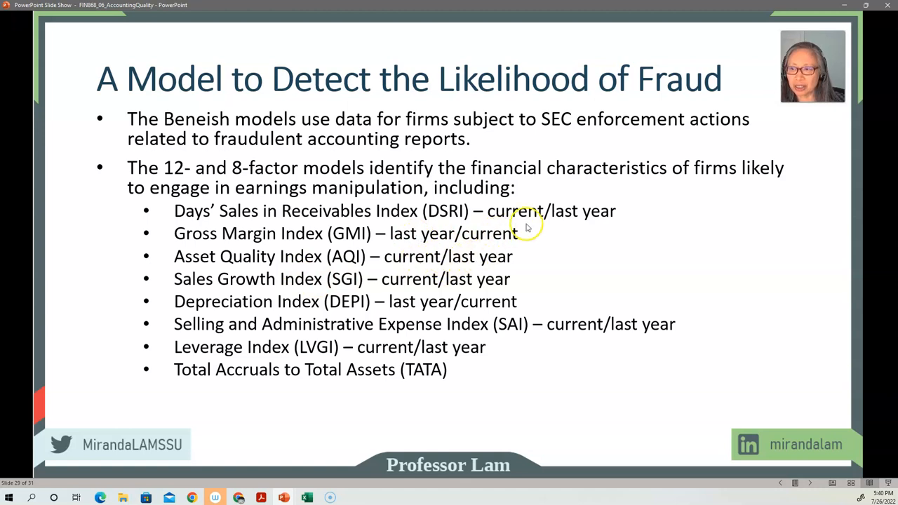
mouse_move(382, 210)
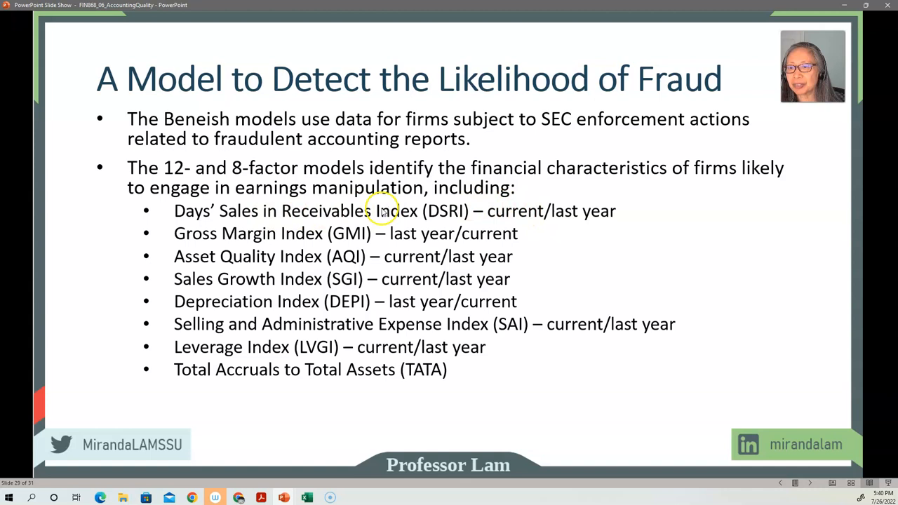
mouse_move(406, 211)
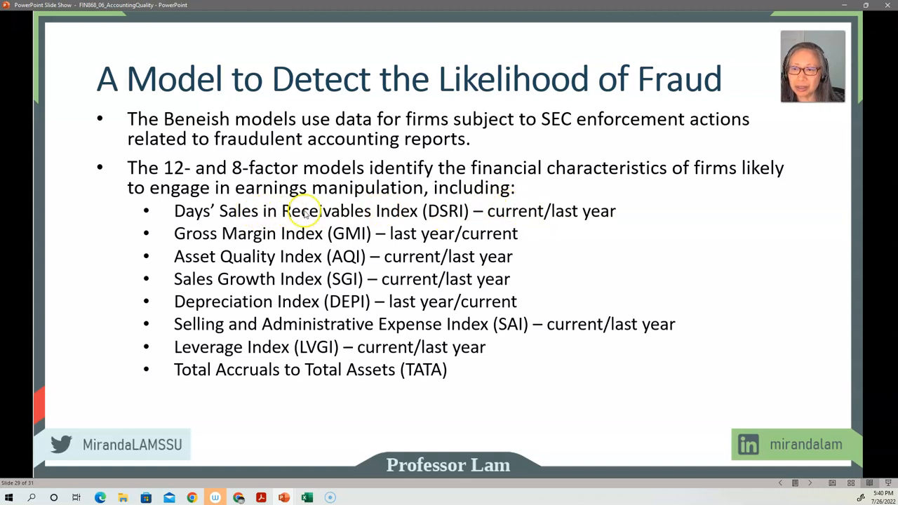
mouse_move(224, 241)
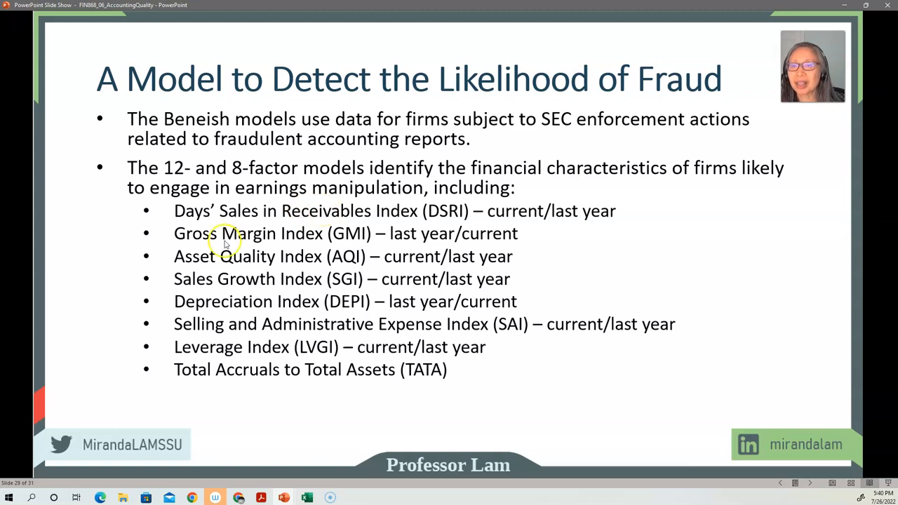
mouse_move(256, 239)
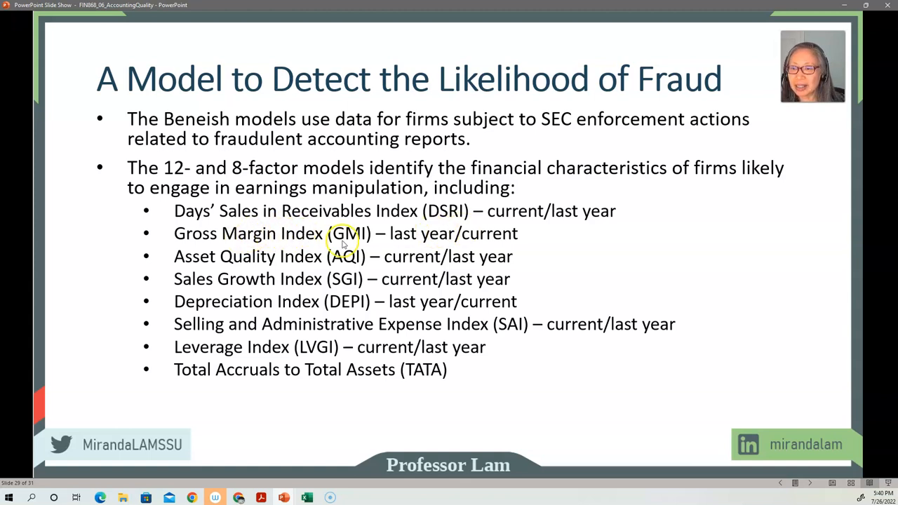
mouse_move(480, 241)
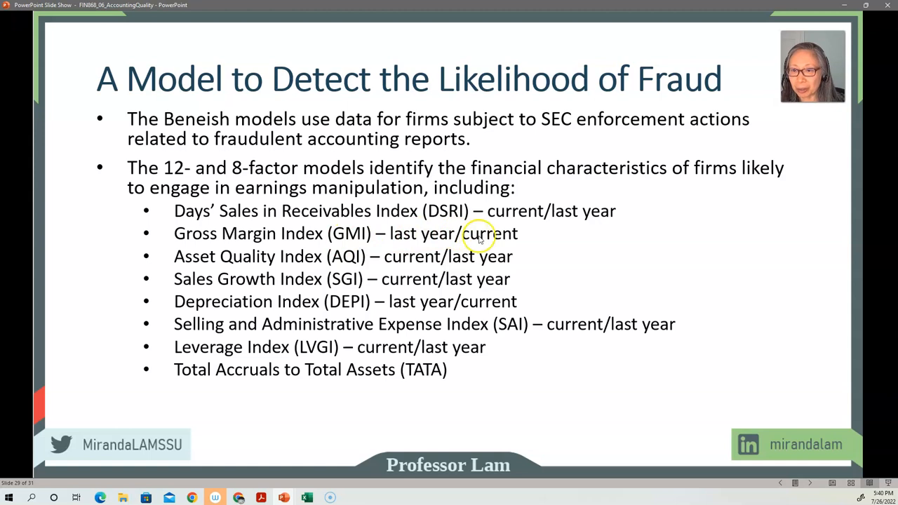
mouse_move(338, 233)
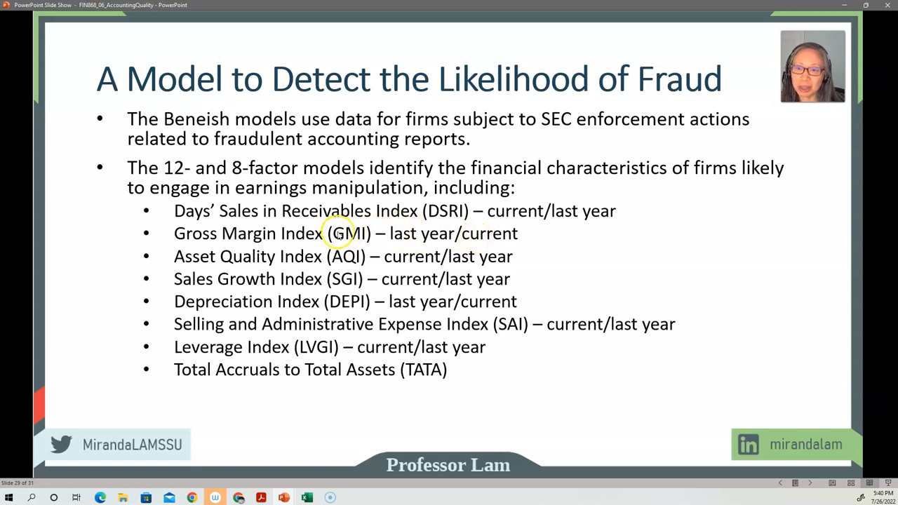
mouse_move(275, 264)
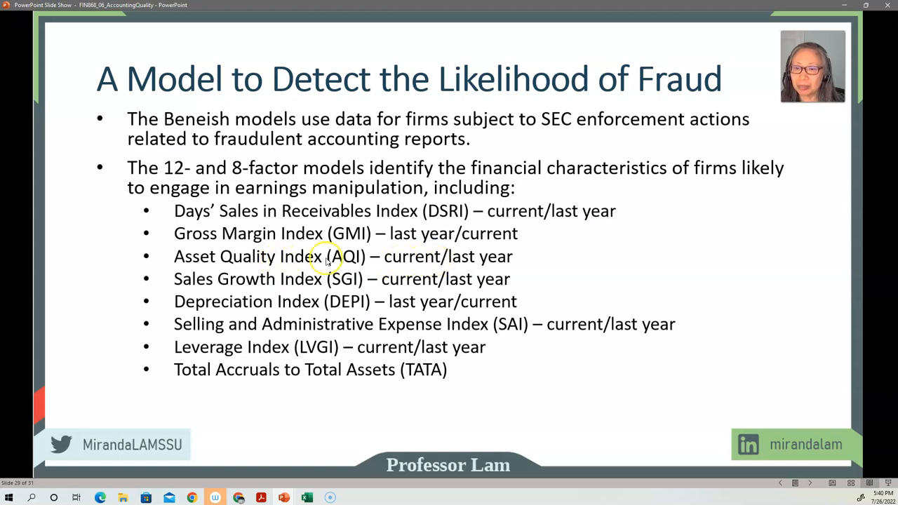
mouse_move(289, 266)
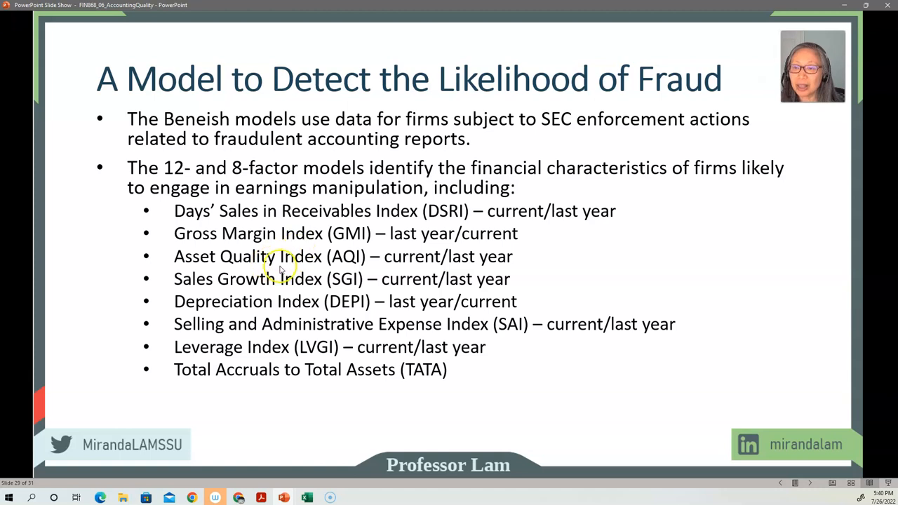
mouse_move(250, 278)
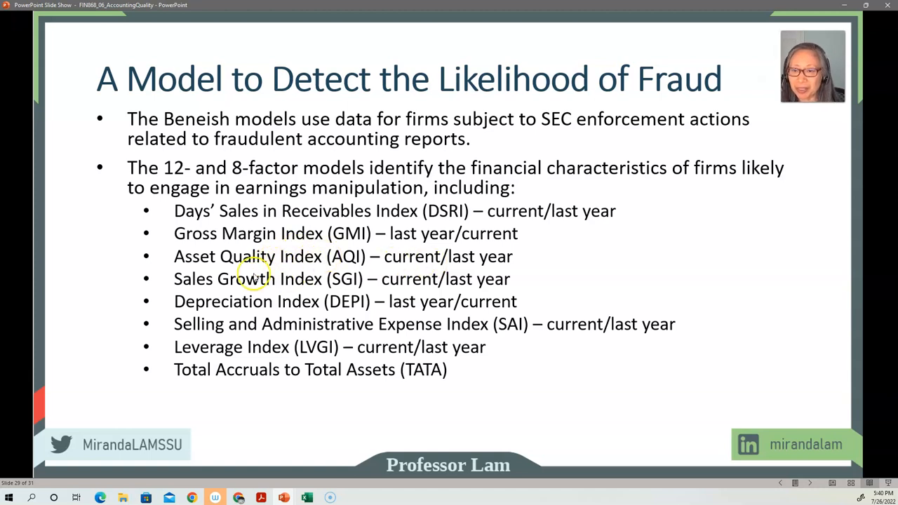
mouse_move(423, 279)
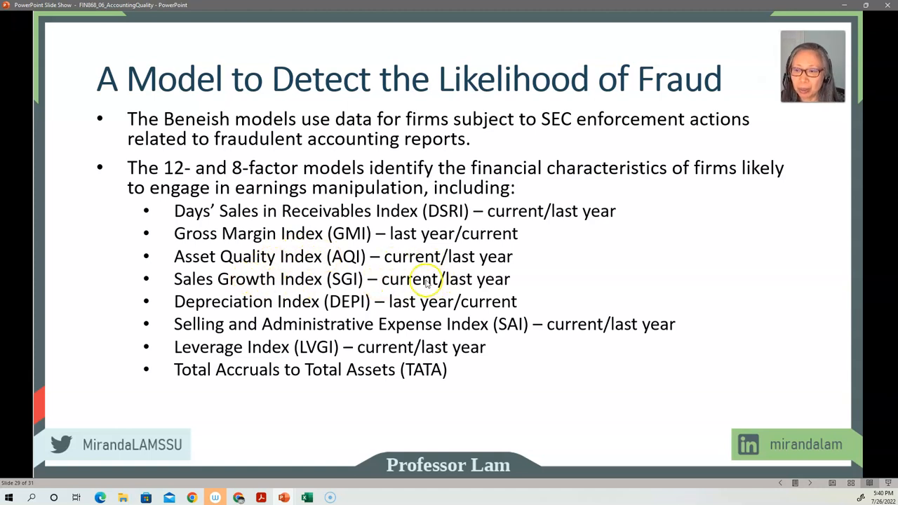
mouse_move(227, 310)
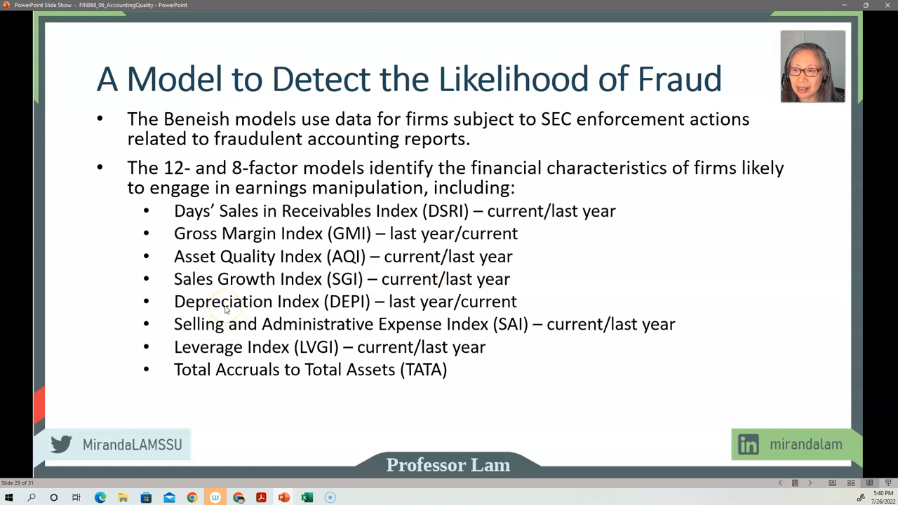
mouse_move(238, 311)
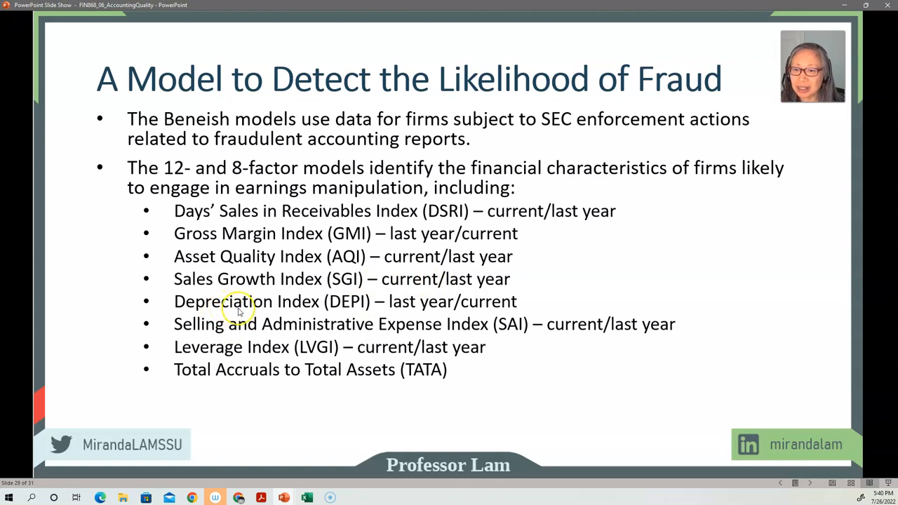
mouse_move(250, 310)
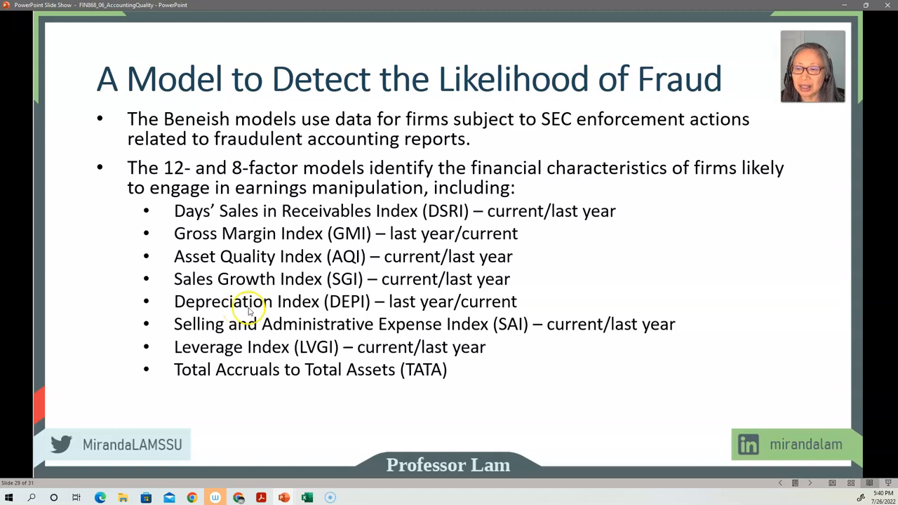
mouse_move(372, 280)
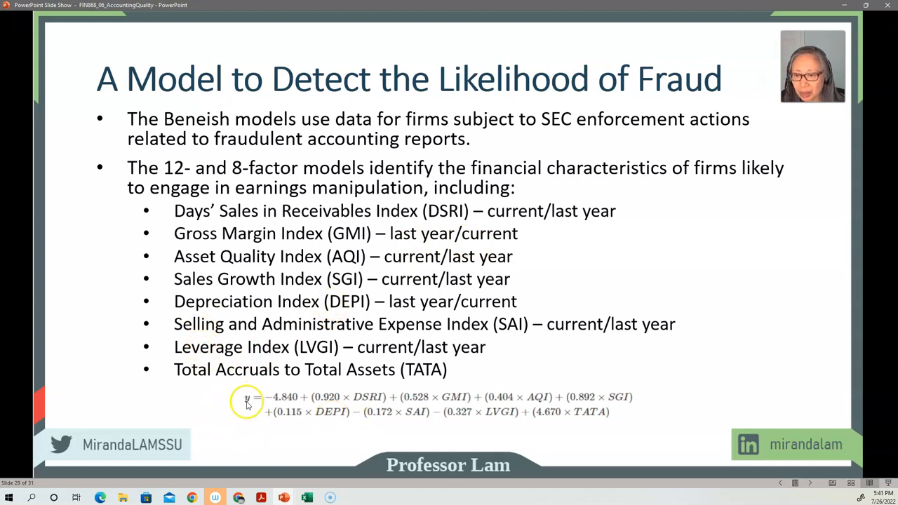
mouse_move(292, 405)
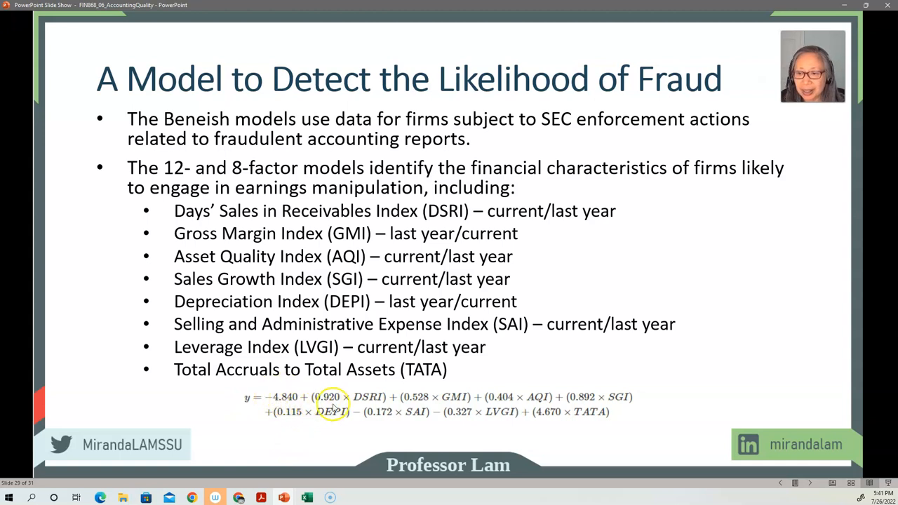
mouse_move(366, 219)
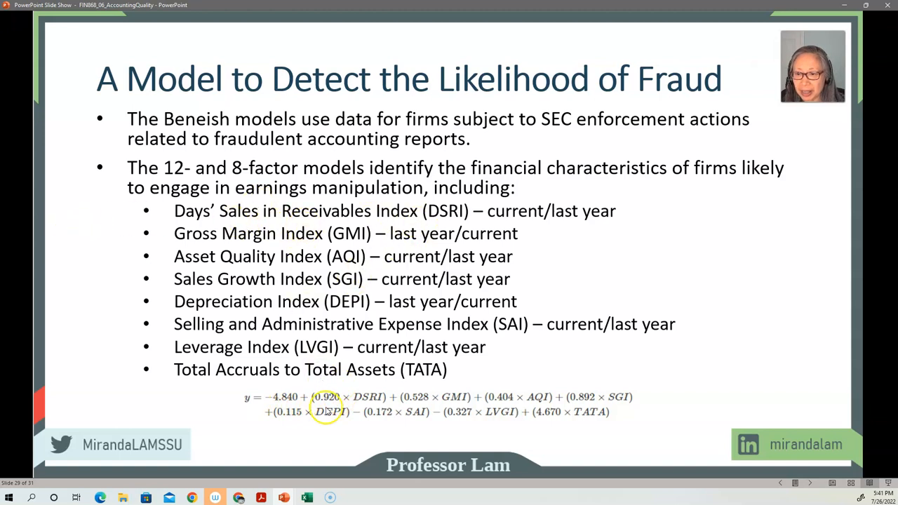
mouse_move(396, 362)
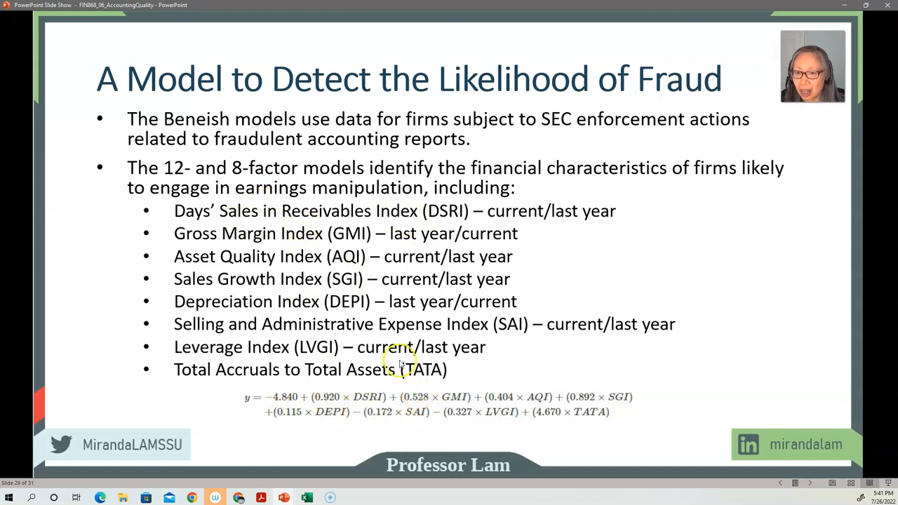
mouse_move(413, 406)
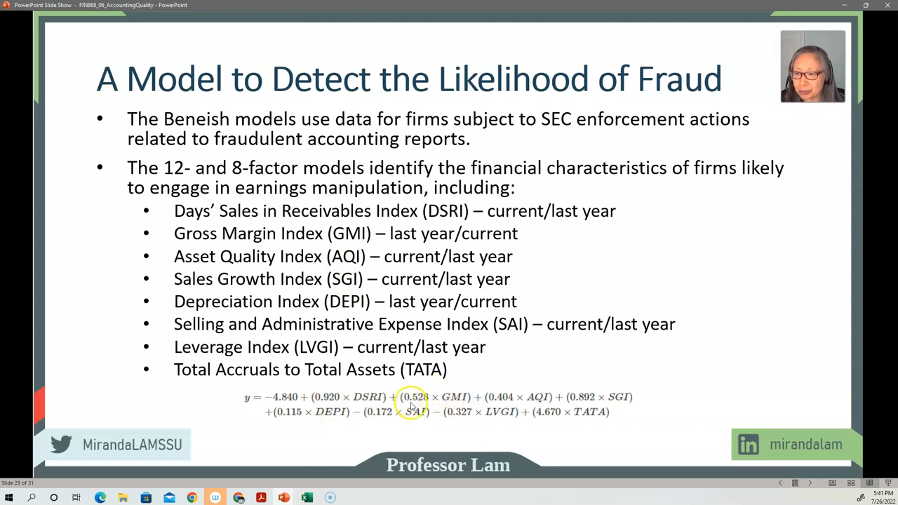
mouse_move(476, 449)
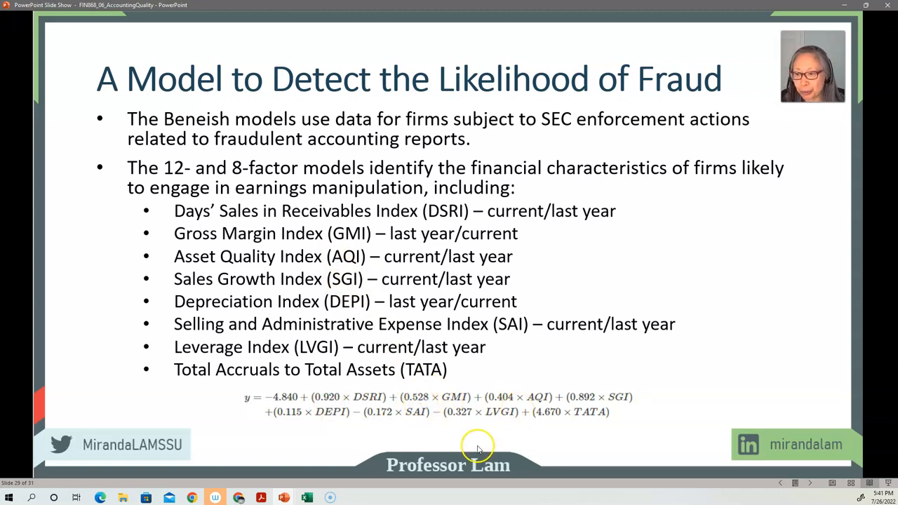
mouse_move(136, 387)
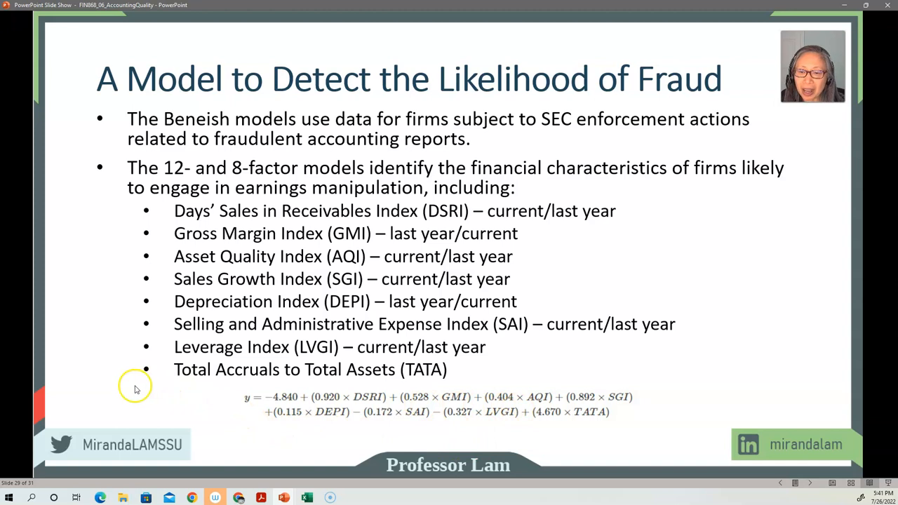
mouse_move(225, 323)
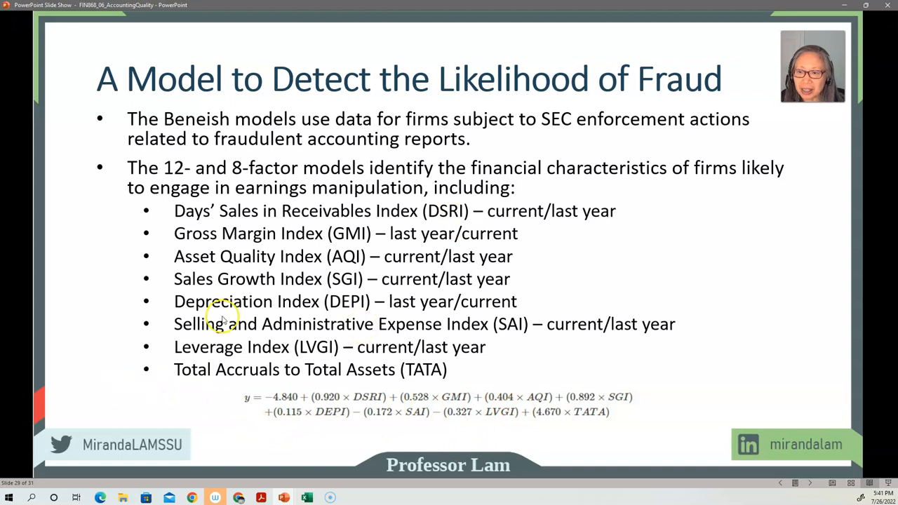
mouse_move(109, 350)
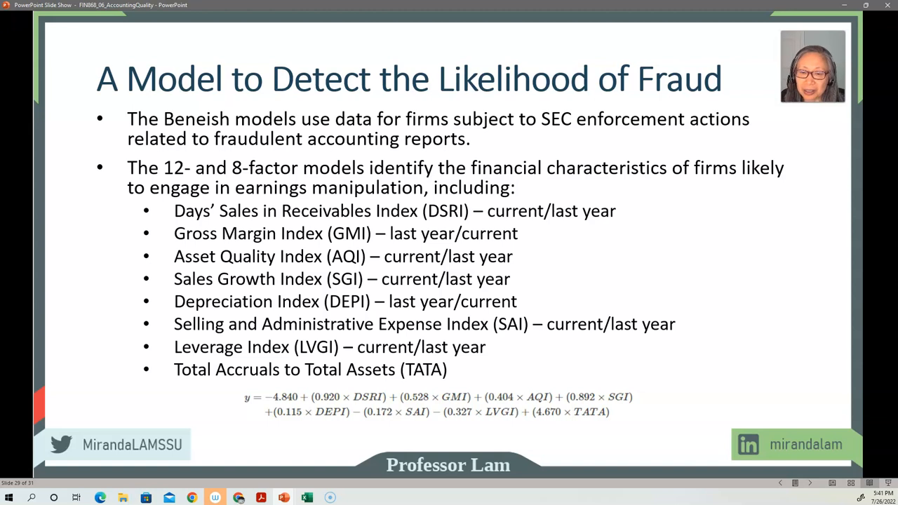
mouse_move(129, 334)
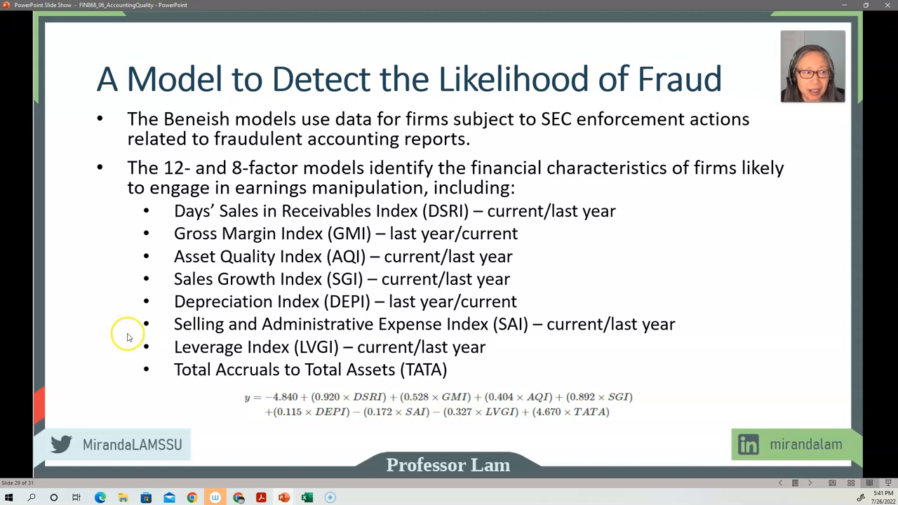
mouse_move(119, 338)
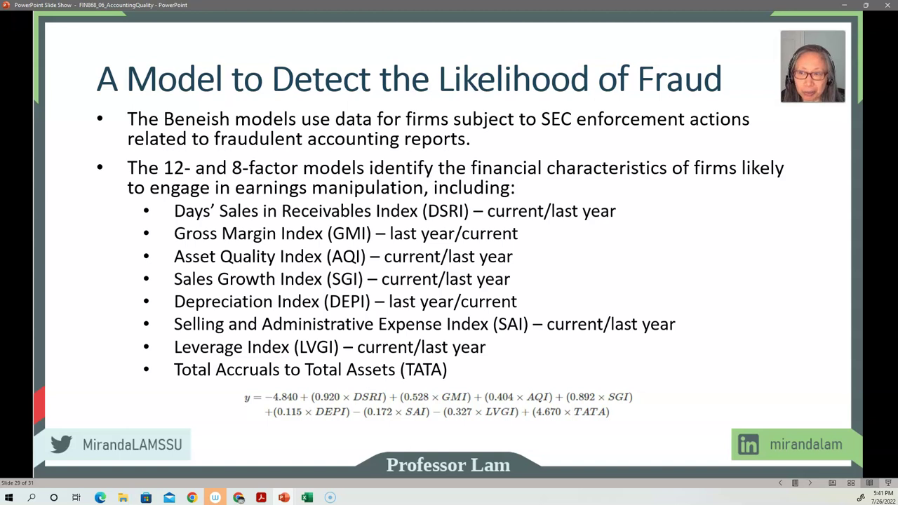
Advance to the Enron Corp. example slide with 1997–2000 figures.
key("Right")
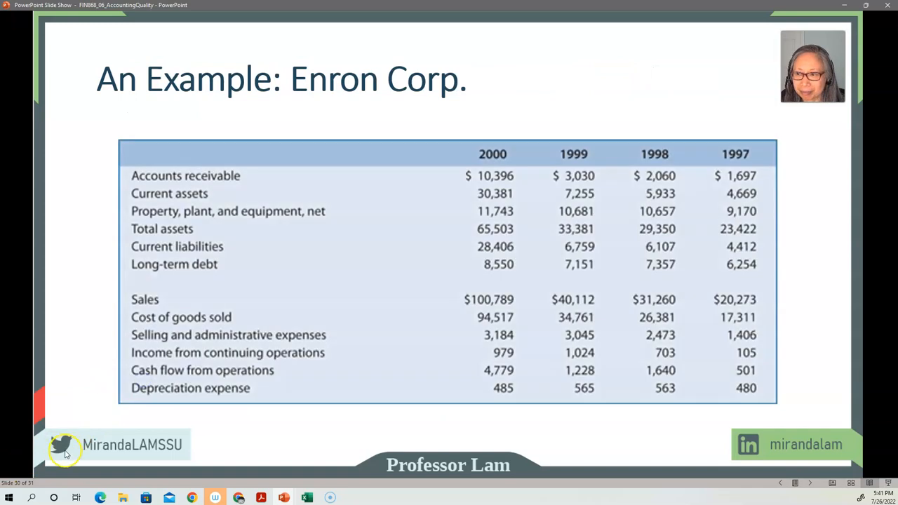
mouse_move(64, 365)
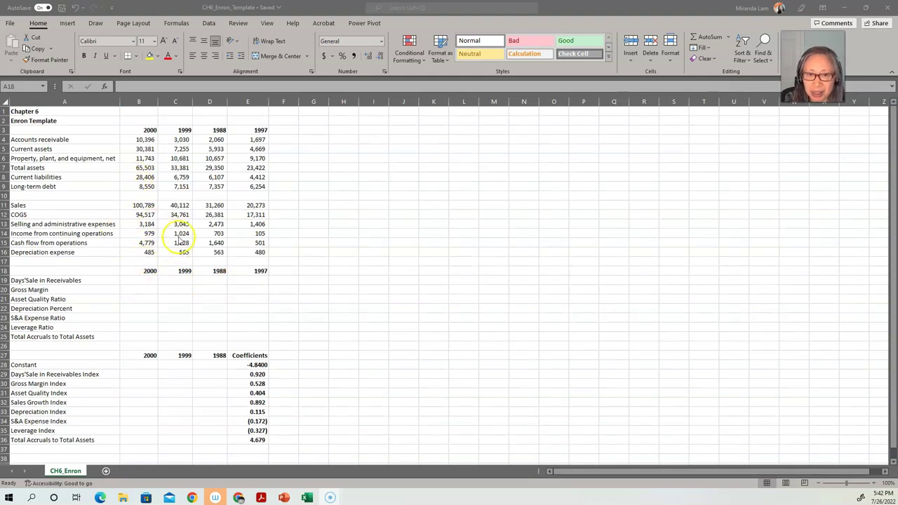
mouse_move(79, 210)
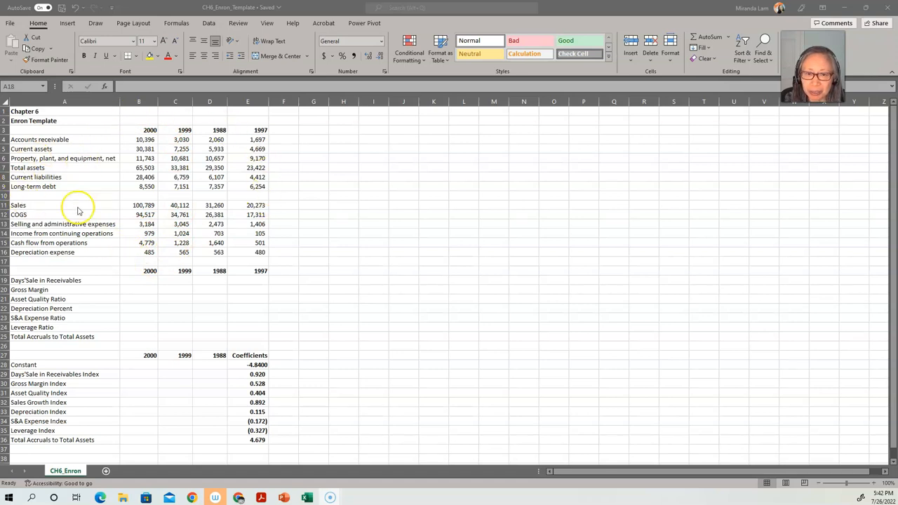
mouse_move(251, 246)
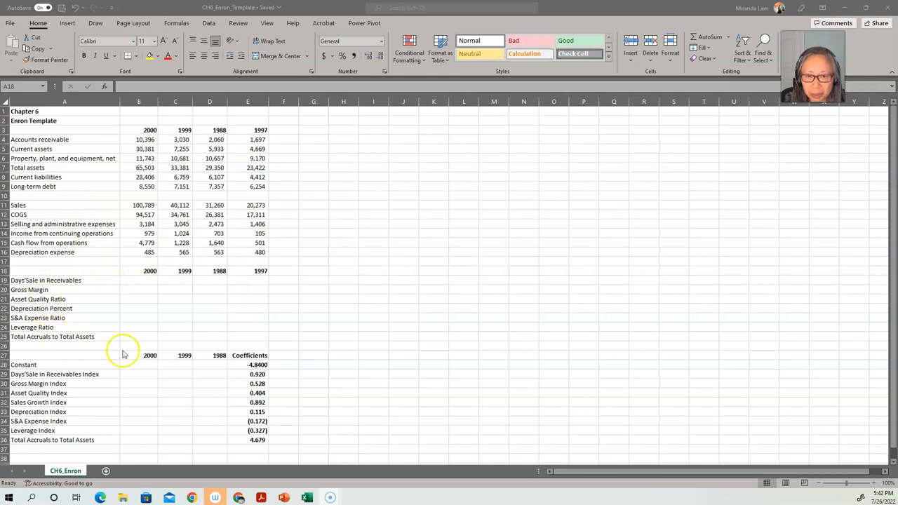
mouse_move(104, 433)
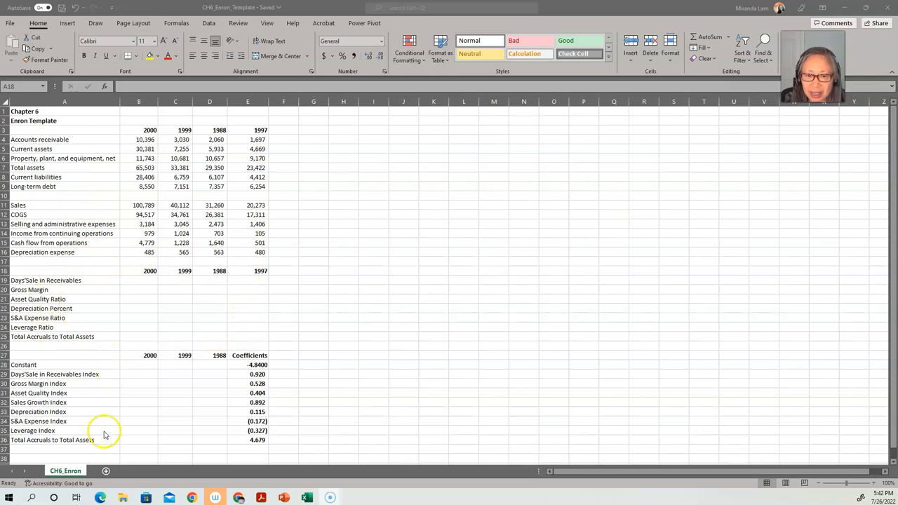
mouse_move(233, 443)
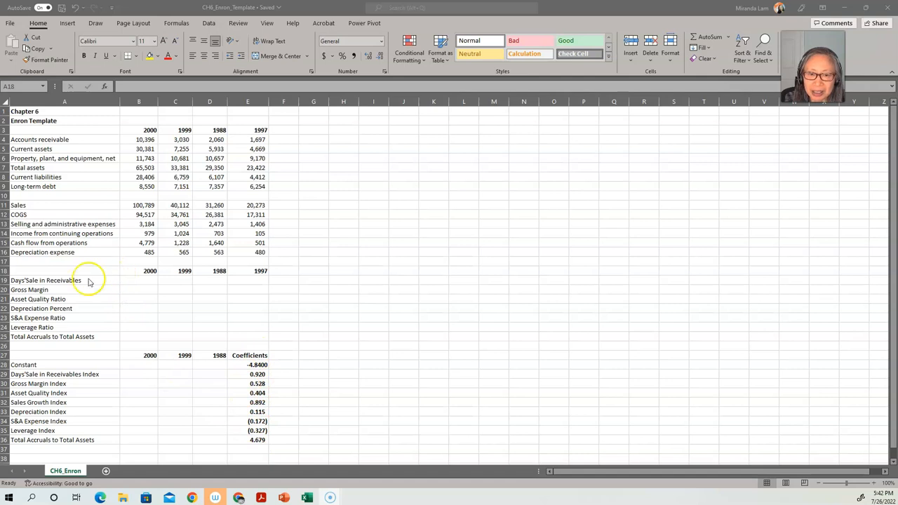
Select the 2000 Days' Sales in Receivables cell B19.
left_click(139, 281)
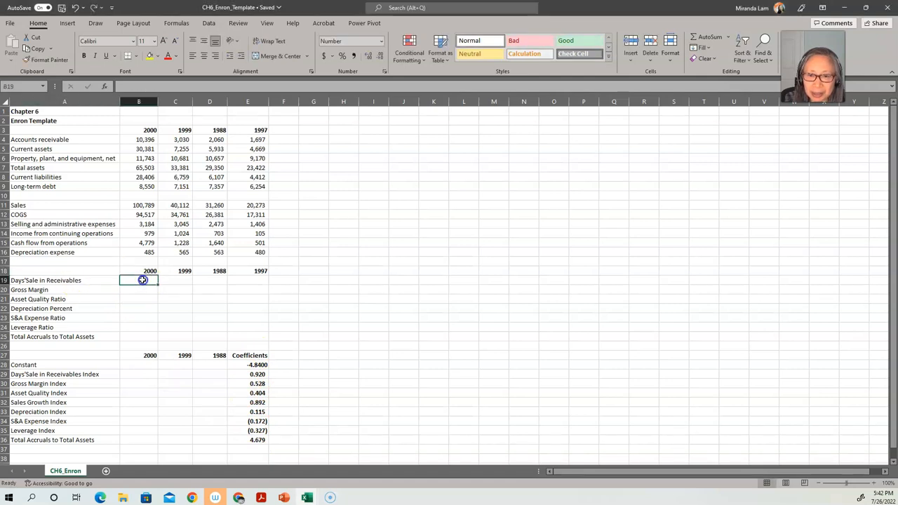
mouse_move(317, 233)
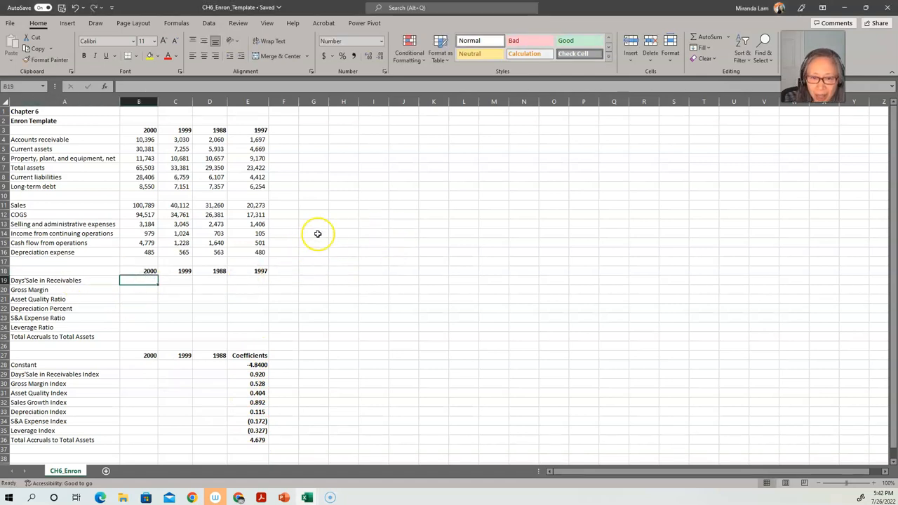
Enter the 2000 Days' Sales in Receivables ratio as receivables over sales (0.1031).
type("=")
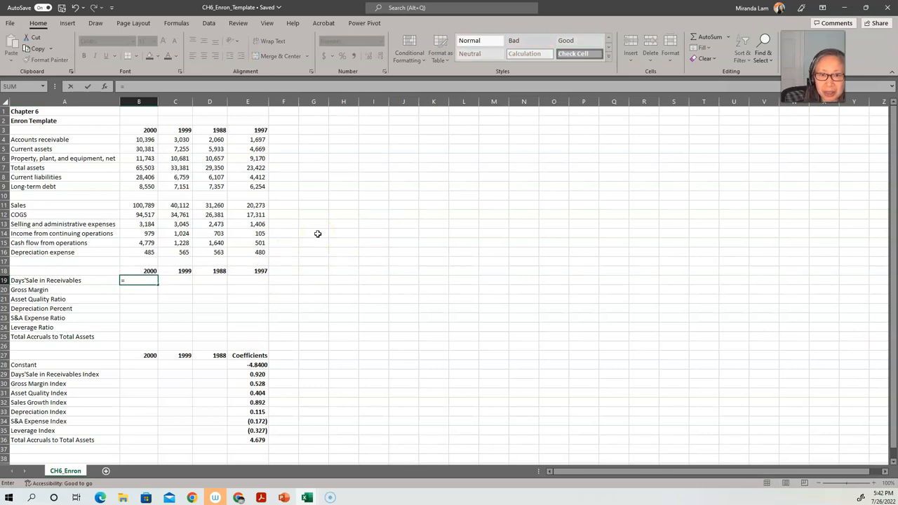
left_click(137, 149)
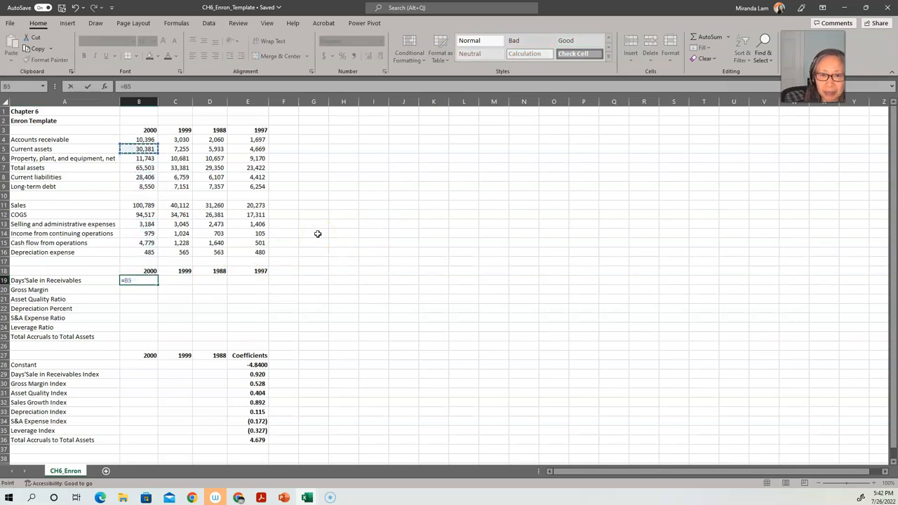
left_click(138, 139)
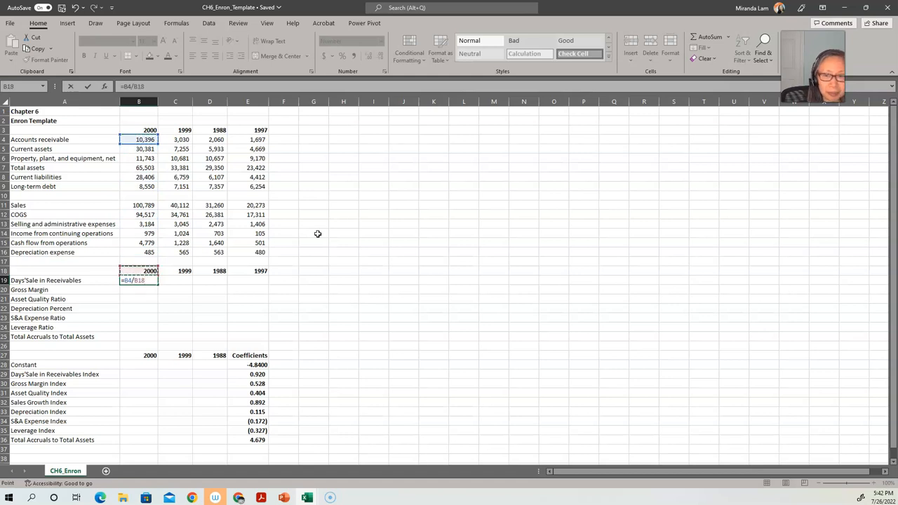
key("Enter")
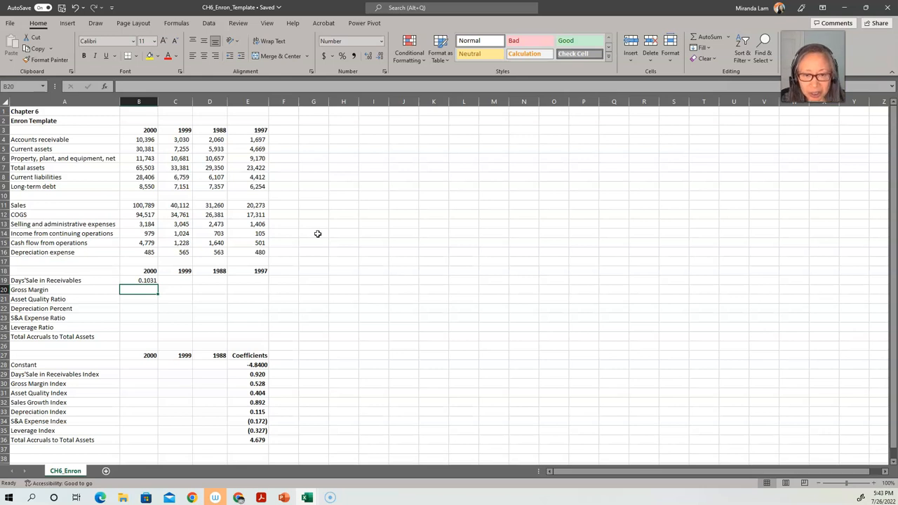
Enter the 2000 Gross Margin as sales minus COGS over sales (0.0622).
type("=(B11-B12")
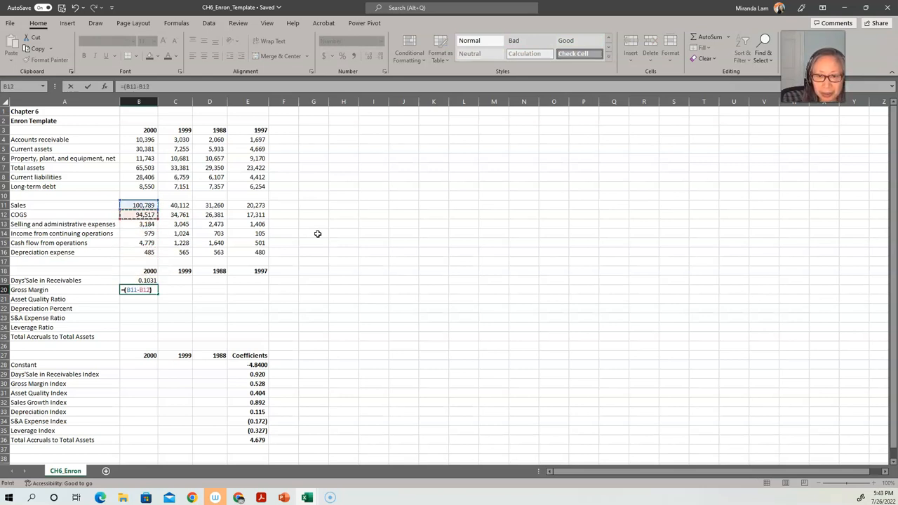
left_click(138, 205)
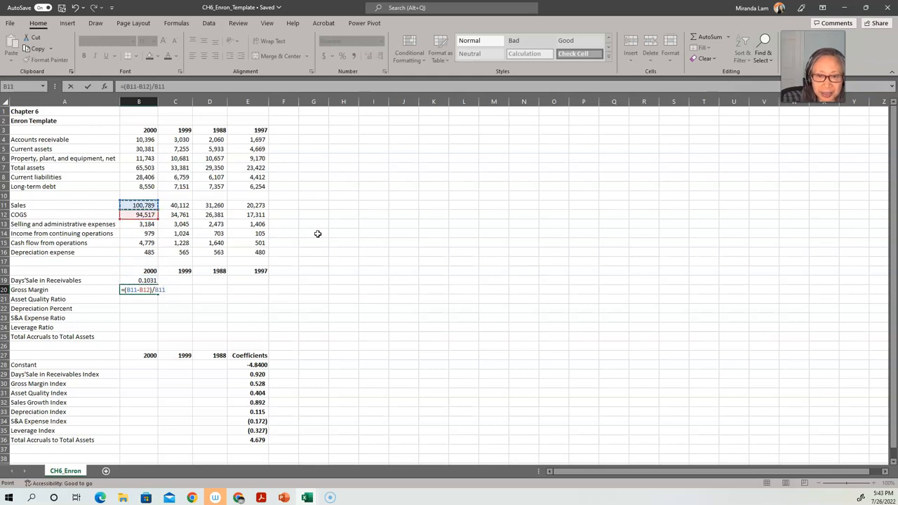
key("Enter")
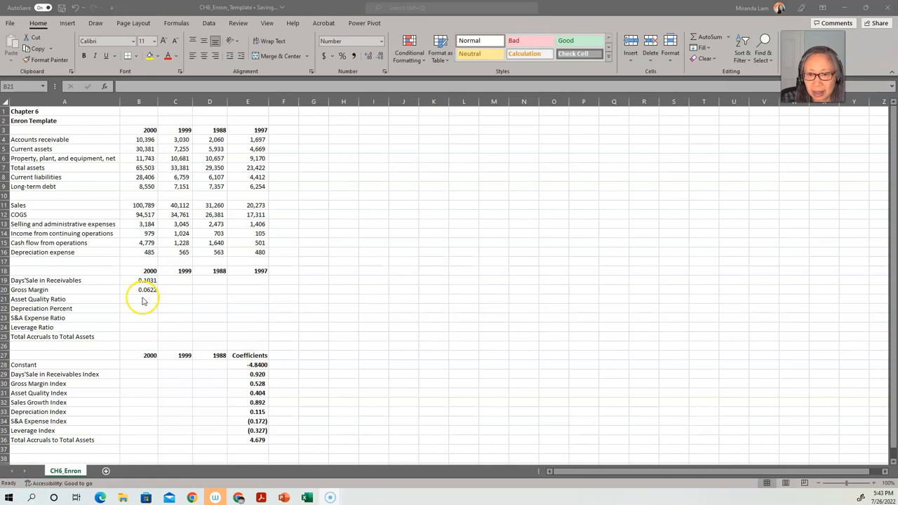
left_click(137, 299)
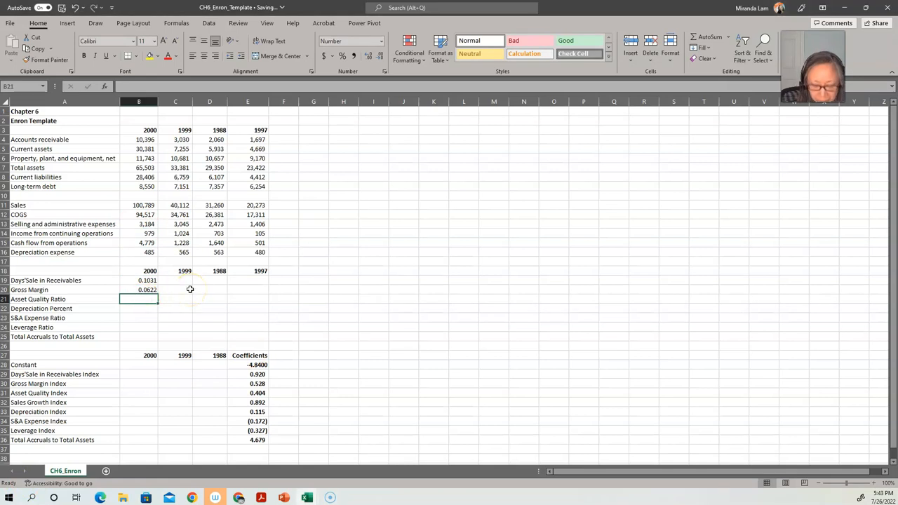
Enter =1-(B5+B6)/B7 in B23 giving the 2000 Asset Quality Ratio 0.3569.
type("=")
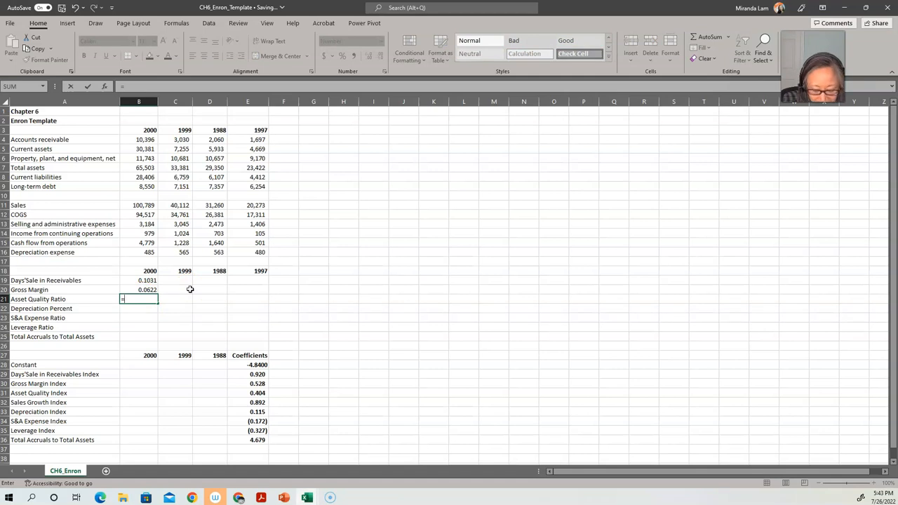
type("=1-")
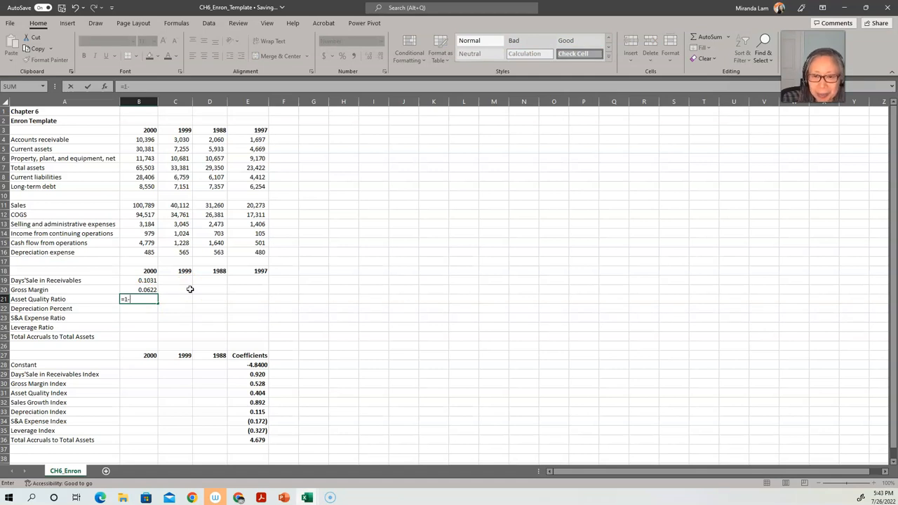
type("(")
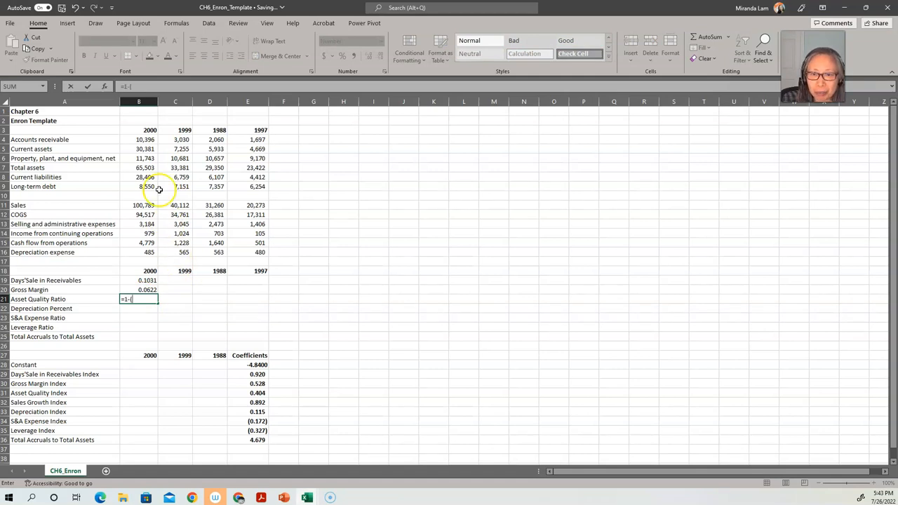
left_click(139, 149)
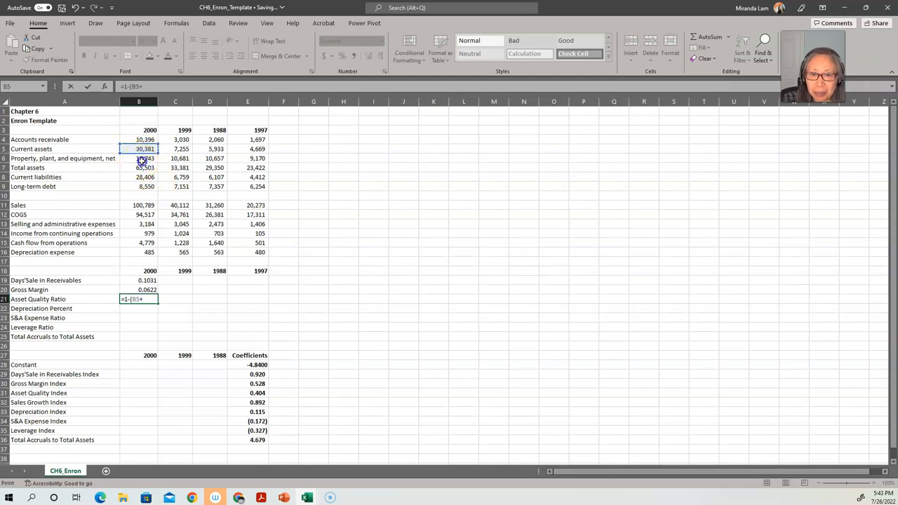
left_click(139, 158)
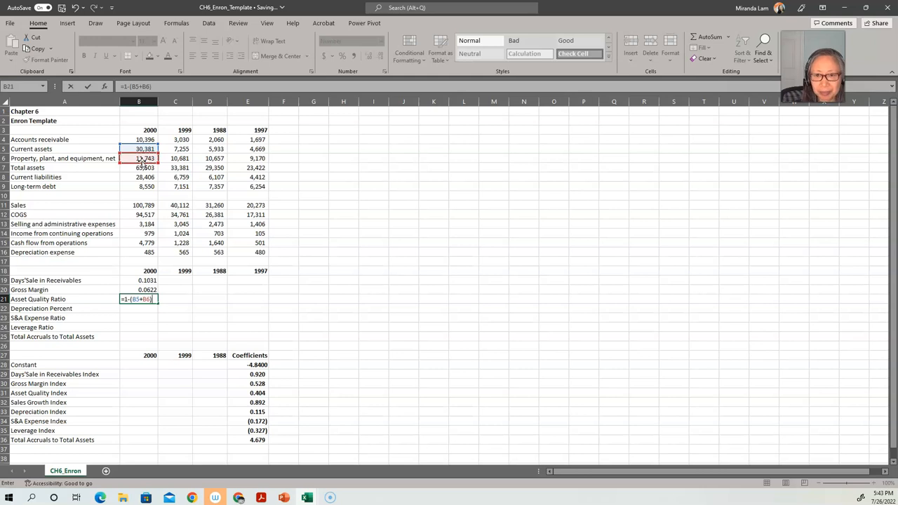
type("/")
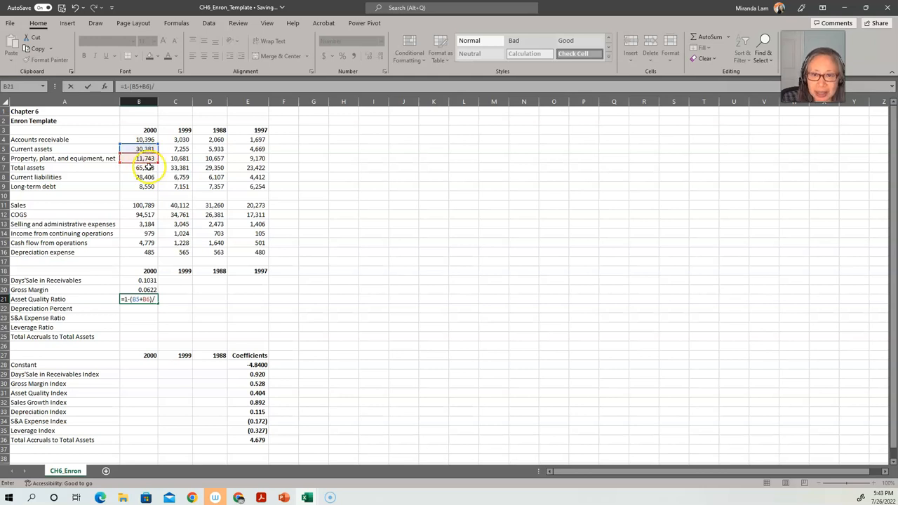
key("Enter")
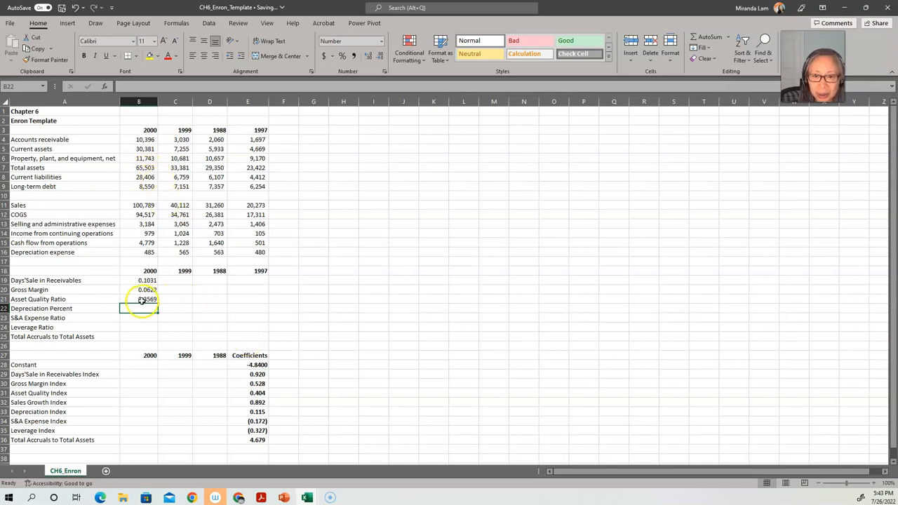
left_click(139, 299)
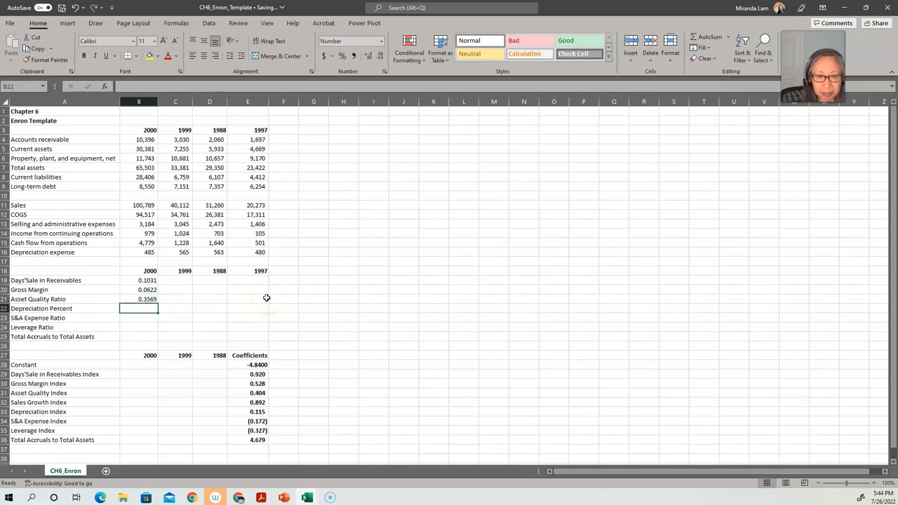
Enter 2000 Depreciation Percent (0.0397) and S&A Expense over sales (0.0316).
type("=")
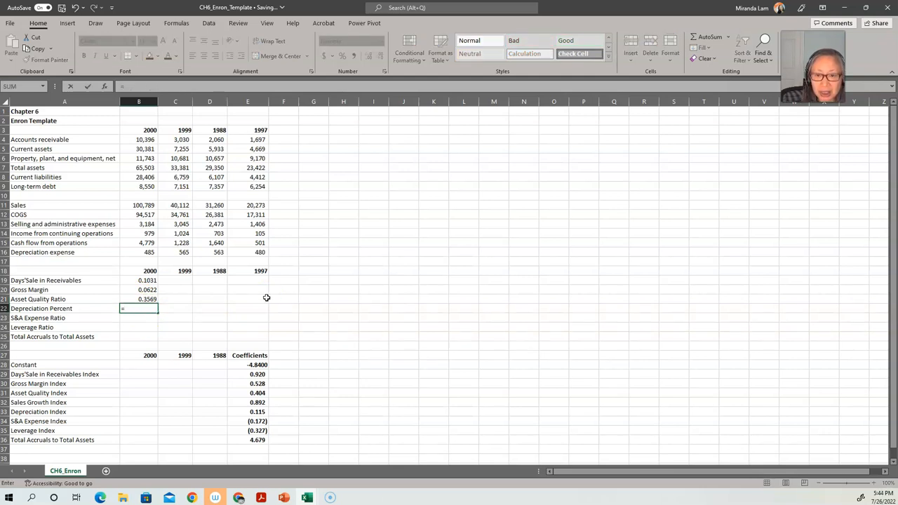
left_click(139, 243)
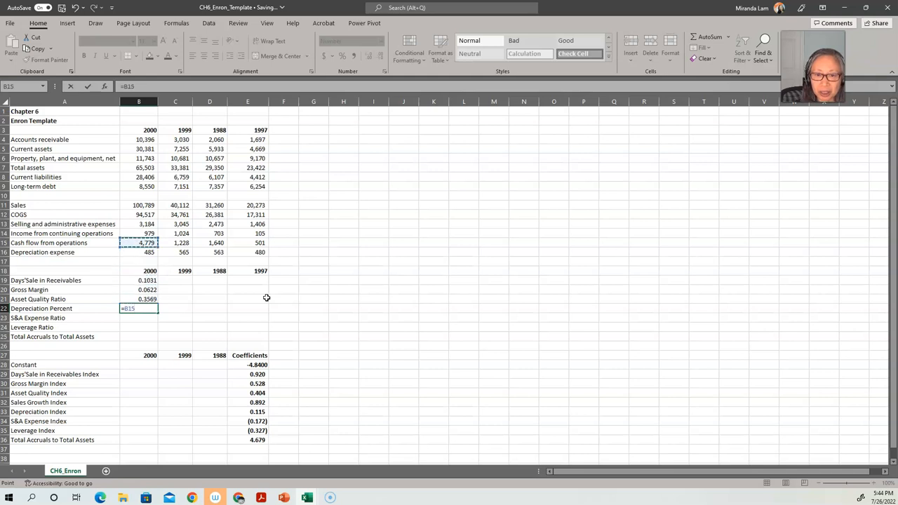
type("B16/(")
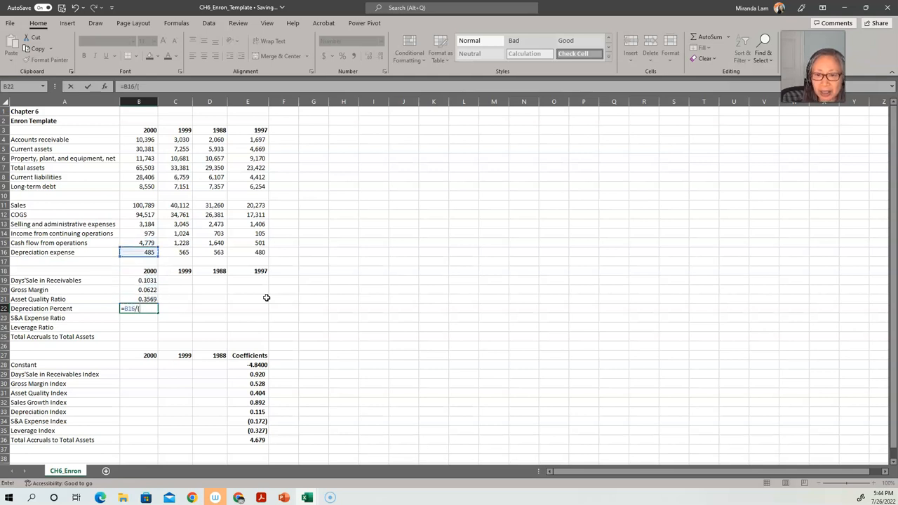
left_click(139, 253)
type("=")
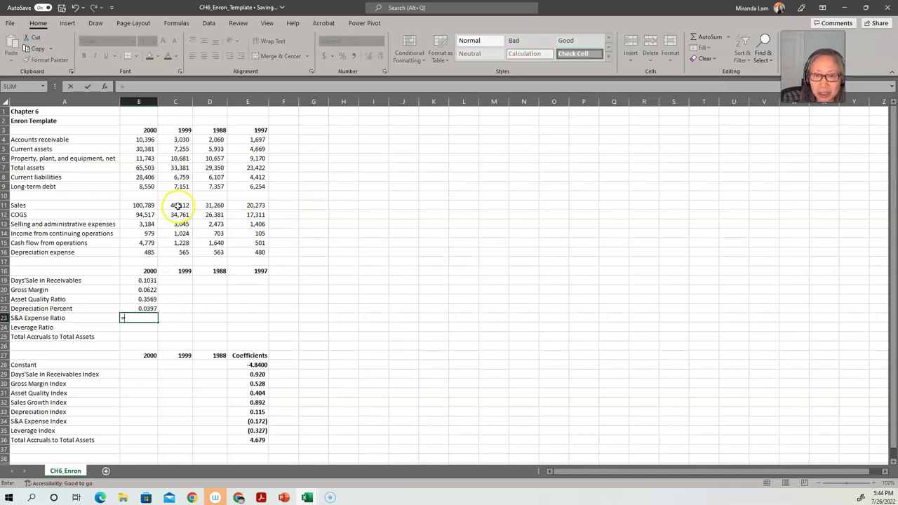
left_click(138, 225)
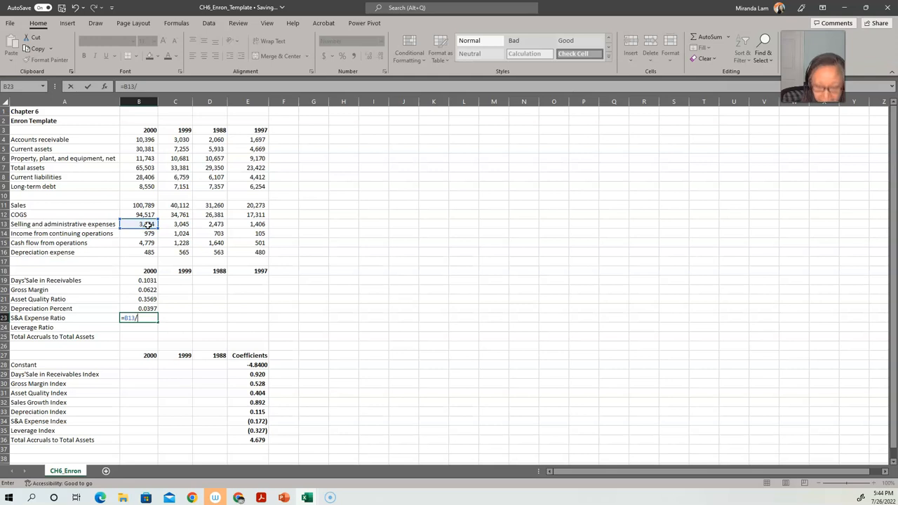
left_click(139, 205)
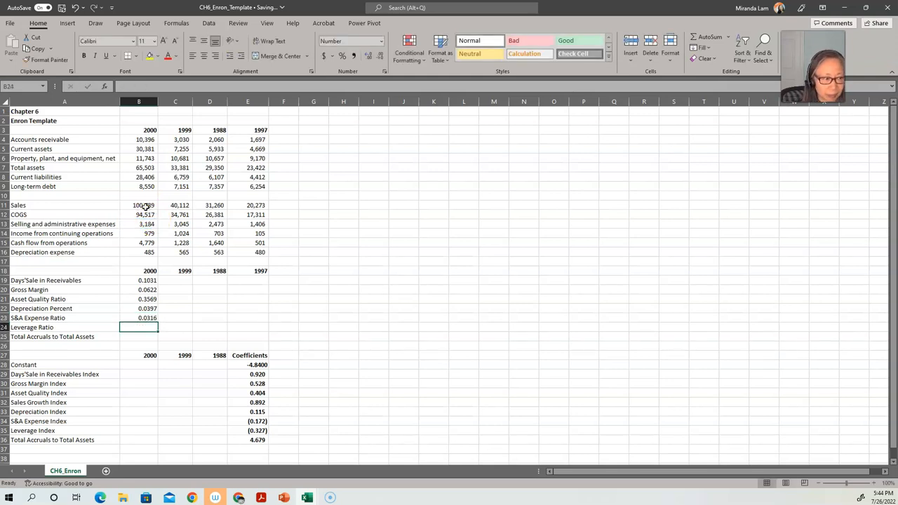
Enter the 2000 Leverage Ratio as current liabilities plus long-term debt over total assets (0.3642).
type("=(")
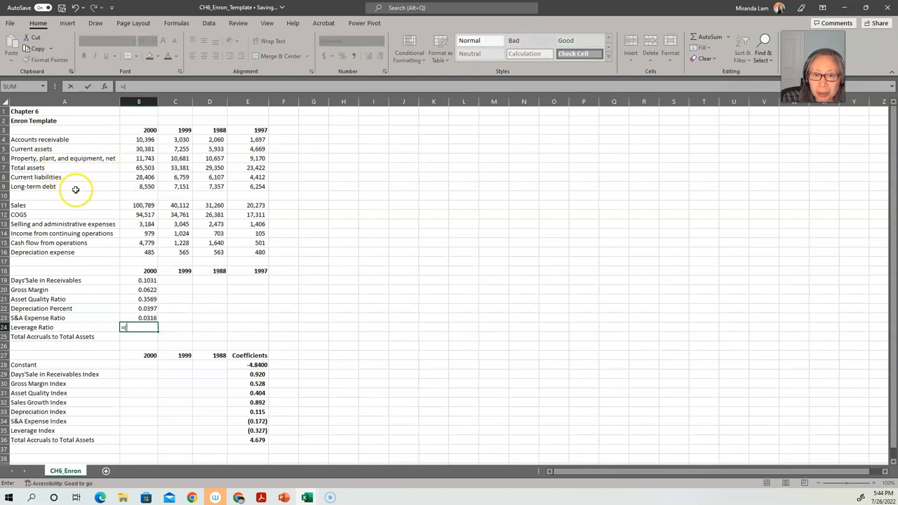
left_click(138, 177)
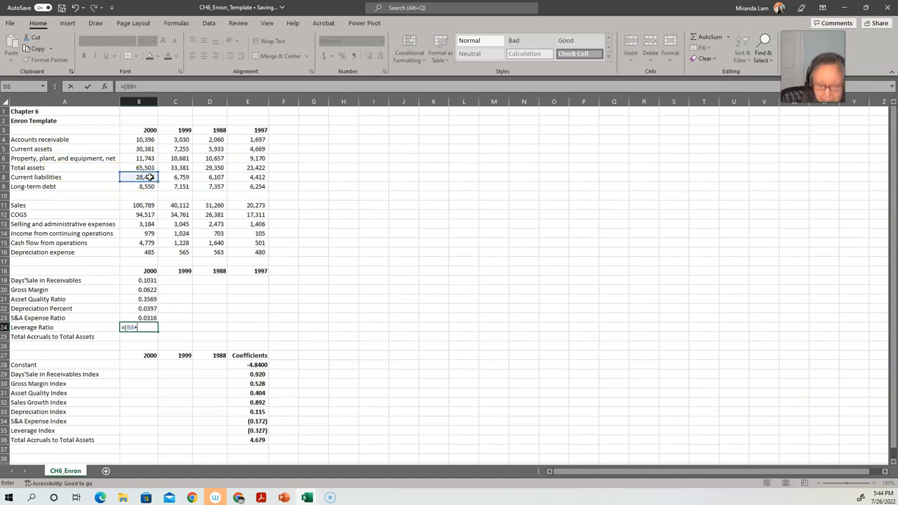
left_click(139, 185)
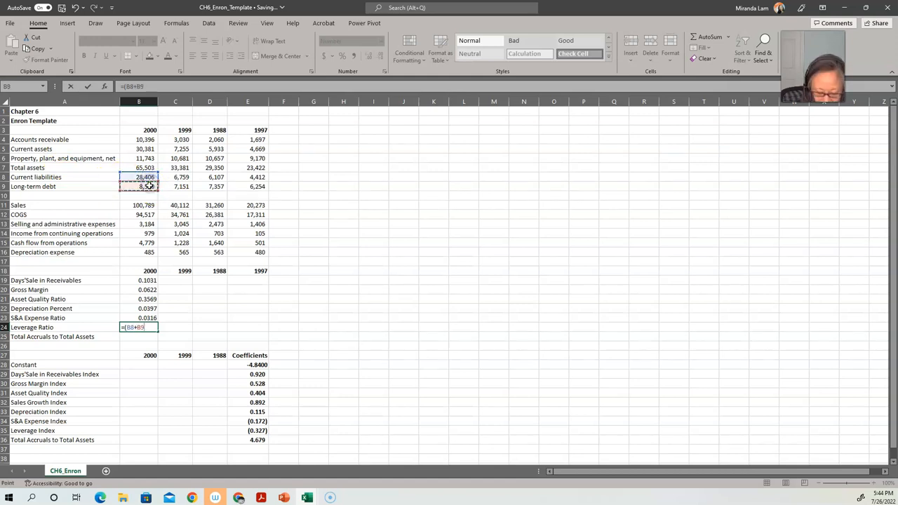
type("/")
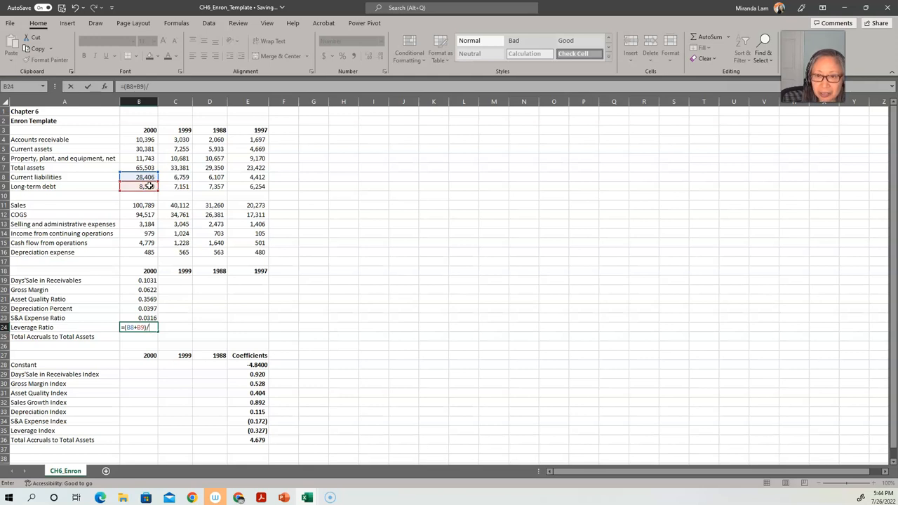
left_click(137, 168)
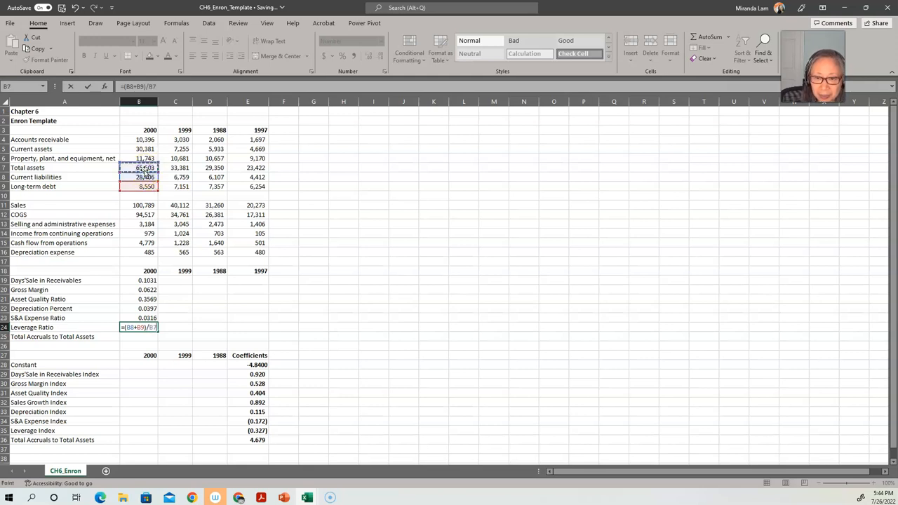
key("Enter")
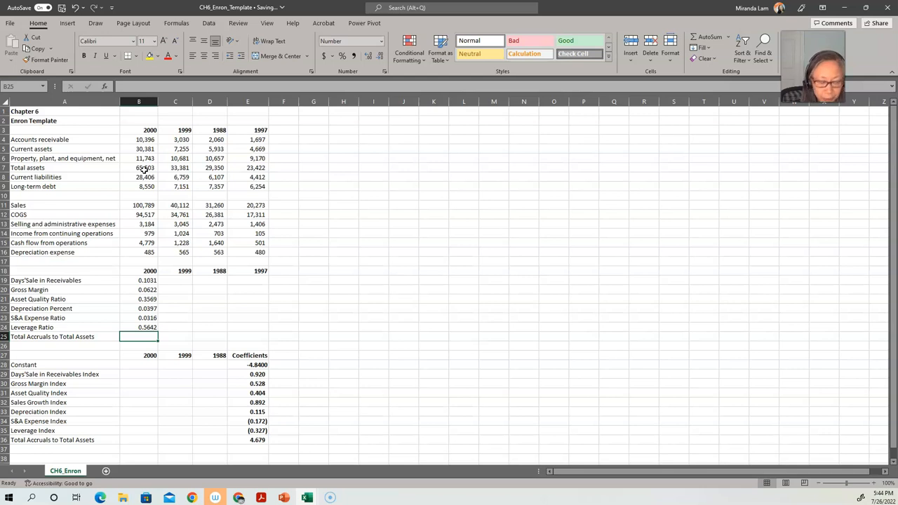
Enter 2000 Total Accruals to Total Assets as income minus cash flow over assets (-0.0580).
type("=")
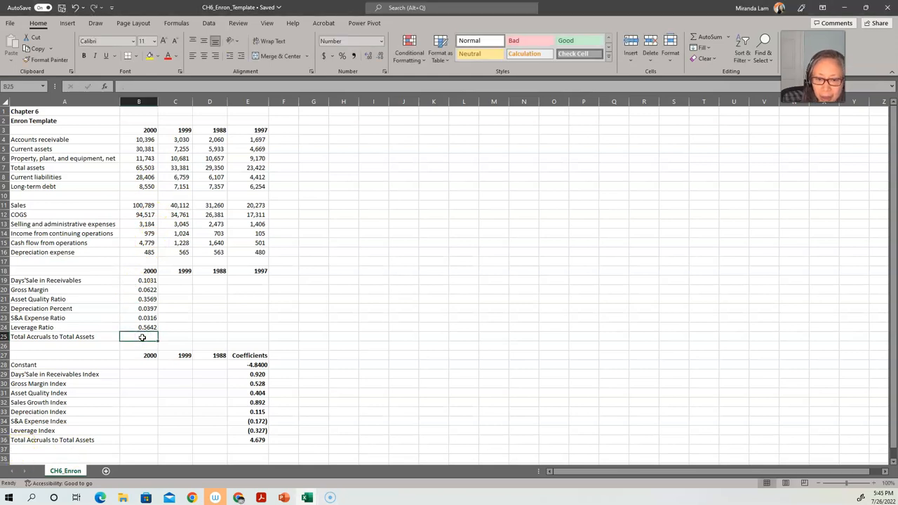
type("=(")
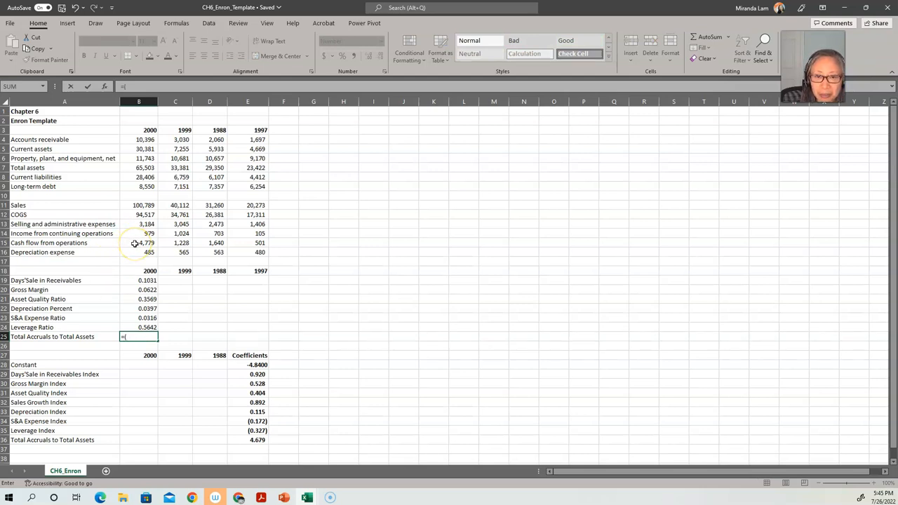
left_click(137, 233)
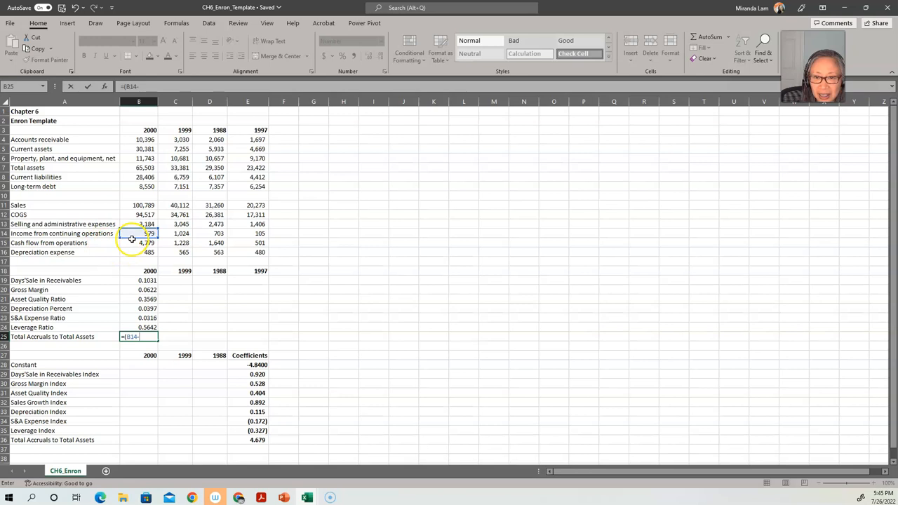
left_click(137, 241)
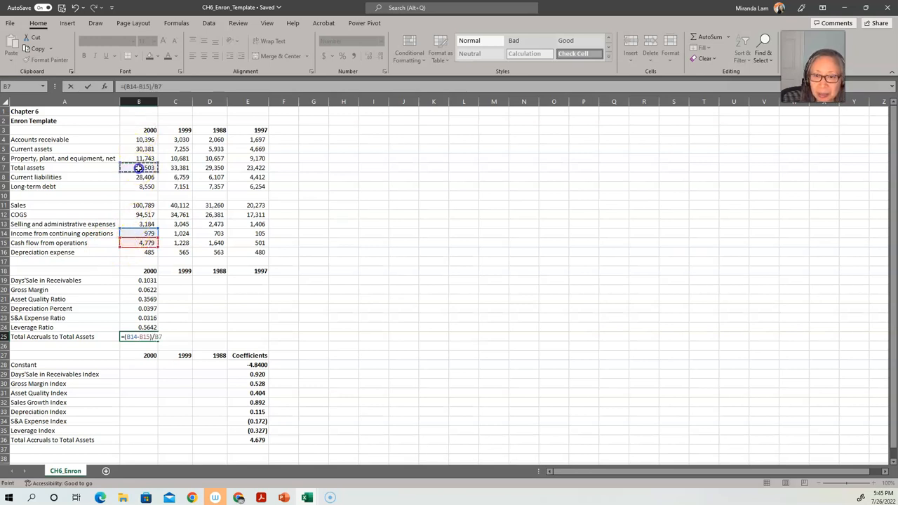
key("Enter")
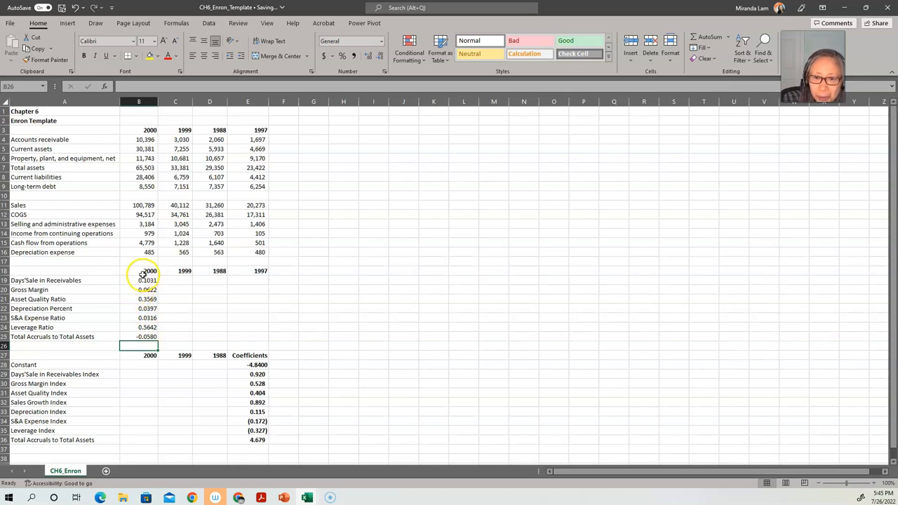
mouse_move(105, 282)
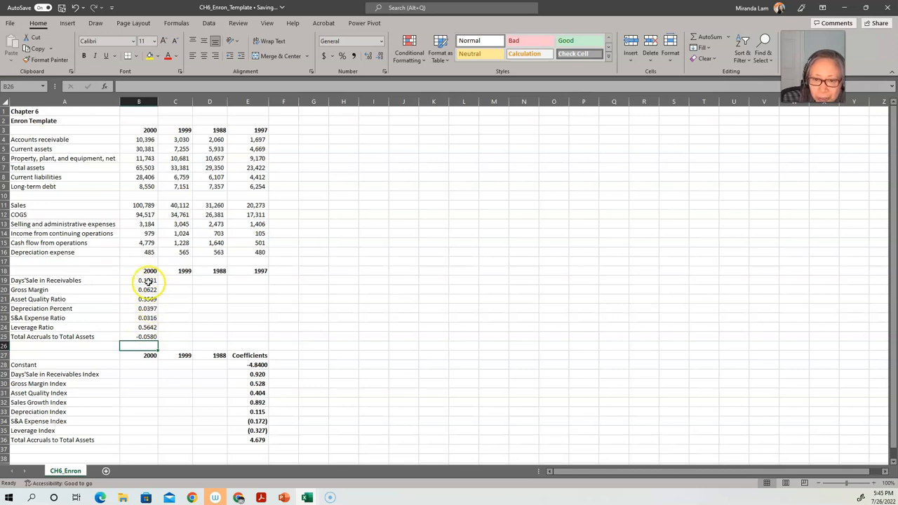
Copy the 2000 ratio formulas into the 1999, 1998 and 1997 columns.
left_click(139, 281)
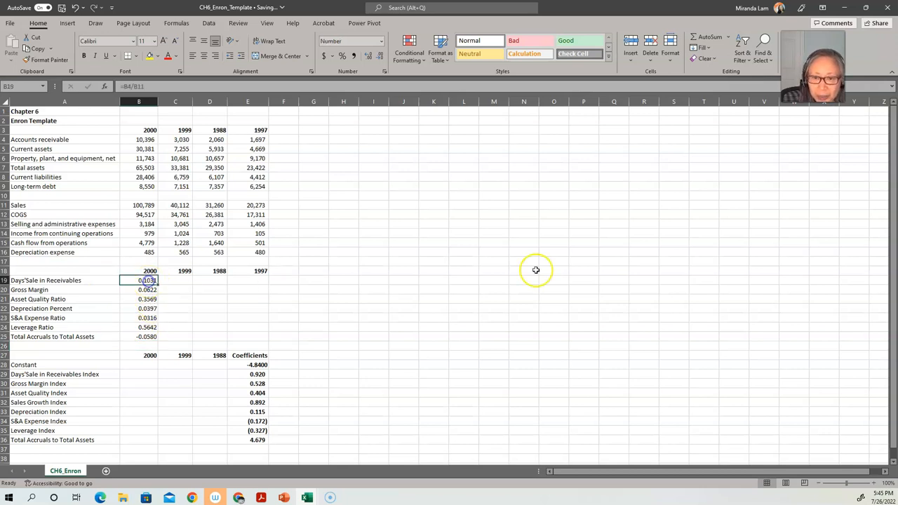
left_click_drag(139, 280, 139, 327)
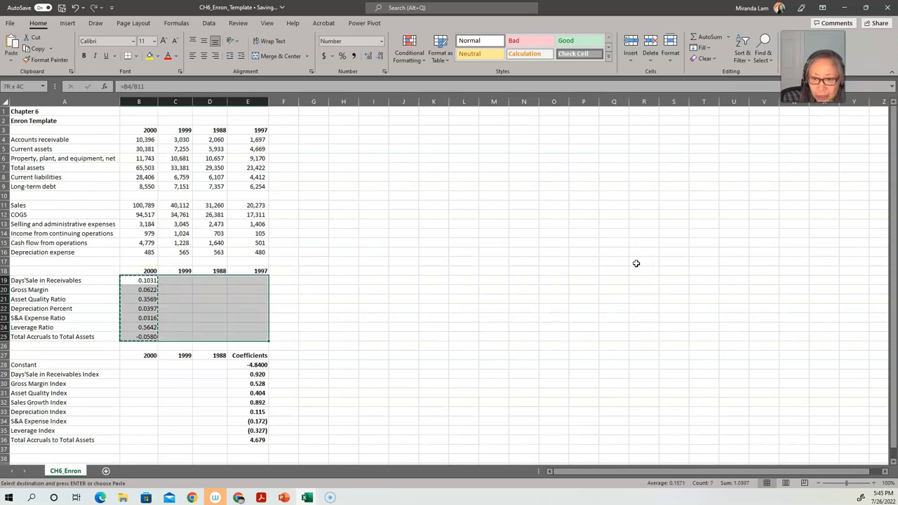
key("Enter")
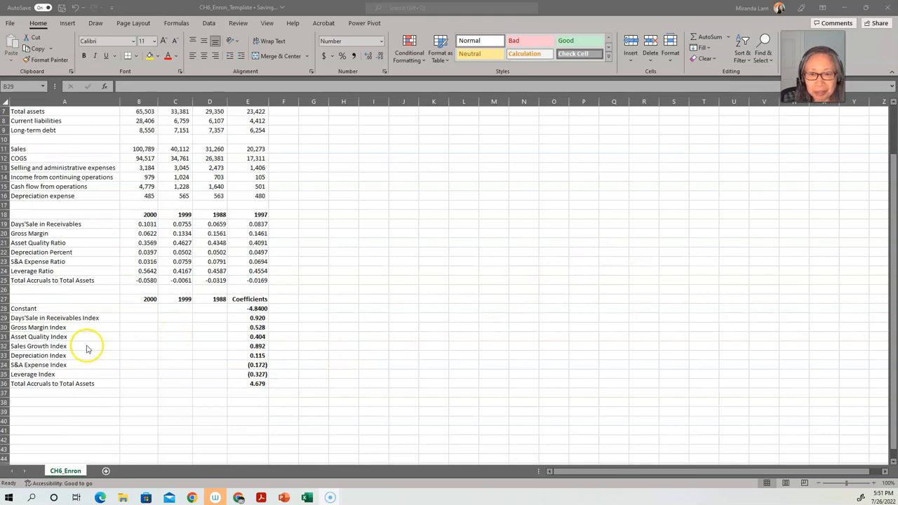
mouse_move(143, 308)
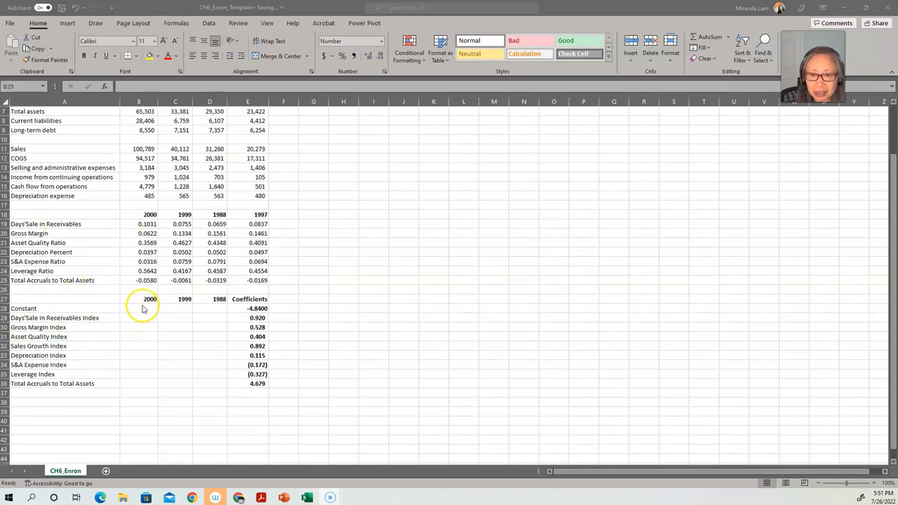
mouse_move(63, 252)
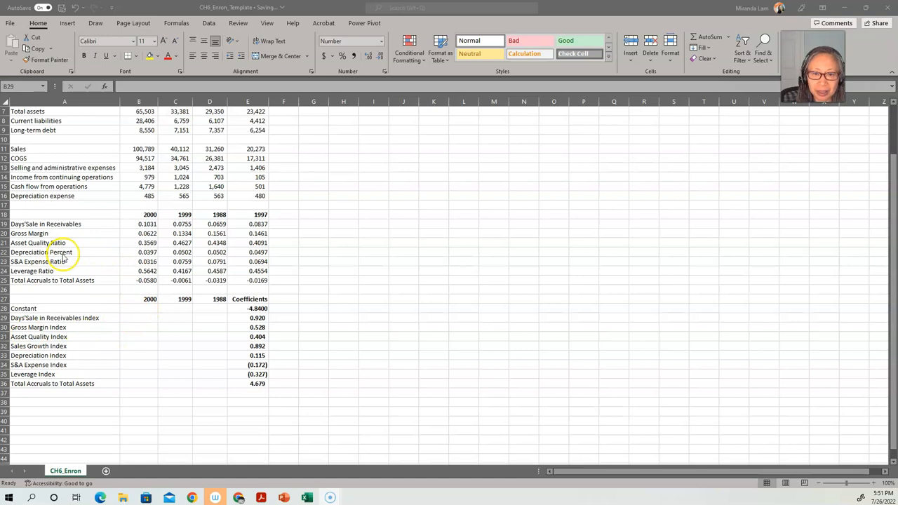
Set the 2000 Constant to =E28 (-4.8400) and start the receivables index =B19/C19*E29.
left_click(139, 309)
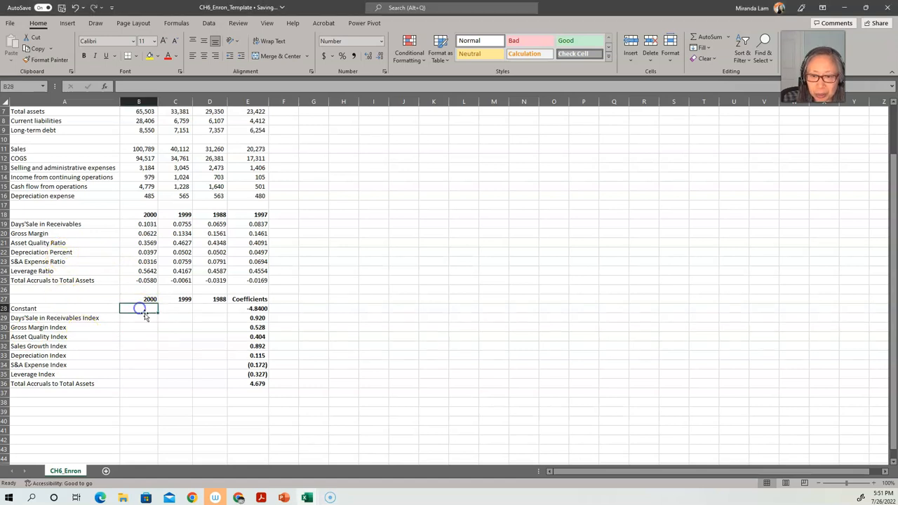
type("=")
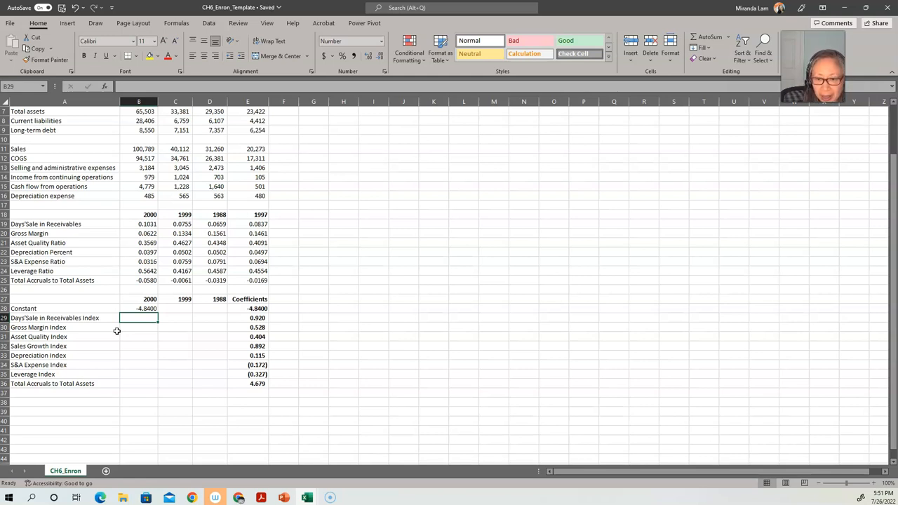
type("=")
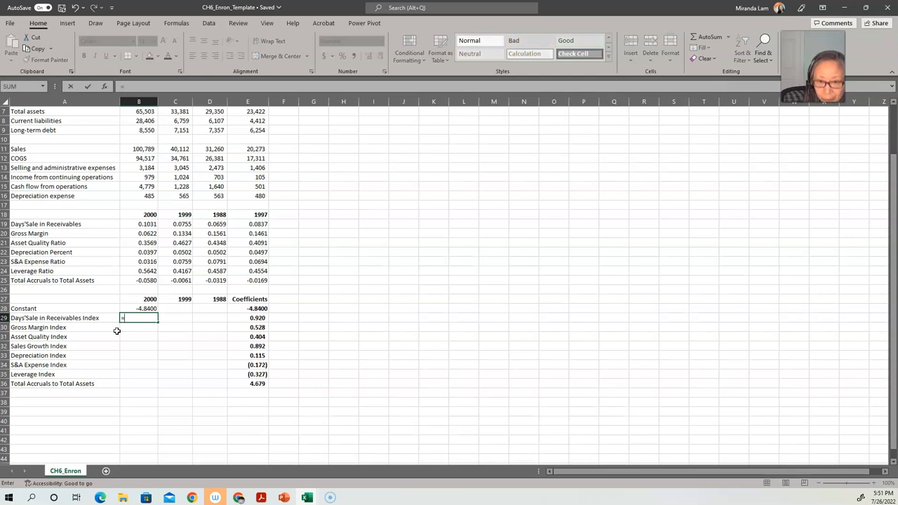
left_click(139, 224)
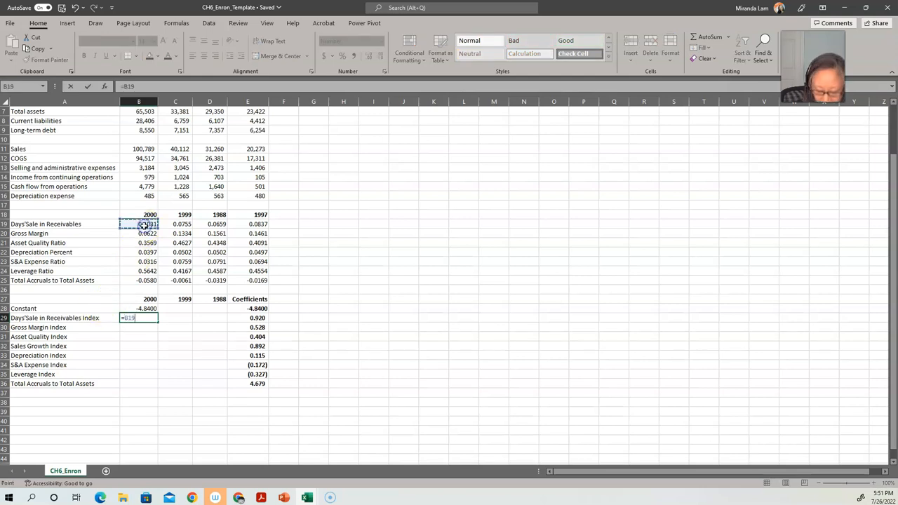
left_click(175, 224)
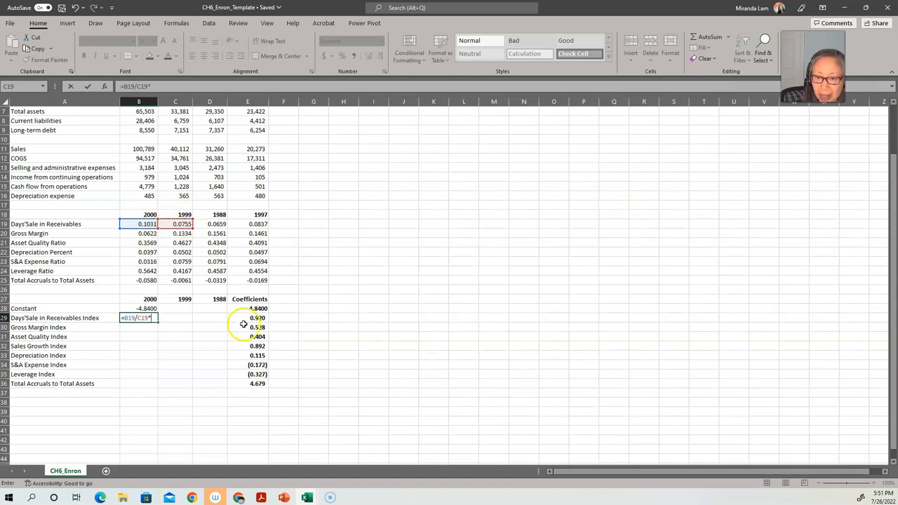
left_click(246, 318)
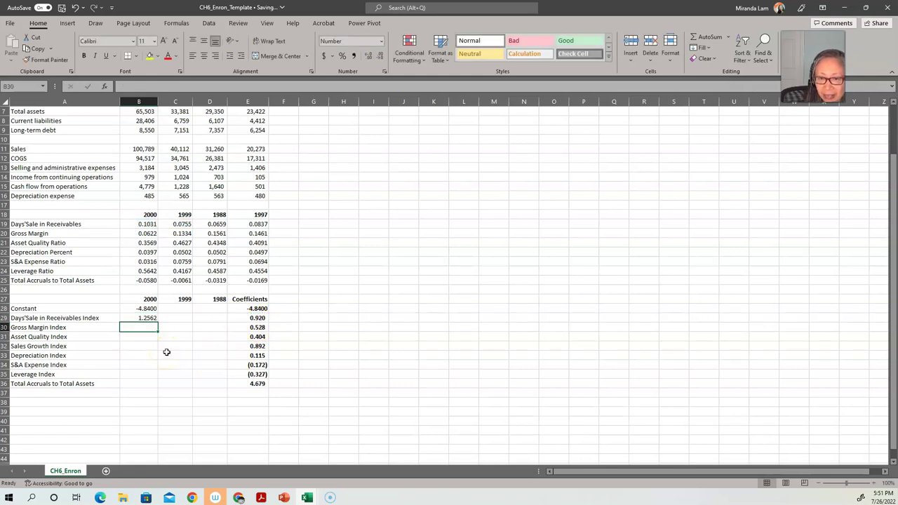
Enter the Gross Margin Index (1.1329) and Asset Quality Index (0.3116) as 2000/1999 ratios times coefficients.
left_click(139, 309)
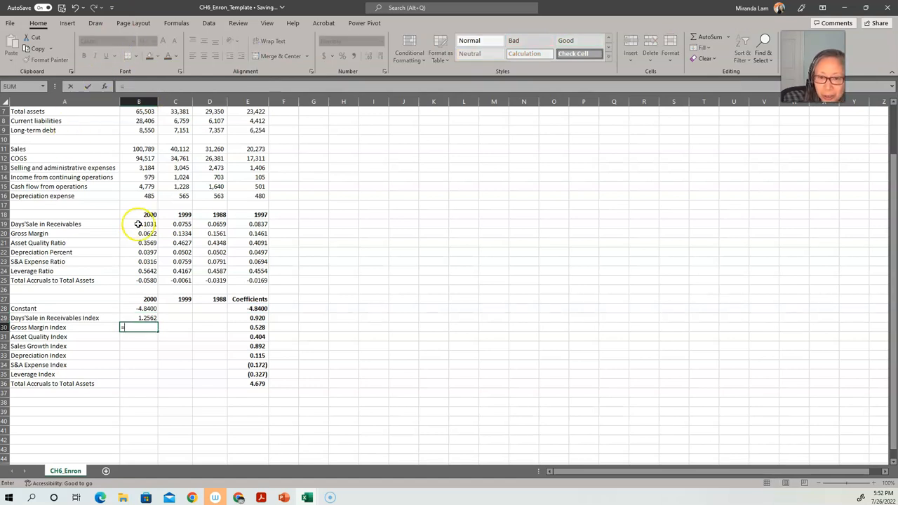
left_click(175, 233)
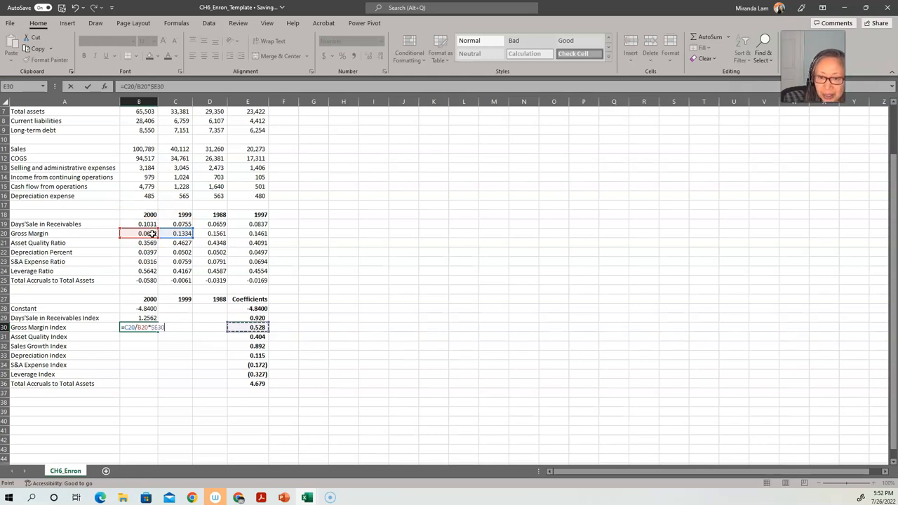
key("Enter")
type("=B28")
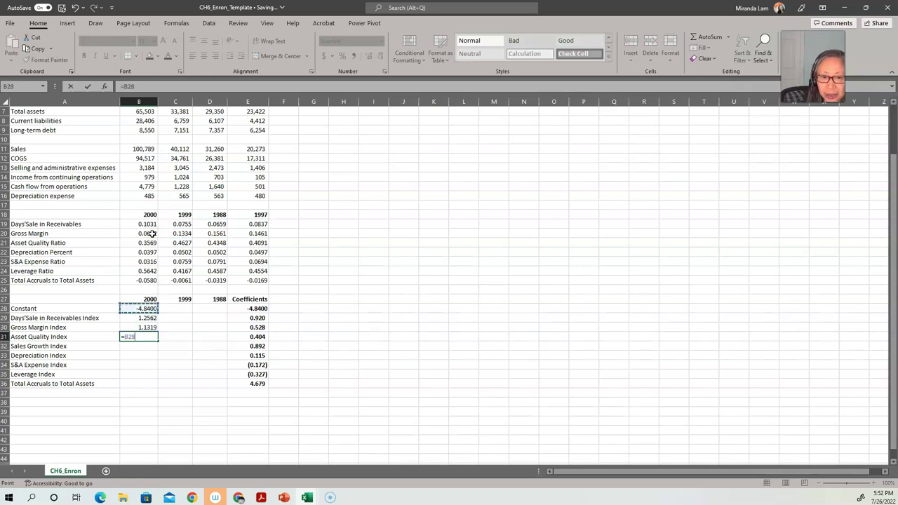
left_click(138, 243)
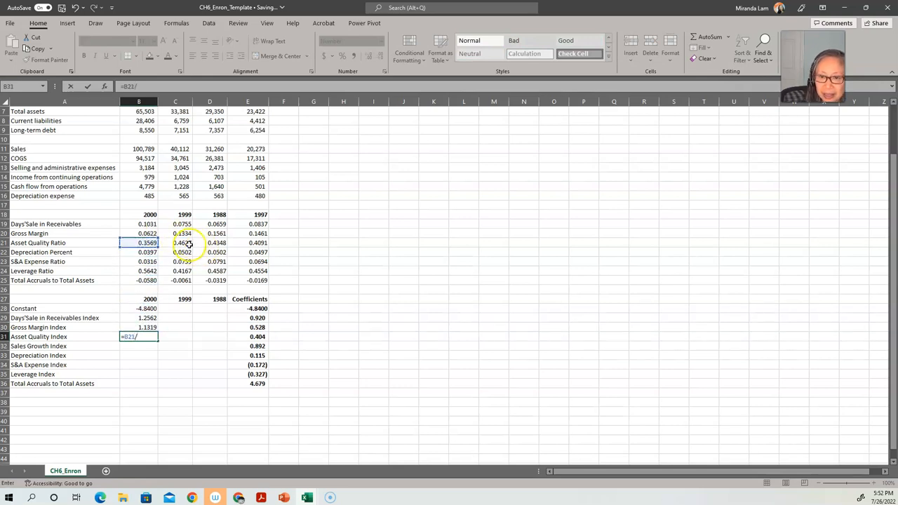
left_click(176, 243)
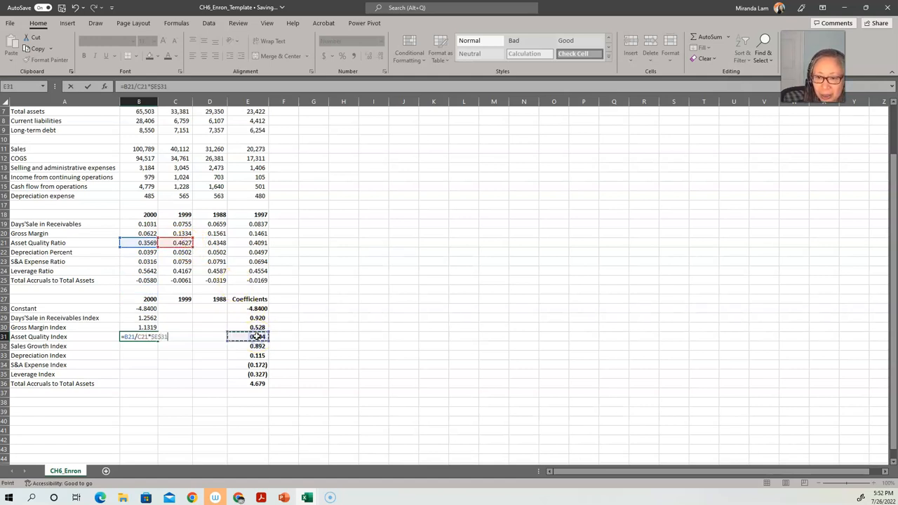
key("Enter")
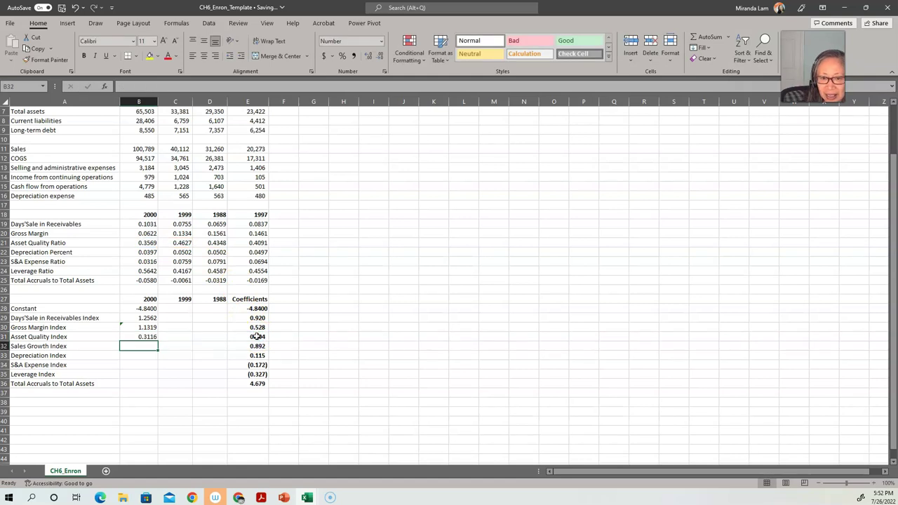
Enter the weighted Sales Growth (2.2613) and Depreciation (0.1457) index formulas for 2000.
type("=B11/C11")
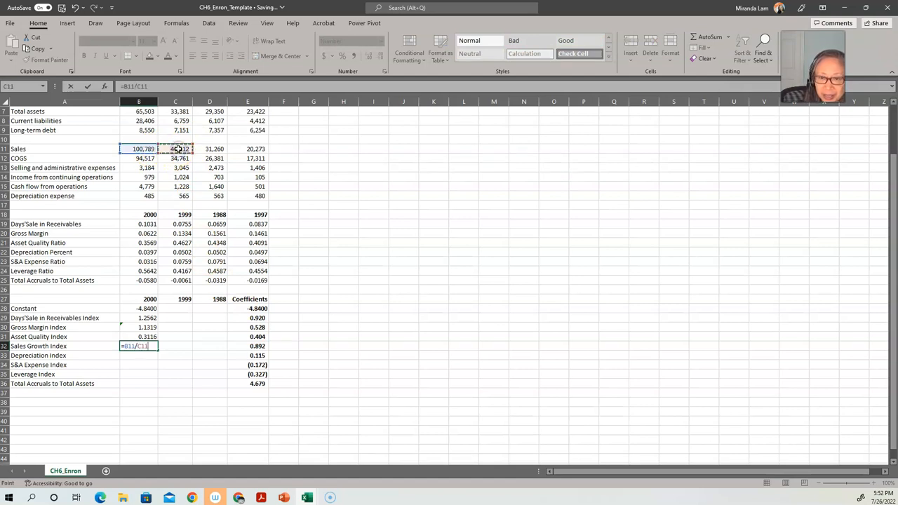
type("*")
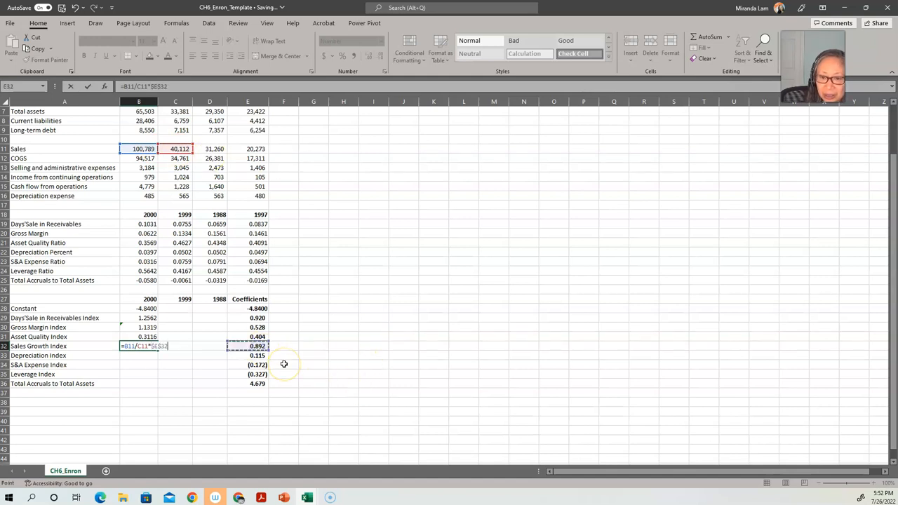
key("Enter")
type("=")
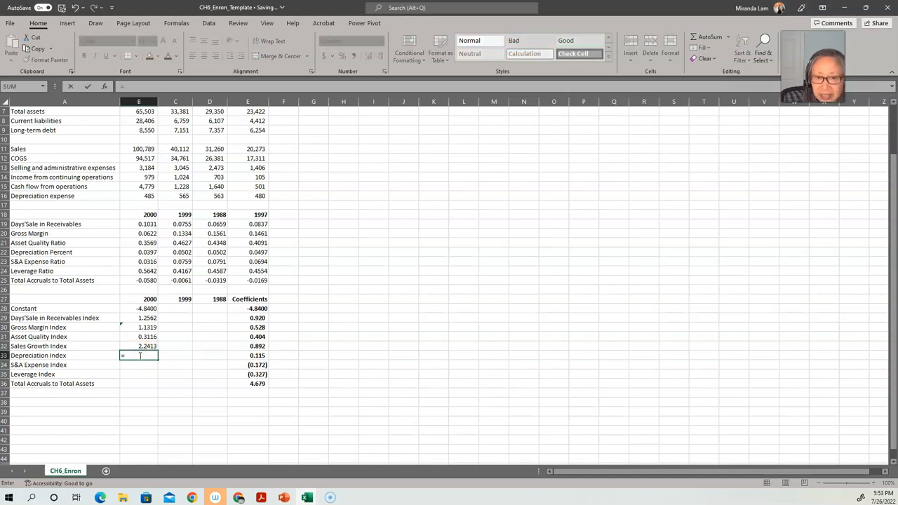
left_click(175, 253)
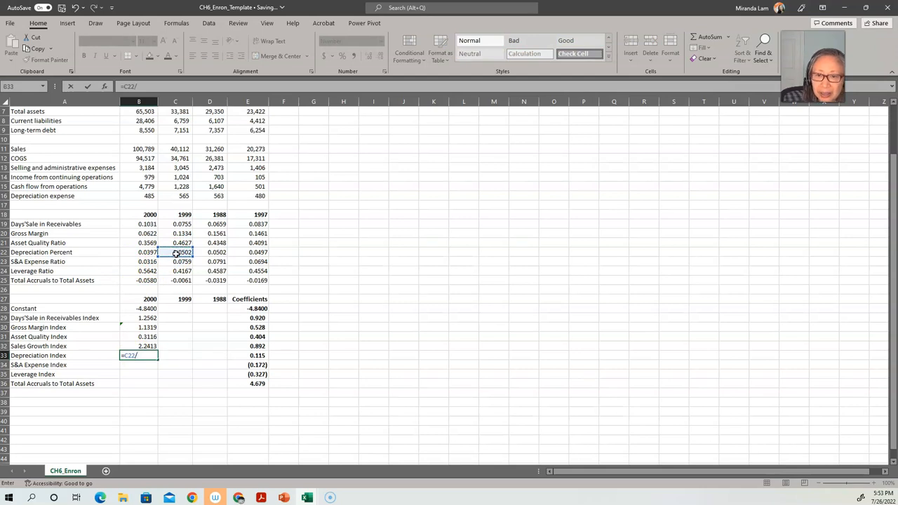
left_click(139, 252)
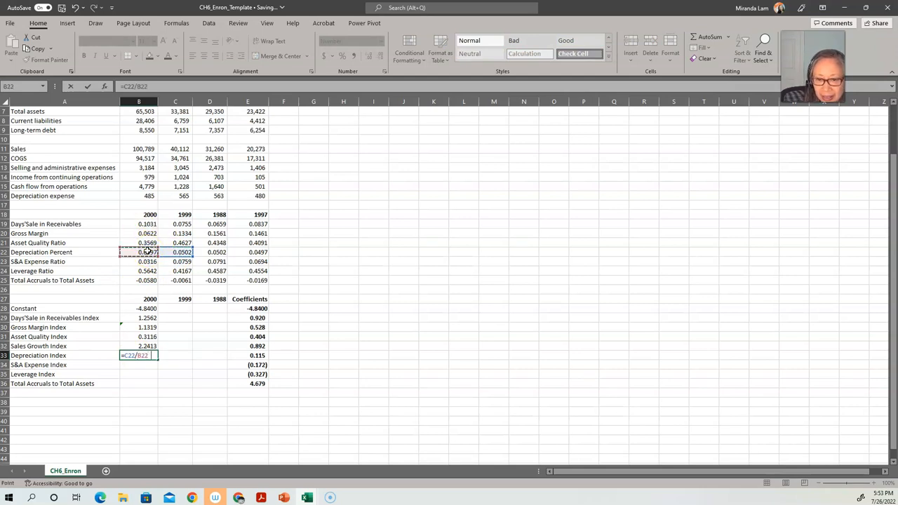
left_click(257, 355)
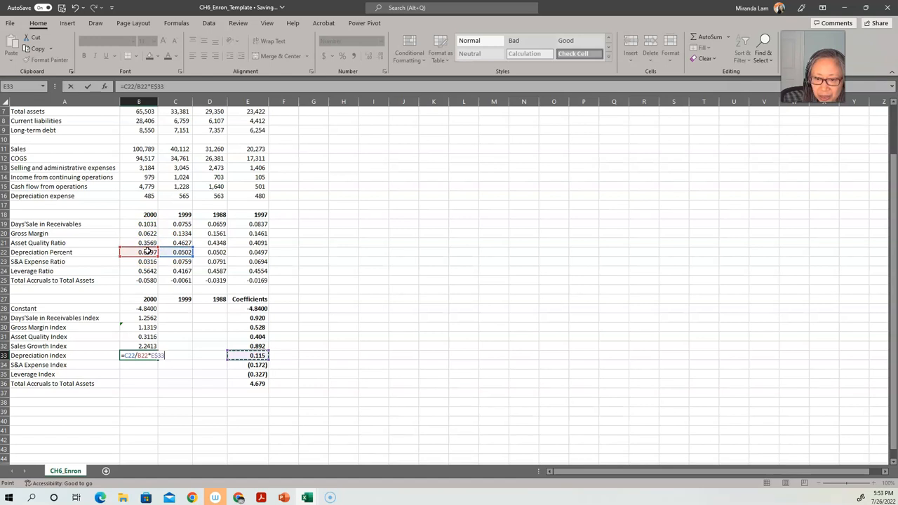
key("Enter")
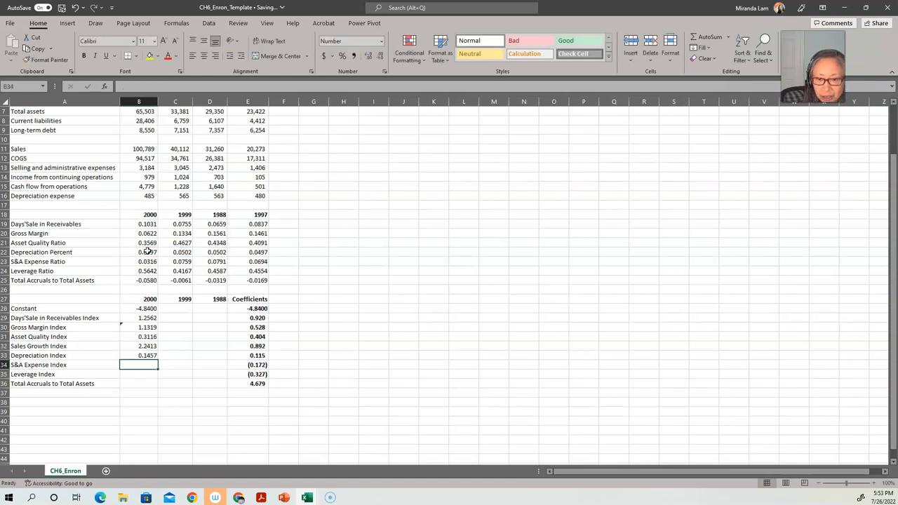
Enter the weighted SG&A Expense (-0.0716) and Leverage (-0.4427) index formulas for 2000.
type("=B23/")
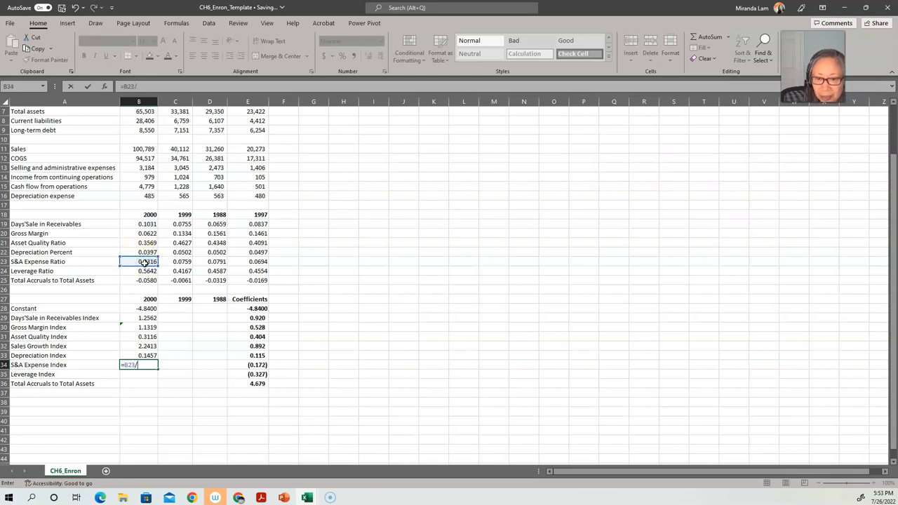
left_click(174, 262)
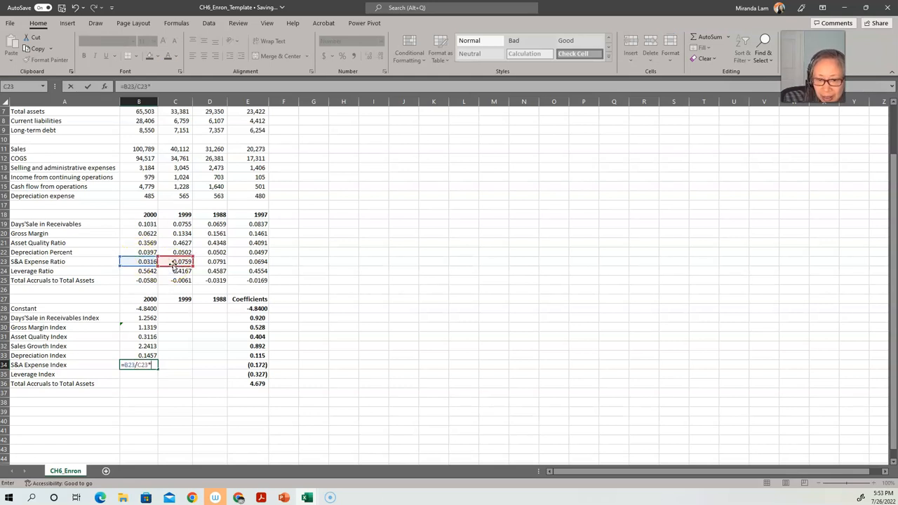
left_click(256, 365)
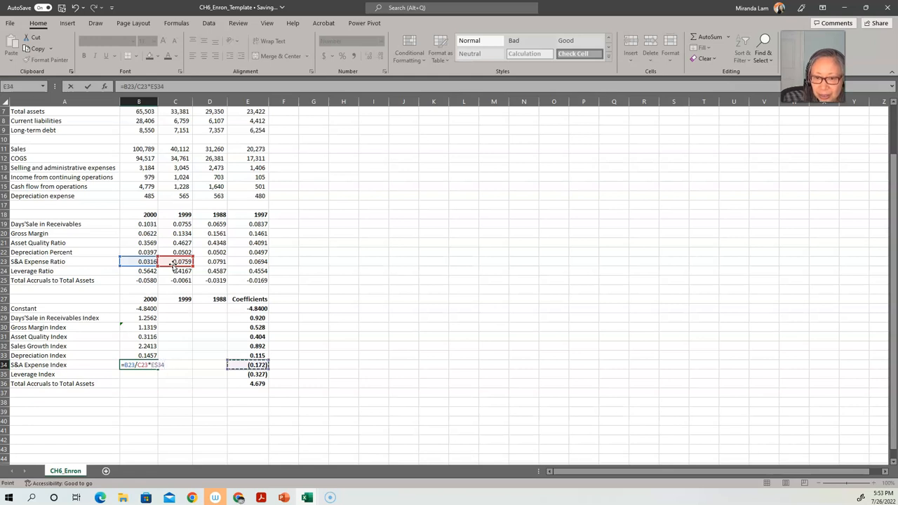
key("Enter")
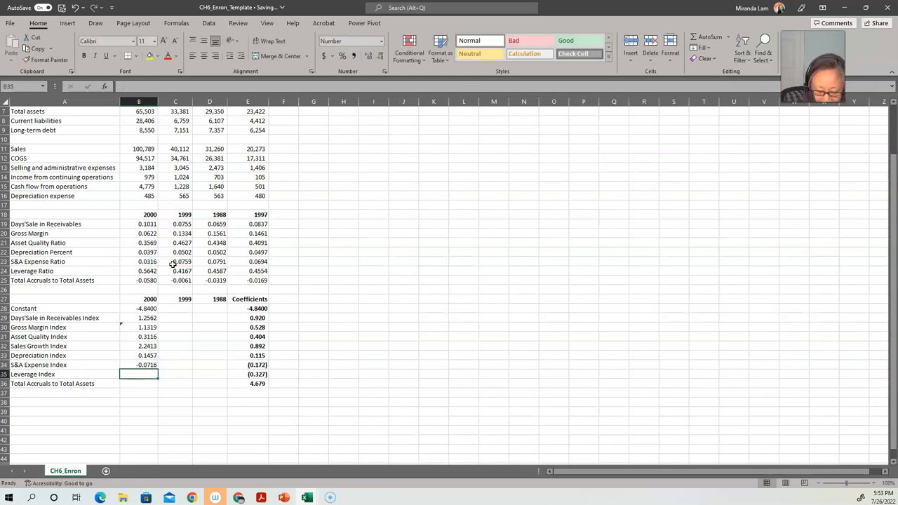
type("=")
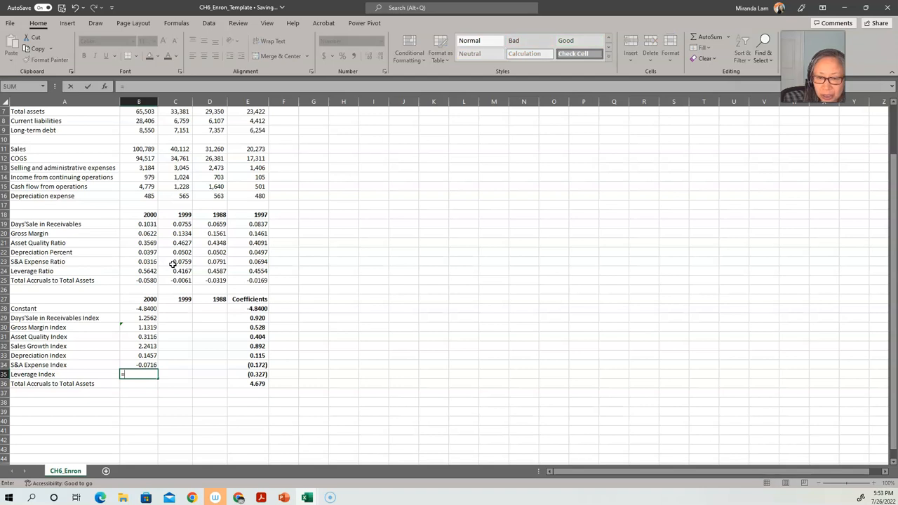
left_click(138, 270)
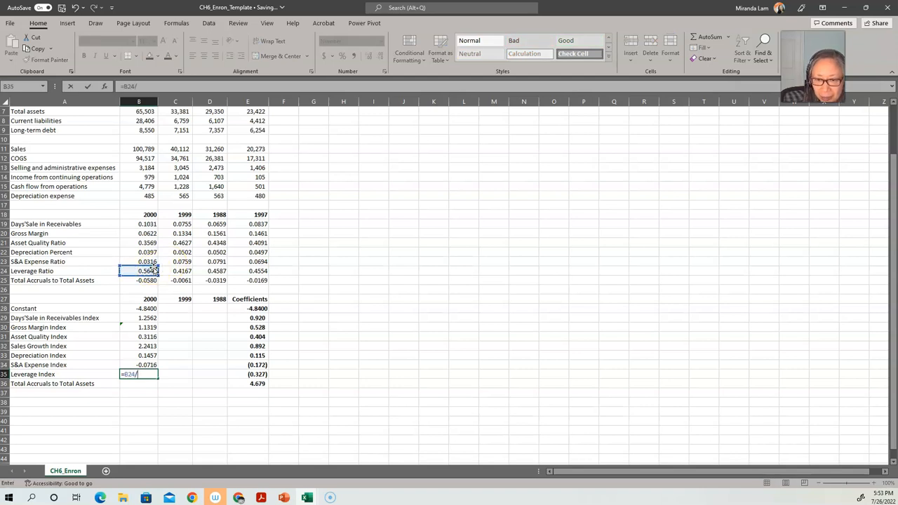
left_click(176, 270)
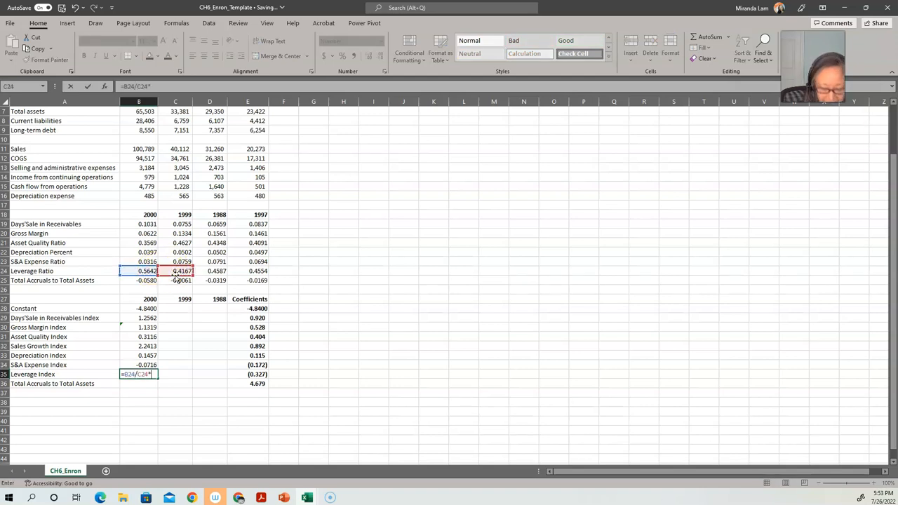
left_click(250, 373)
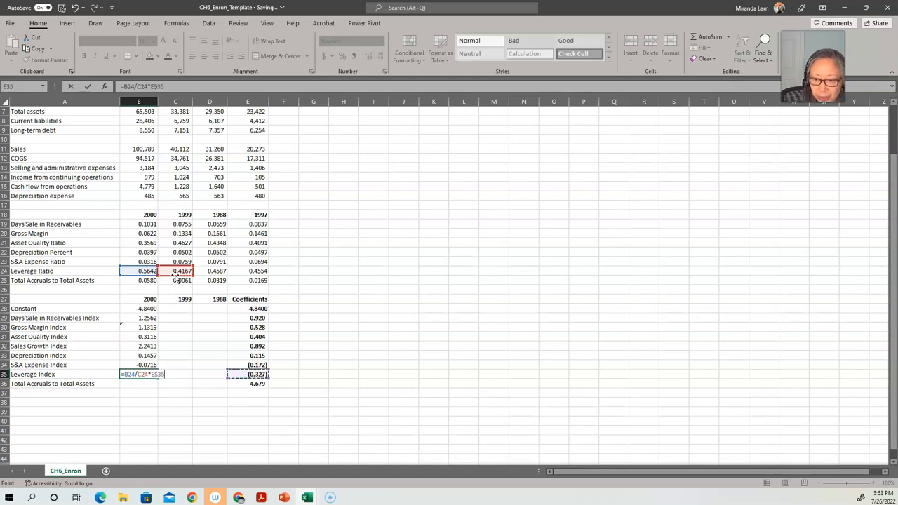
key("Enter")
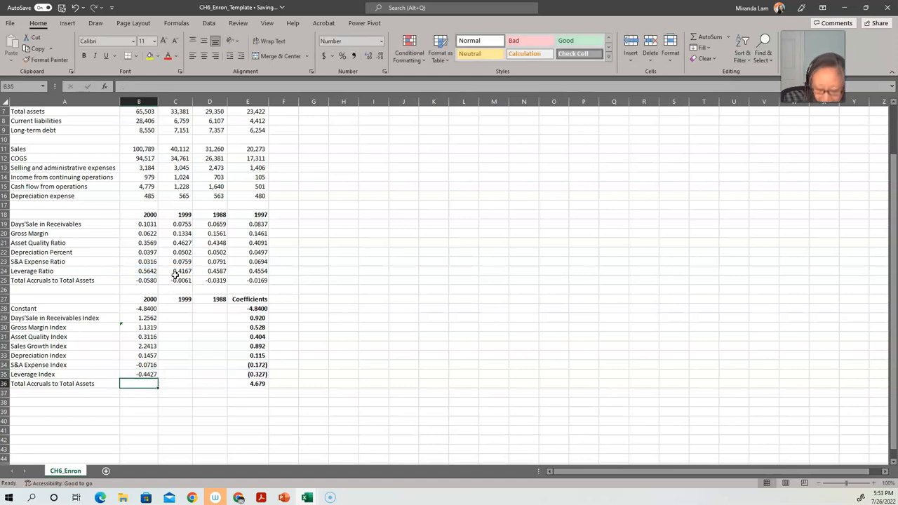
Weight the 2000 total accruals ratio by $E$36, giving -0.2714.
type("=")
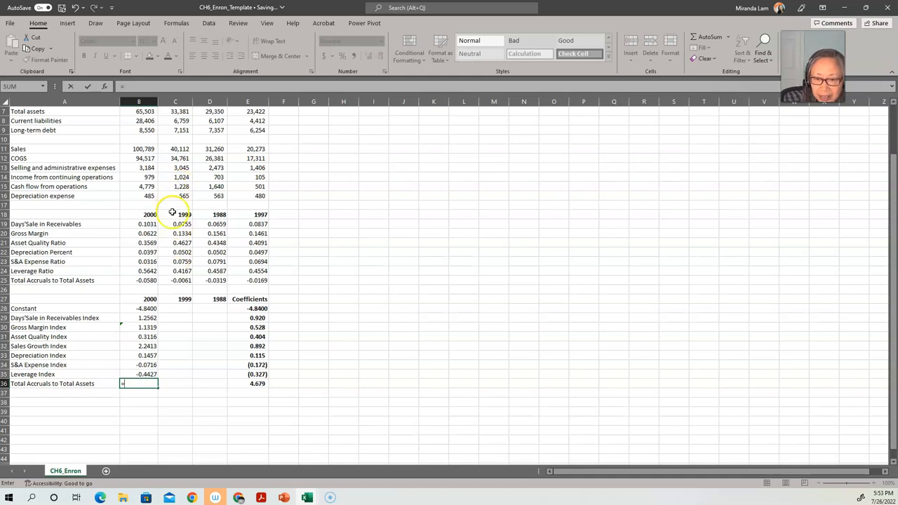
left_click(140, 280)
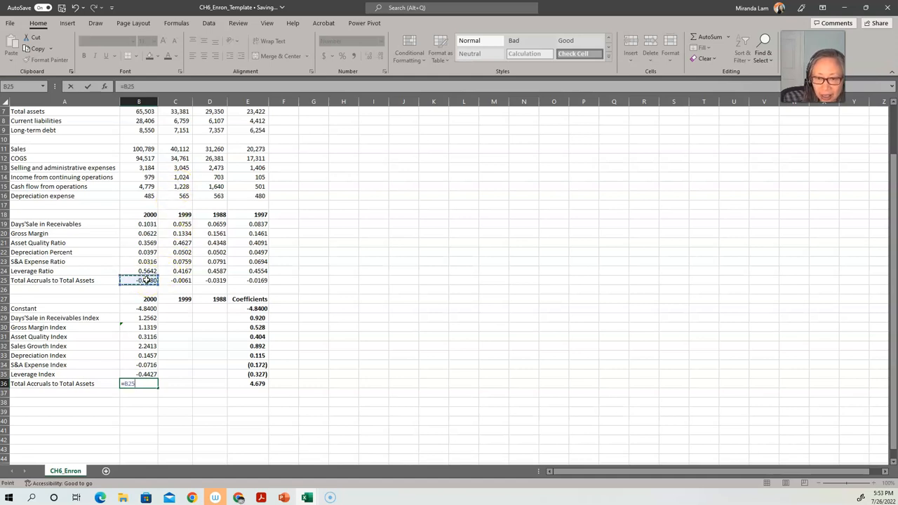
type("*$E$36")
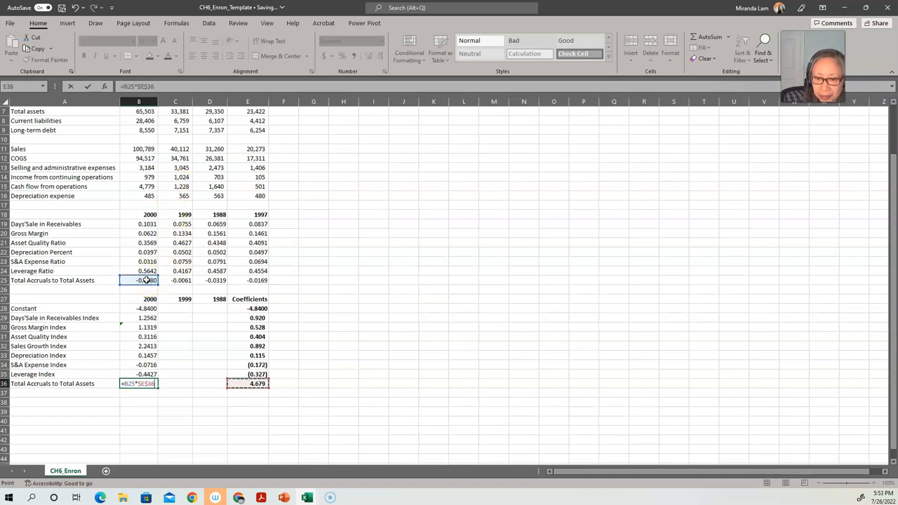
key("Enter")
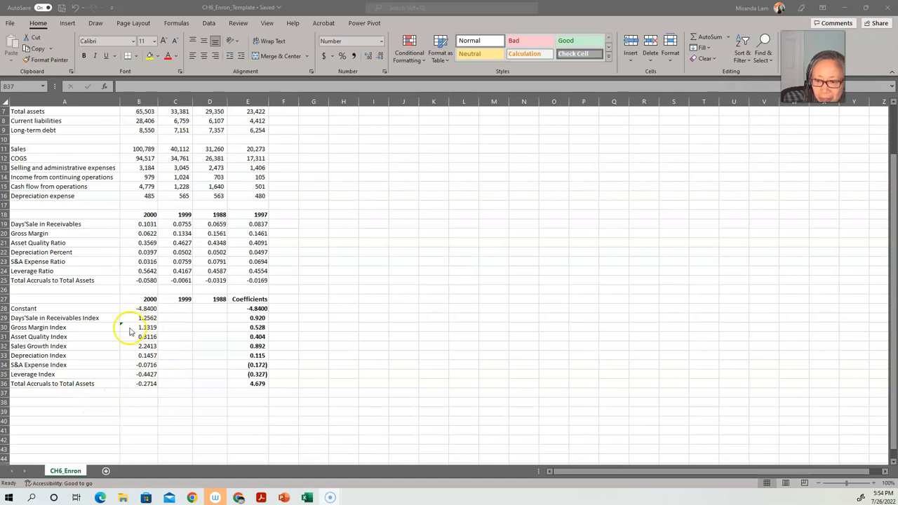
mouse_move(150, 399)
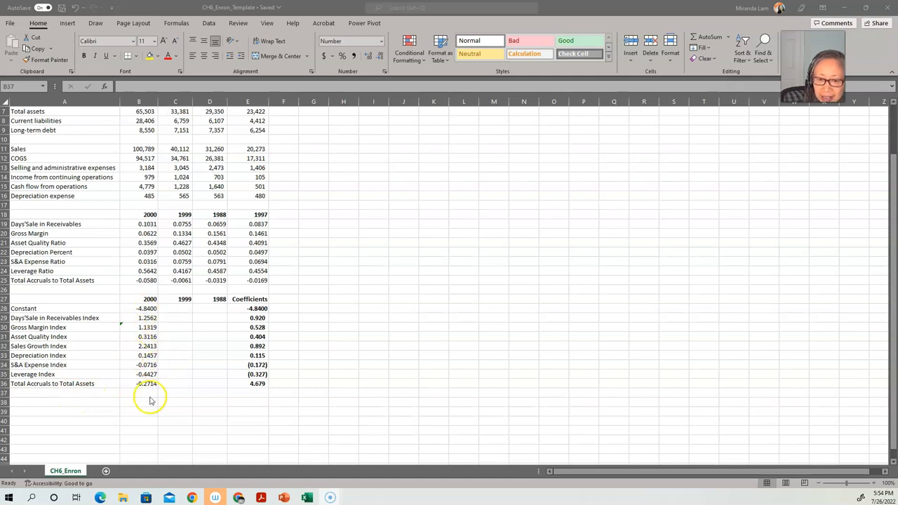
Switch to the PowerPoint slide showing the Beneish y-equation and coefficients.
left_click(281, 495)
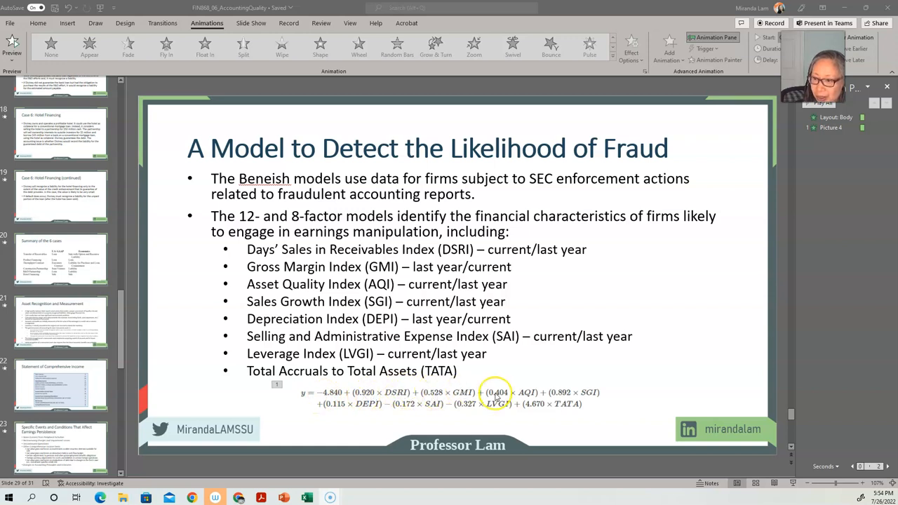
mouse_move(558, 404)
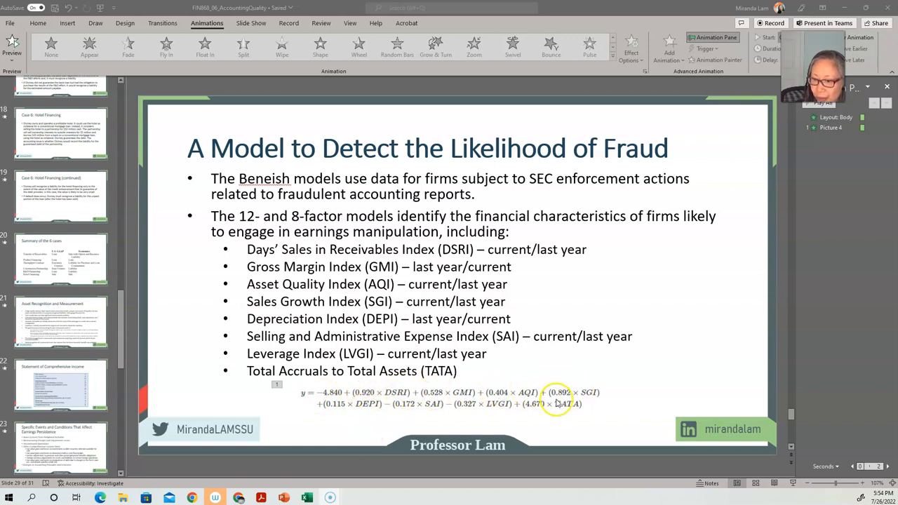
mouse_move(556, 414)
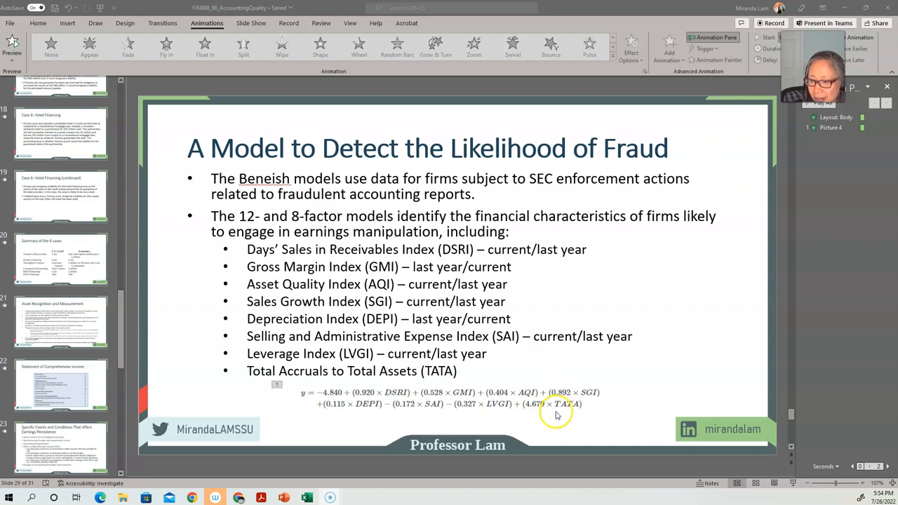
mouse_move(550, 413)
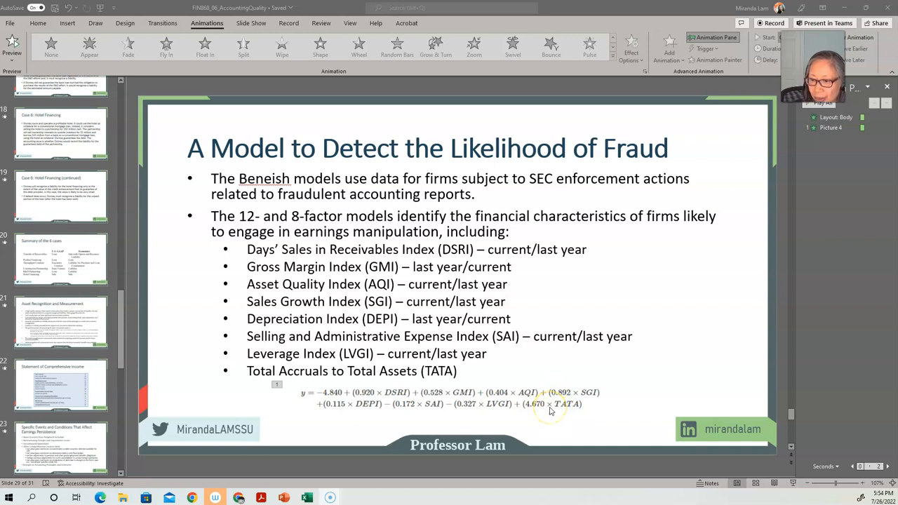
mouse_move(293, 410)
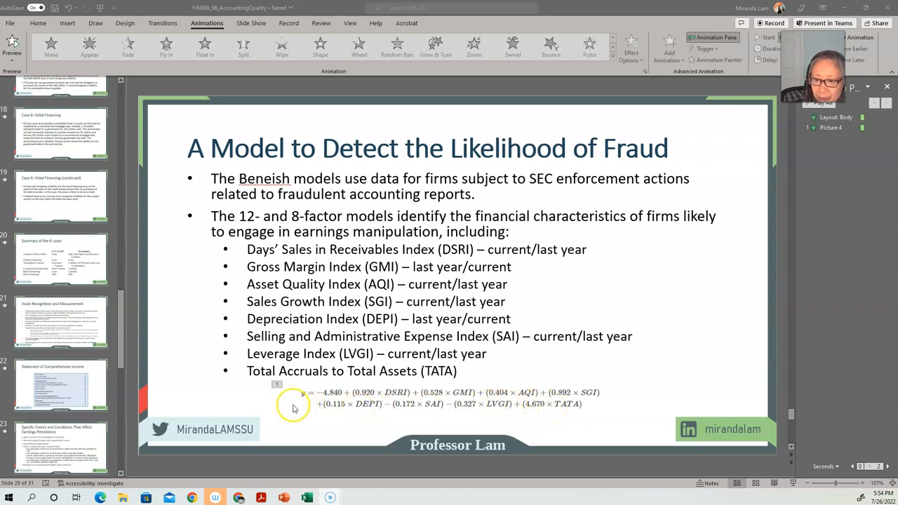
mouse_move(306, 398)
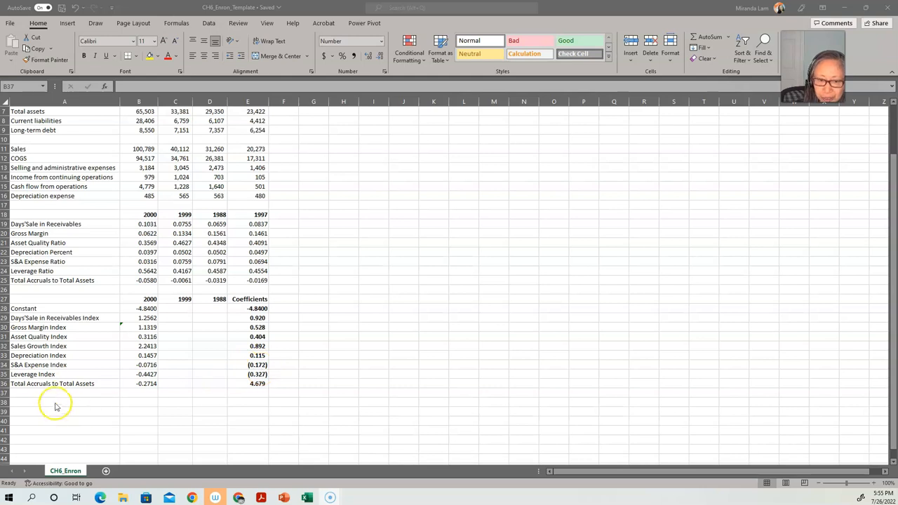
Add an Estimated 'y' value row summing B28:B36, giving -0.5390 for 2000.
left_click(59, 393)
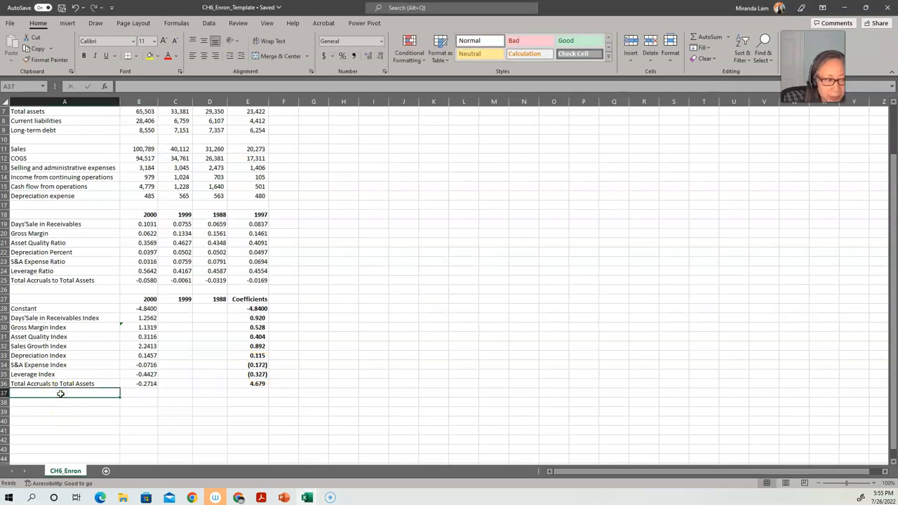
type("Estimated 'y' v")
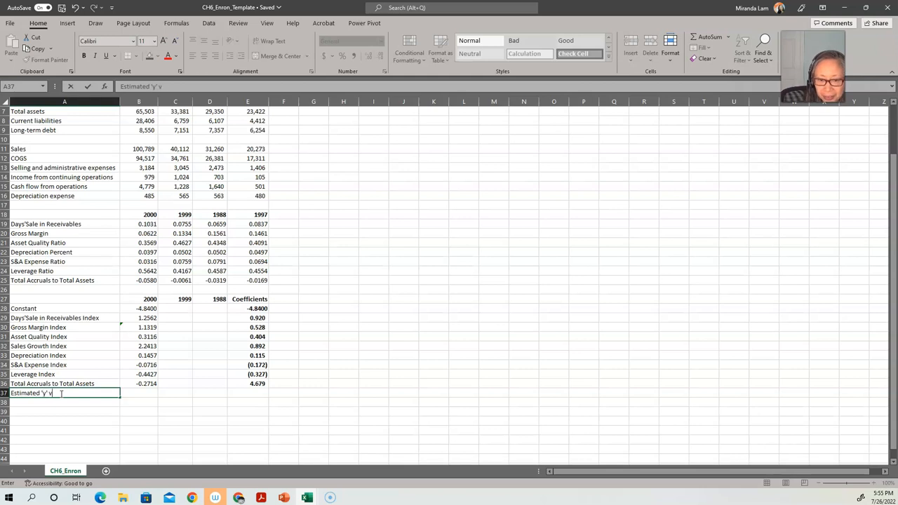
type("=sum(B33:B36")
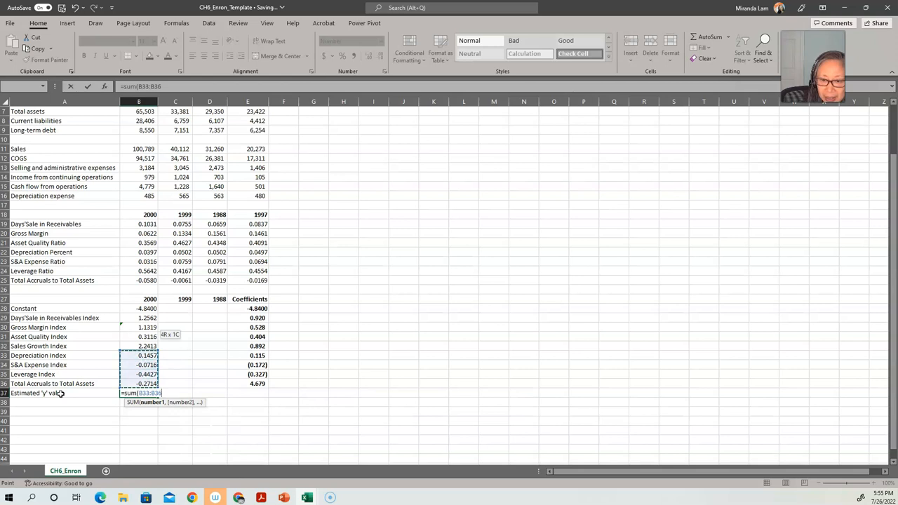
key("Enter")
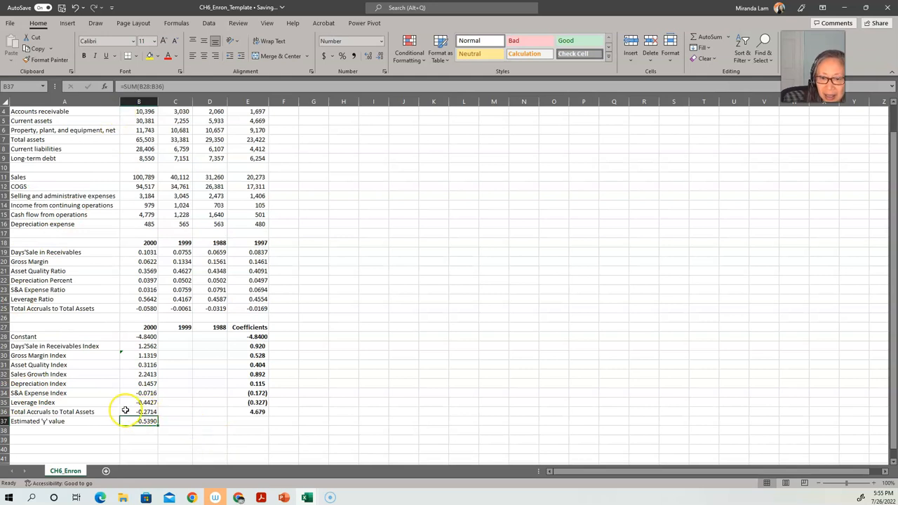
left_click(137, 412)
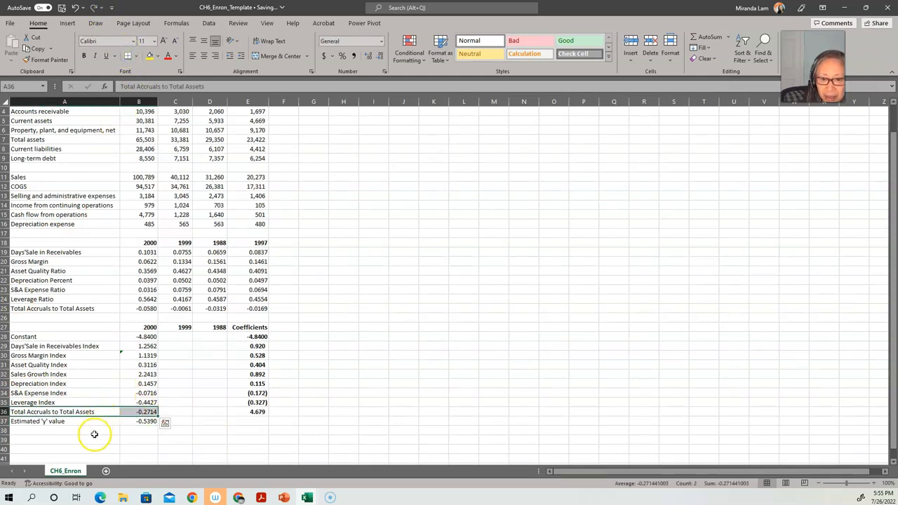
Add a Probability of Fraud (manipulation) row with =NORMSDIST(B37), giving 29.49% for 2000.
type("P")
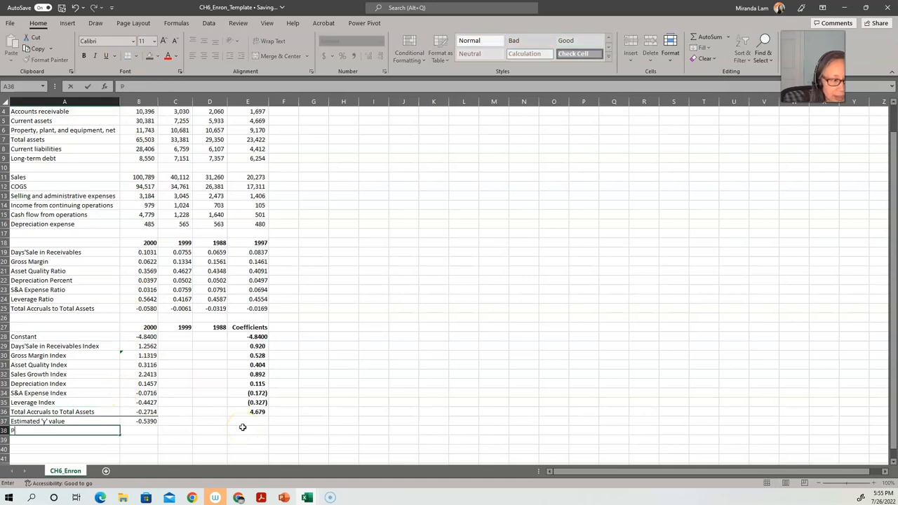
type("Probability of")
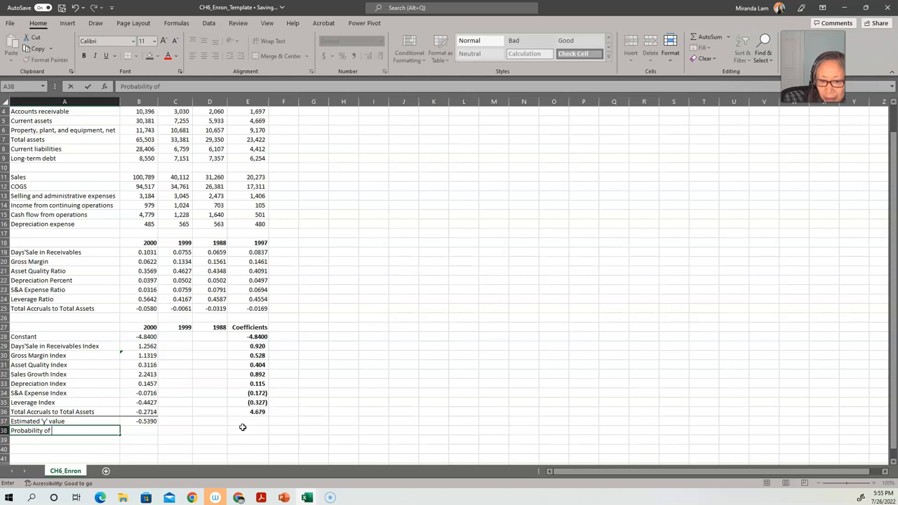
type("Fraud")
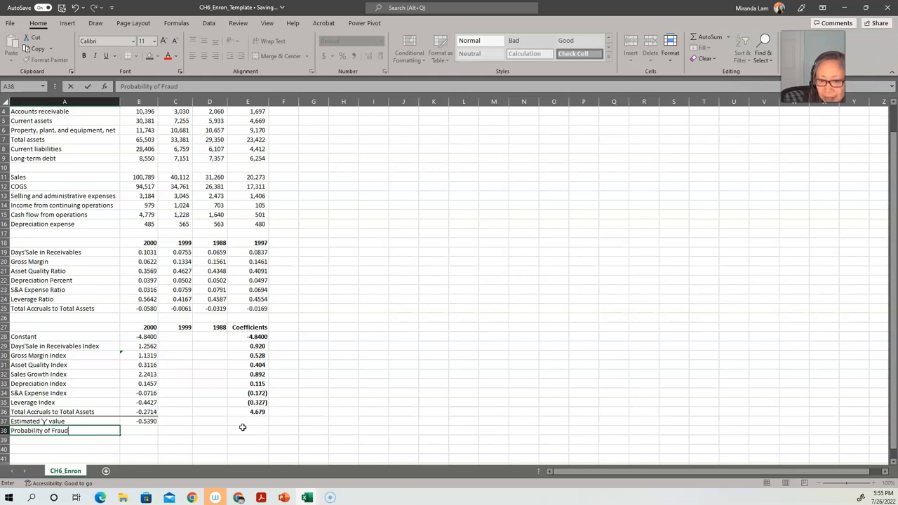
type("(manipulation")
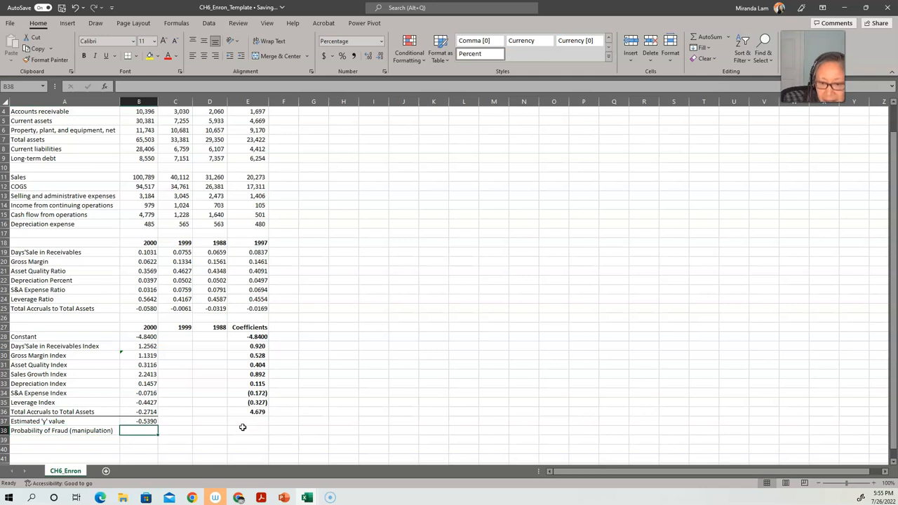
type("=nor")
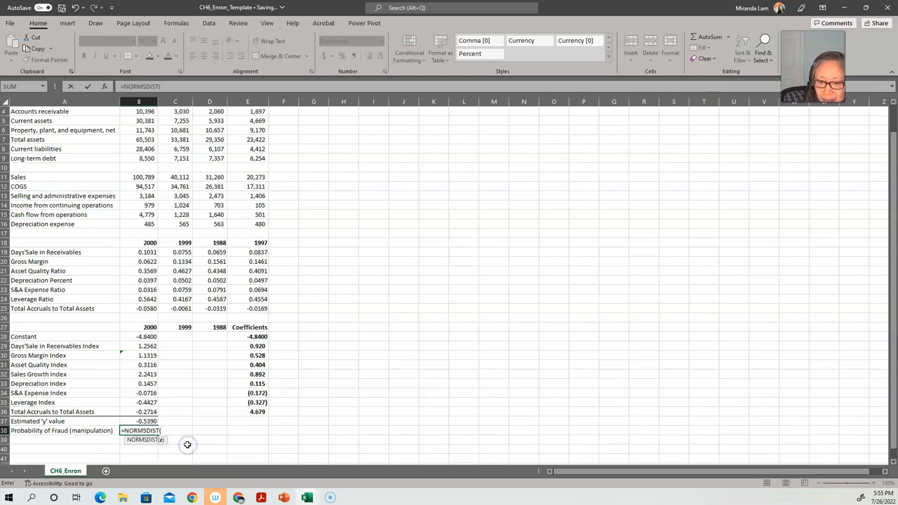
left_click(144, 421)
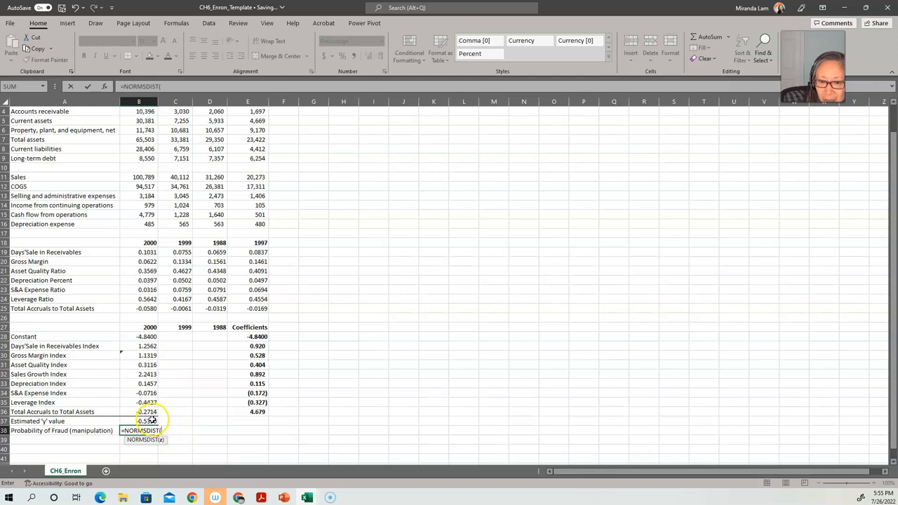
left_click(144, 421)
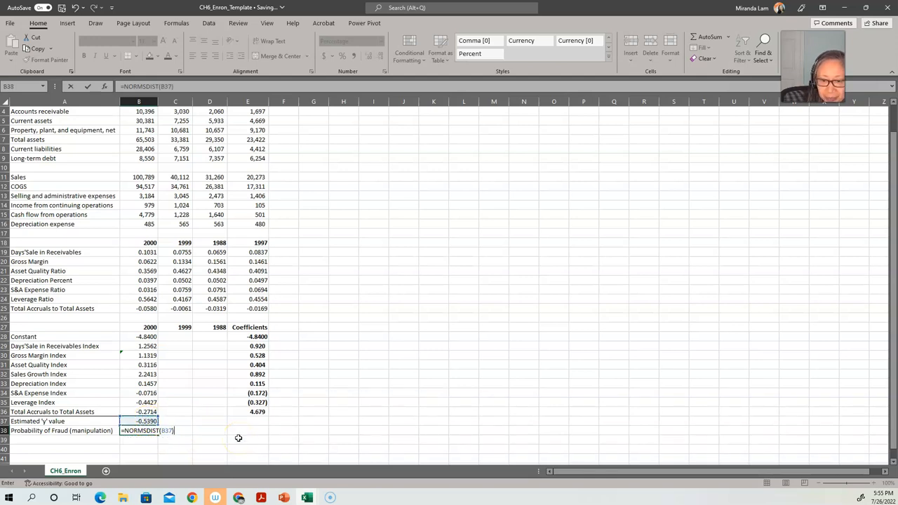
key("Enter")
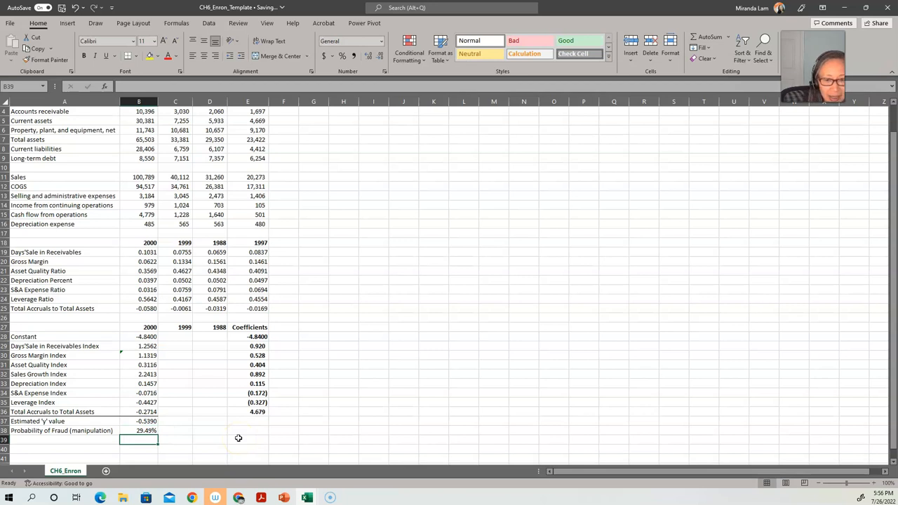
left_click(143, 383)
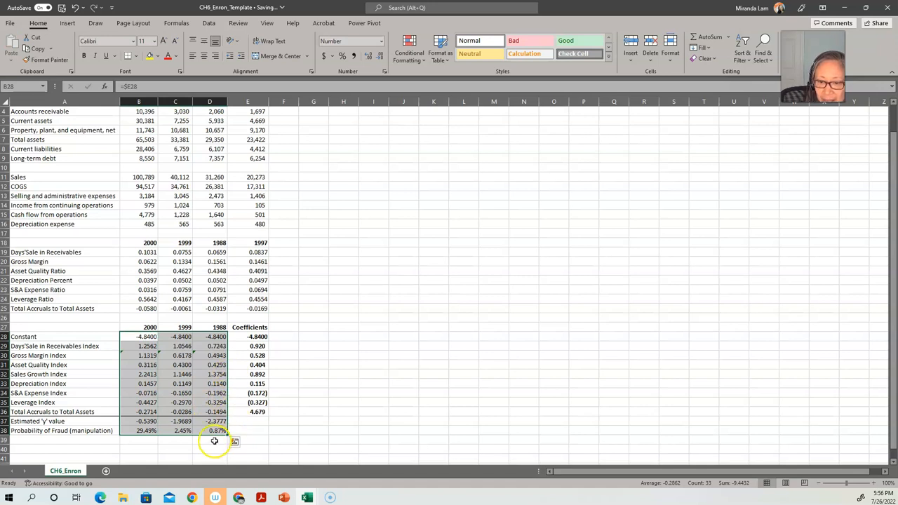
Review the filled 1999 and 1998 results, y-values -1.9689 and -2.3777 with 2.45% and 0.87% probabilities.
left_click(216, 441)
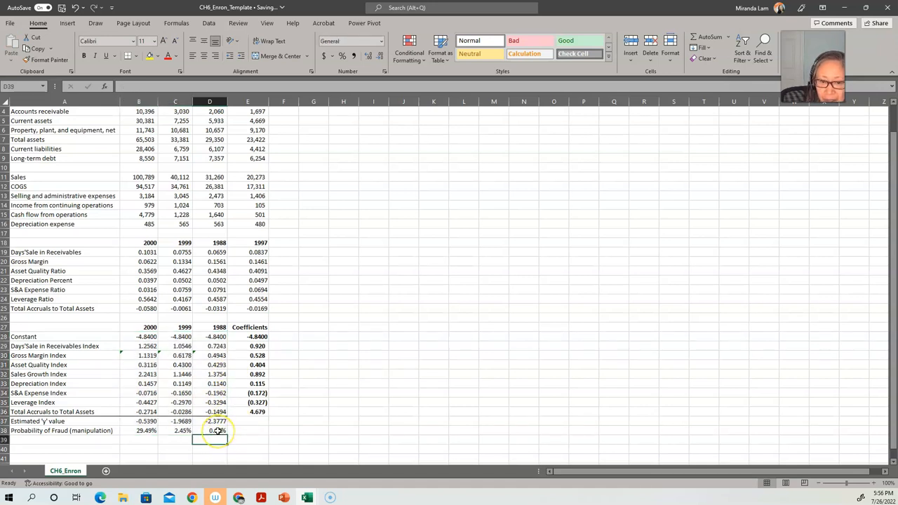
left_click(211, 431)
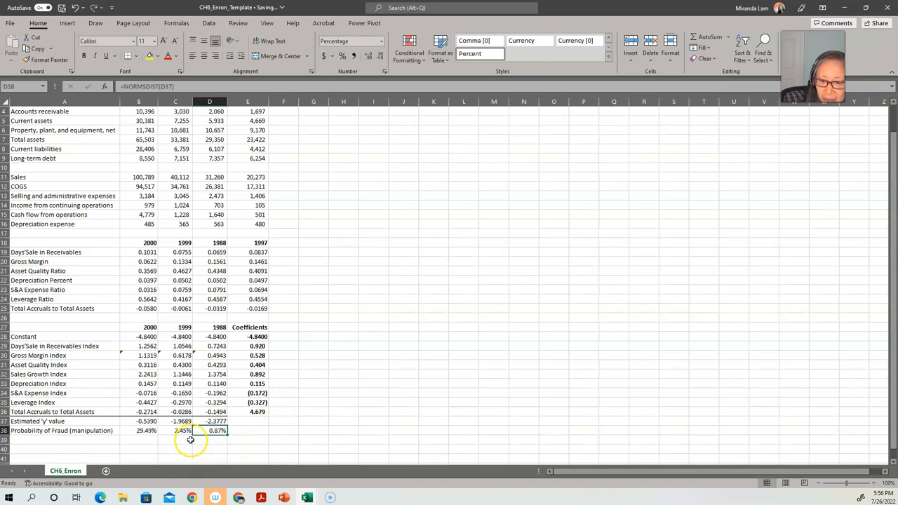
left_click(207, 429)
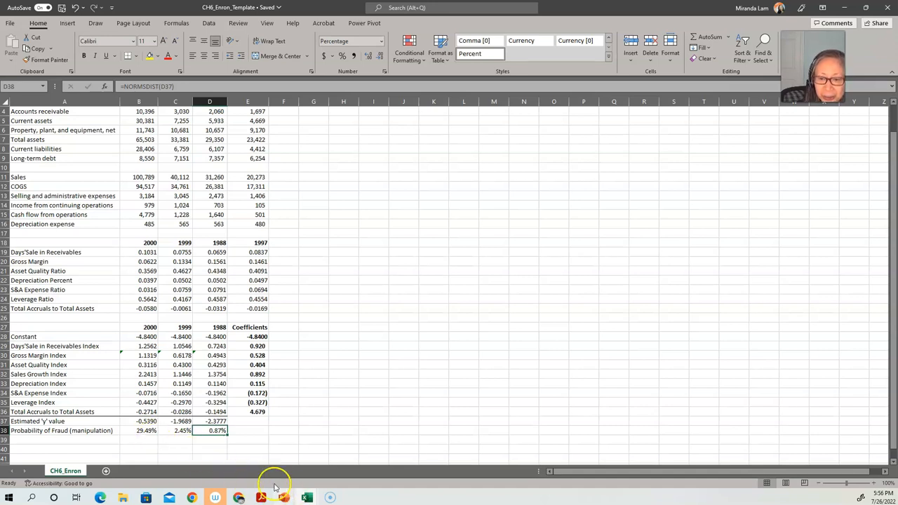
mouse_move(265, 438)
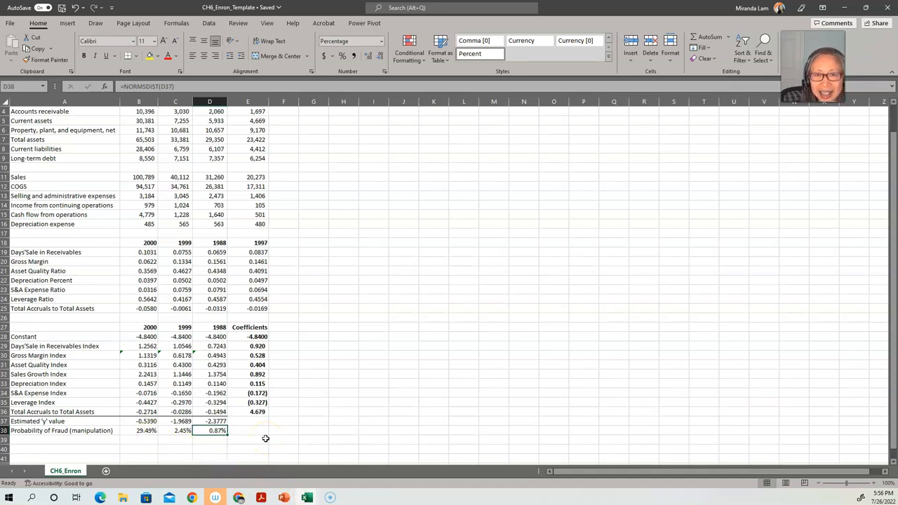
mouse_move(216, 452)
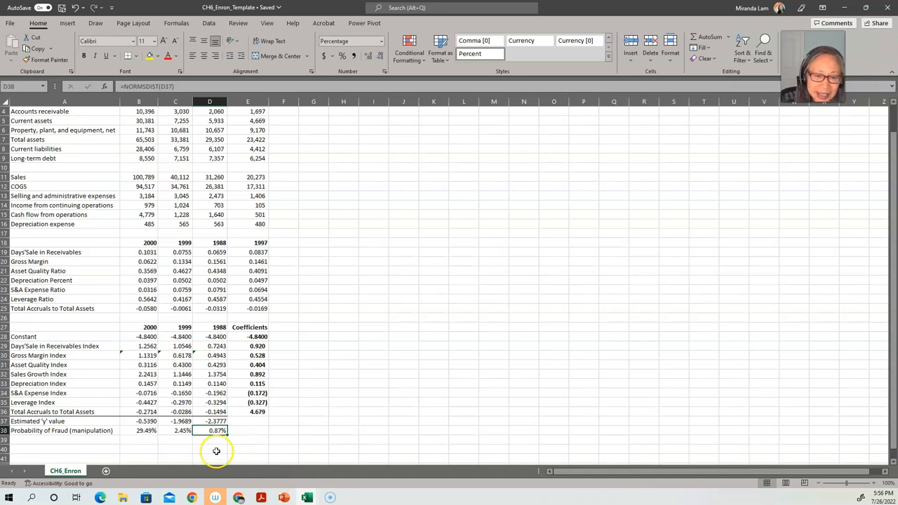